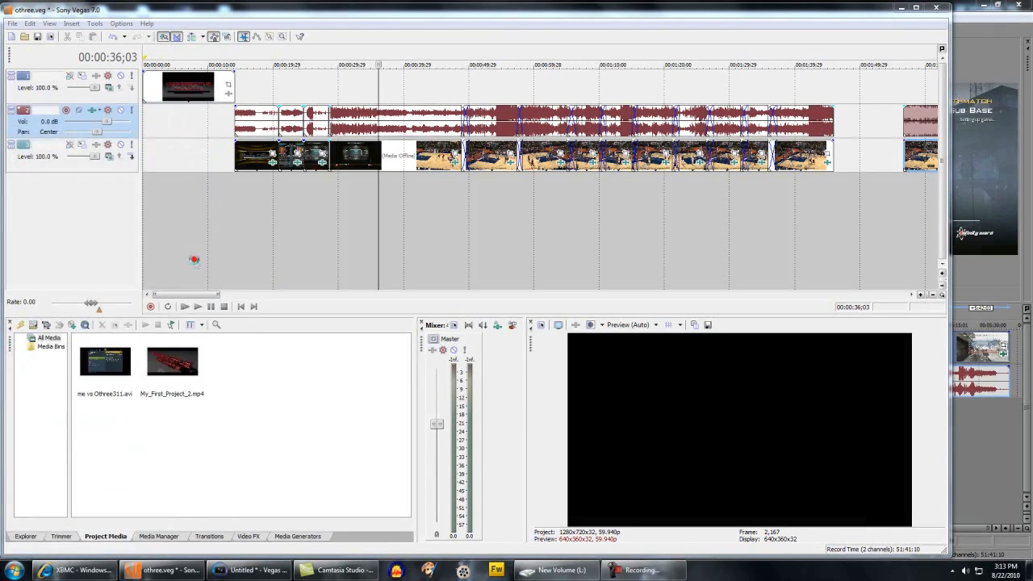
# Step: In Desktop Video preferences, set the Intensity Shuttle input to HDMI Video & Analog RCA Audio
pyautogui.click(735, 570)
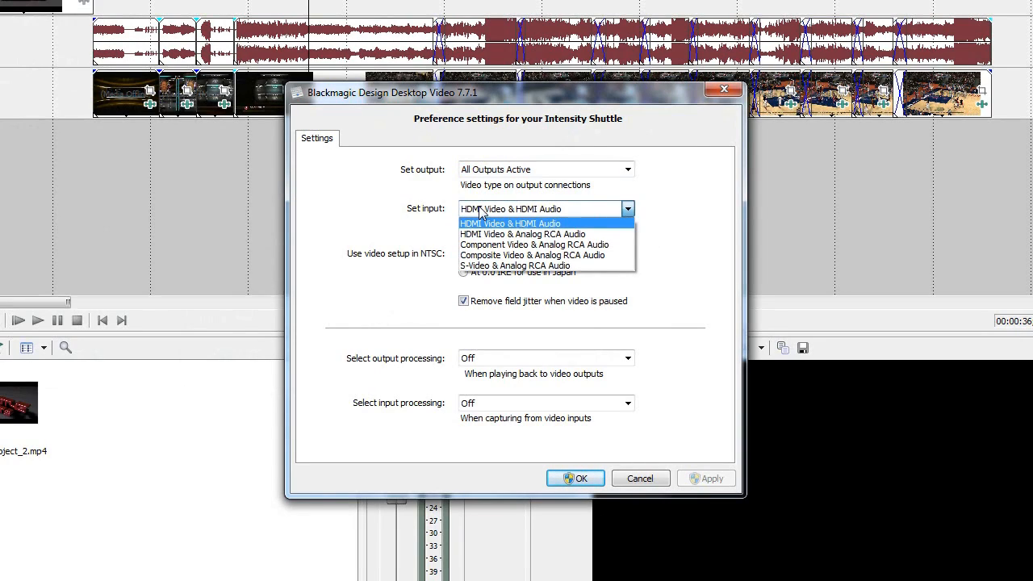
pyautogui.moveTo(523, 234)
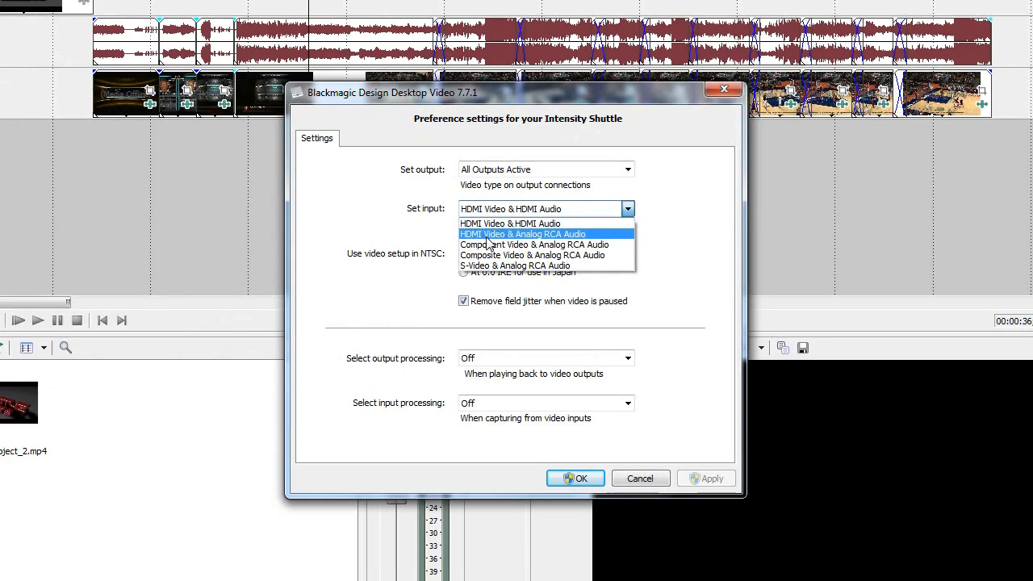
pyautogui.click(510, 223)
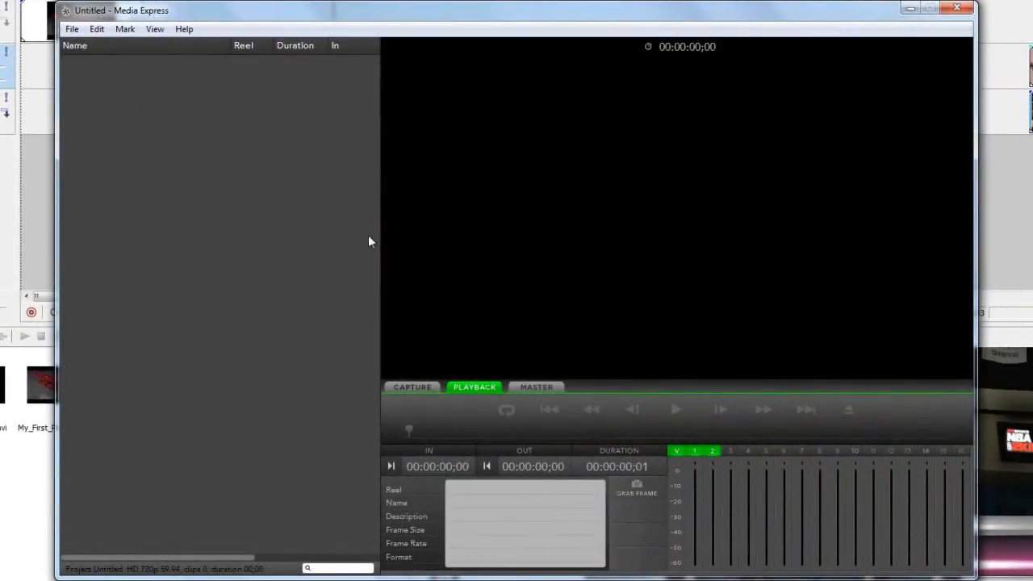
pyautogui.moveTo(402, 265)
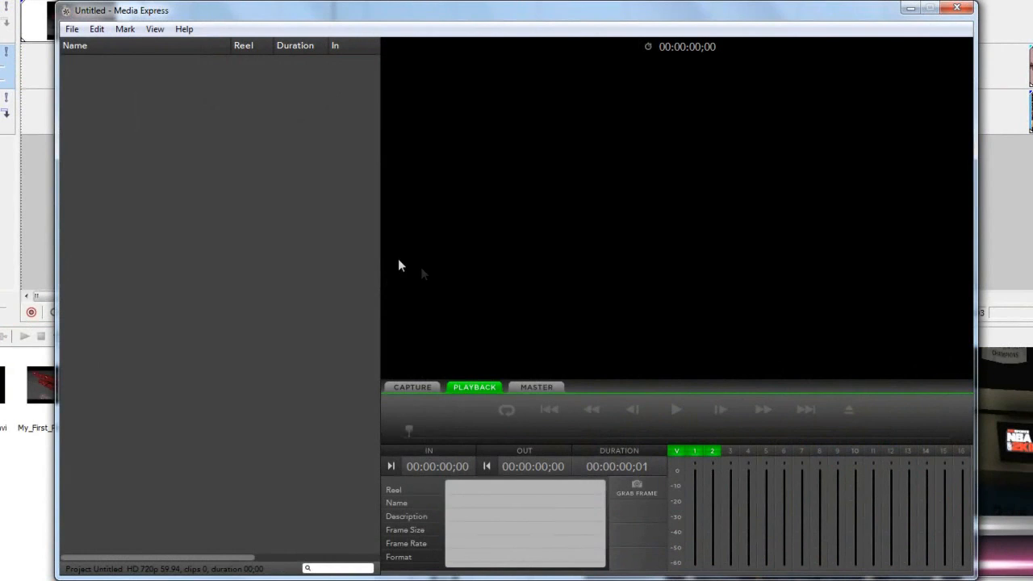
# Step: Switch Media Express to Capture mode and dismiss Preferences without changing them
pyautogui.click(412, 386)
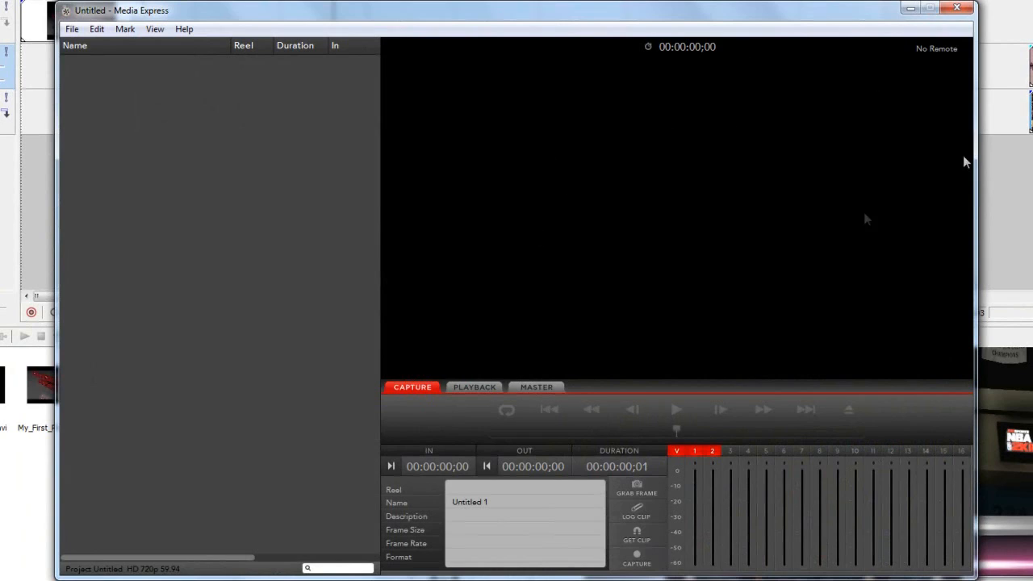
pyautogui.moveTo(459, 186)
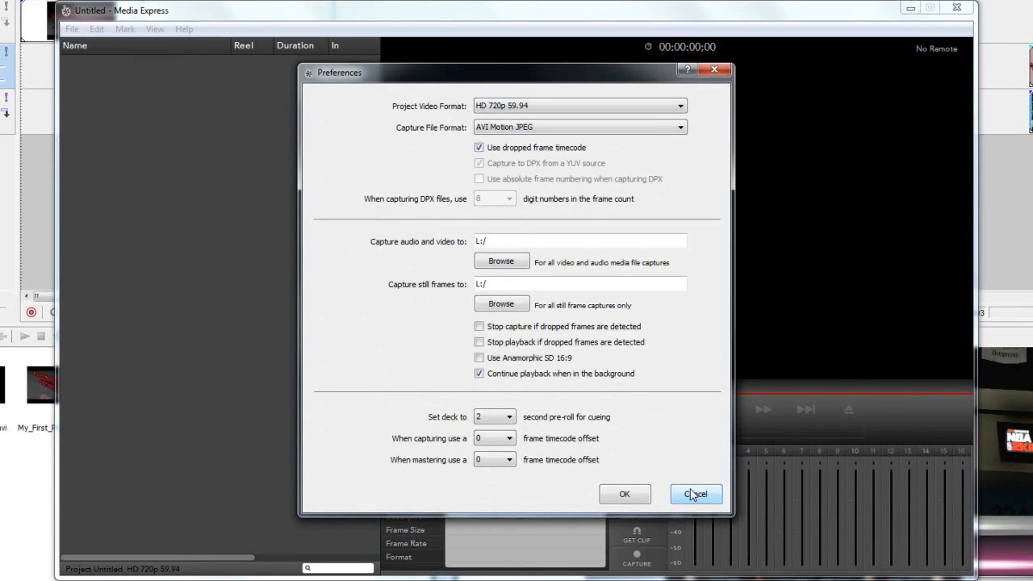
pyautogui.click(695, 494)
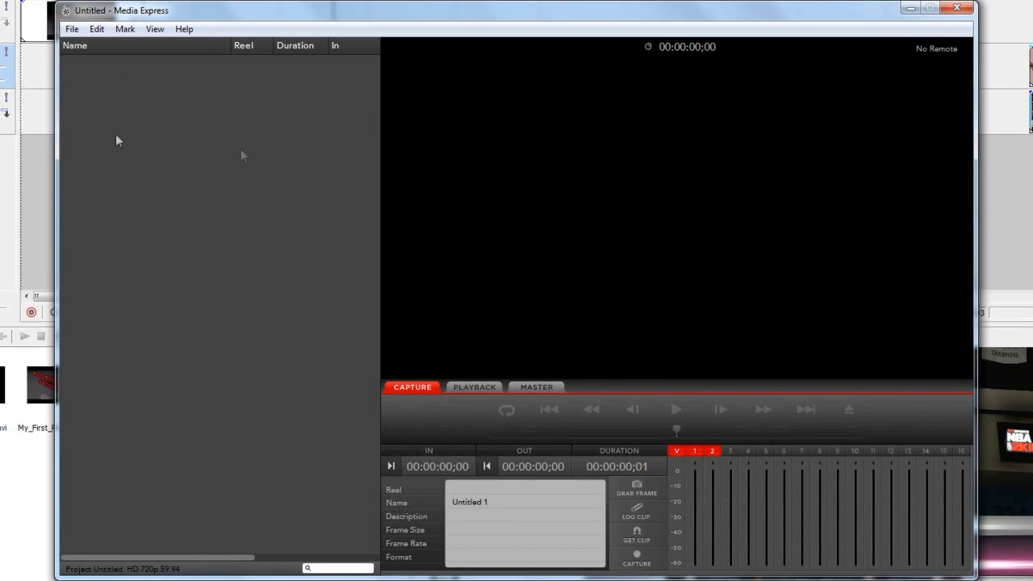
pyautogui.moveTo(314, 168)
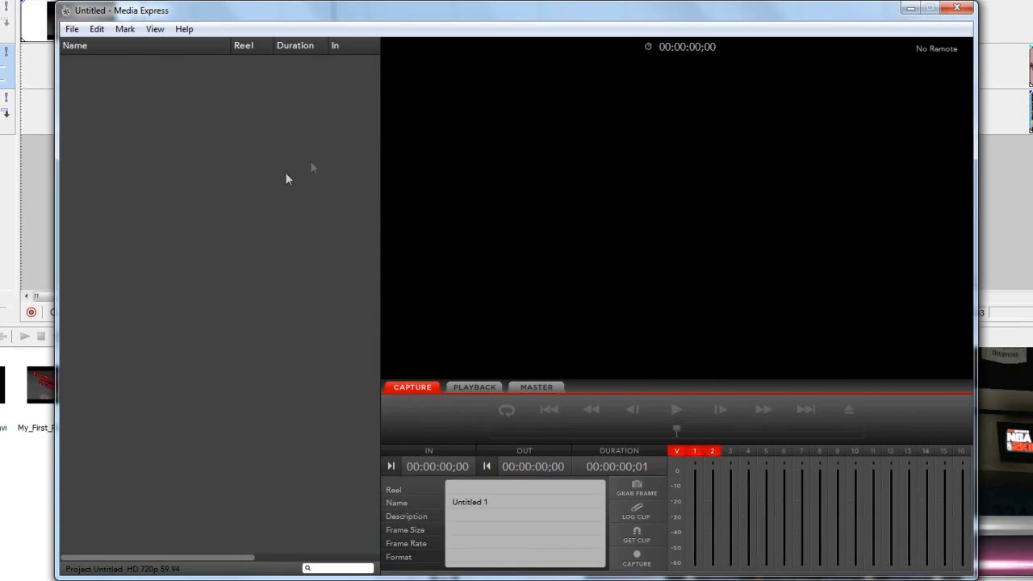
pyautogui.moveTo(182, 86)
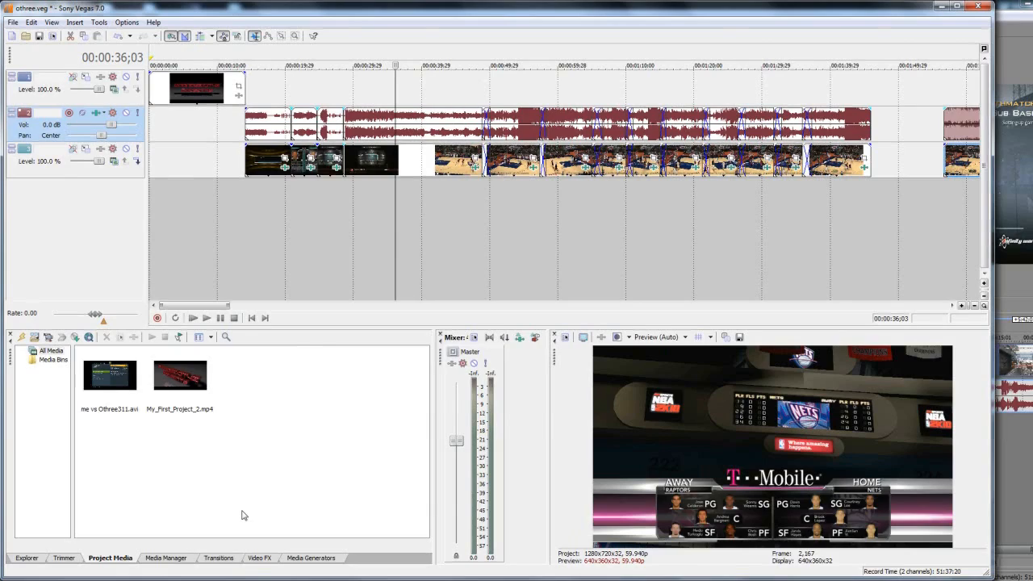
pyautogui.moveTo(251, 517)
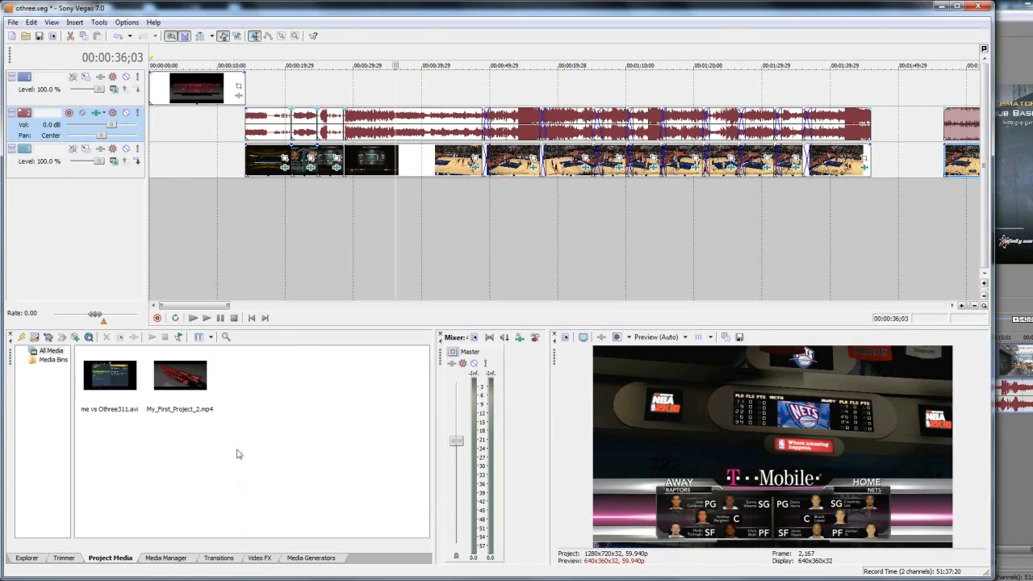
pyautogui.moveTo(268, 77)
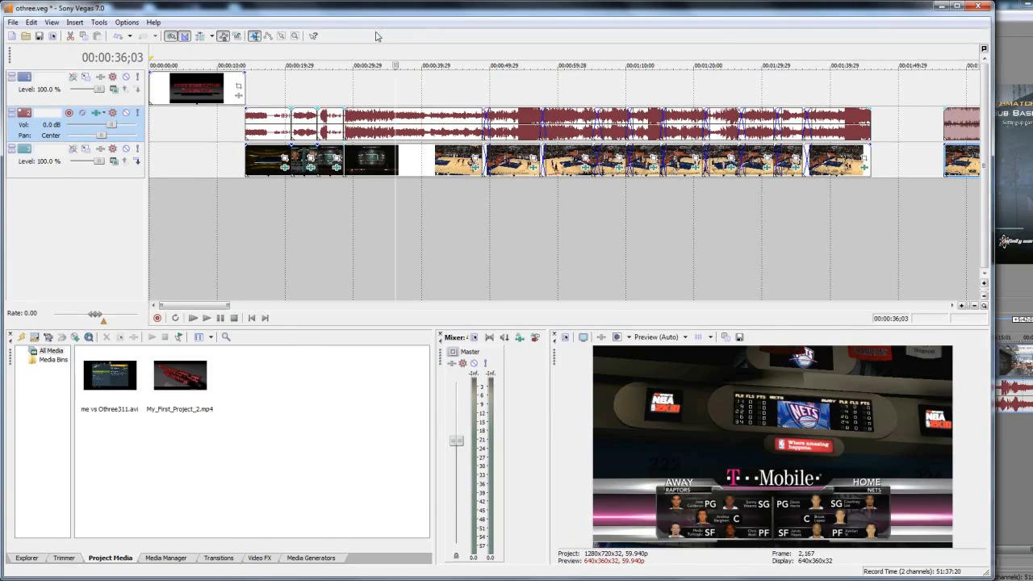
pyautogui.moveTo(345, 87)
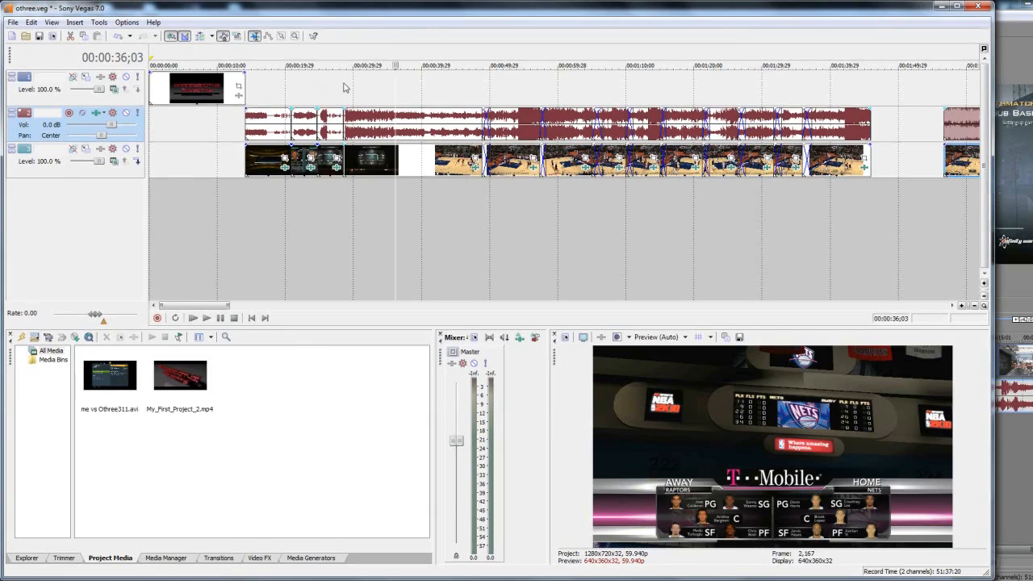
pyautogui.moveTo(253, 159)
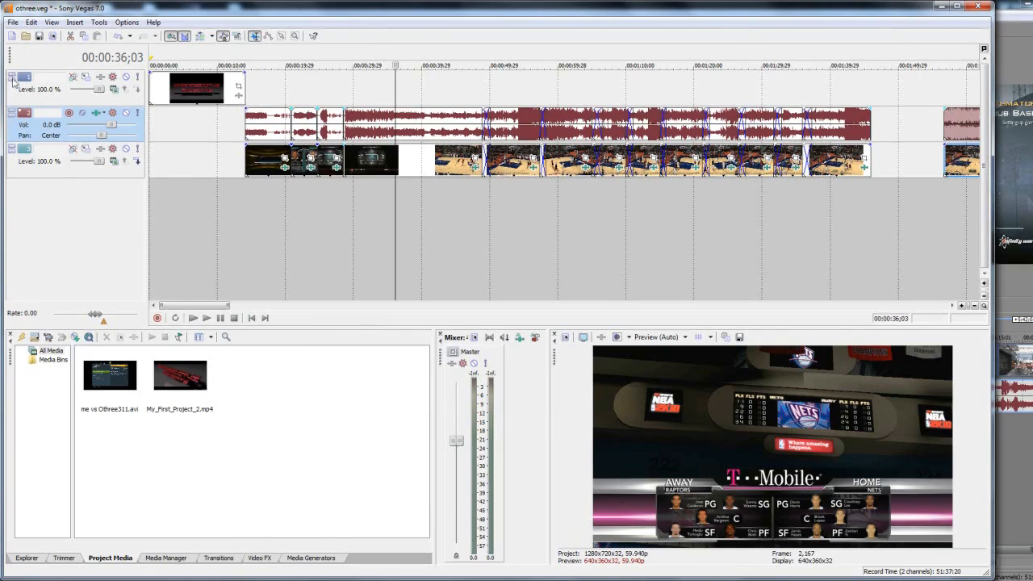
# Step: Start File > Import > Media and cancel without importing anything
pyautogui.click(13, 22)
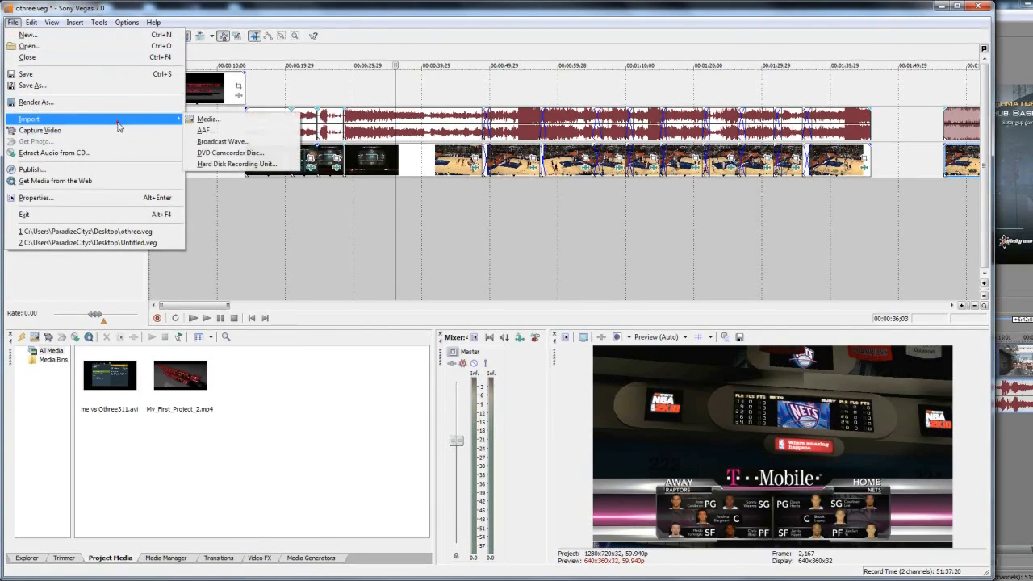
pyautogui.click(208, 118)
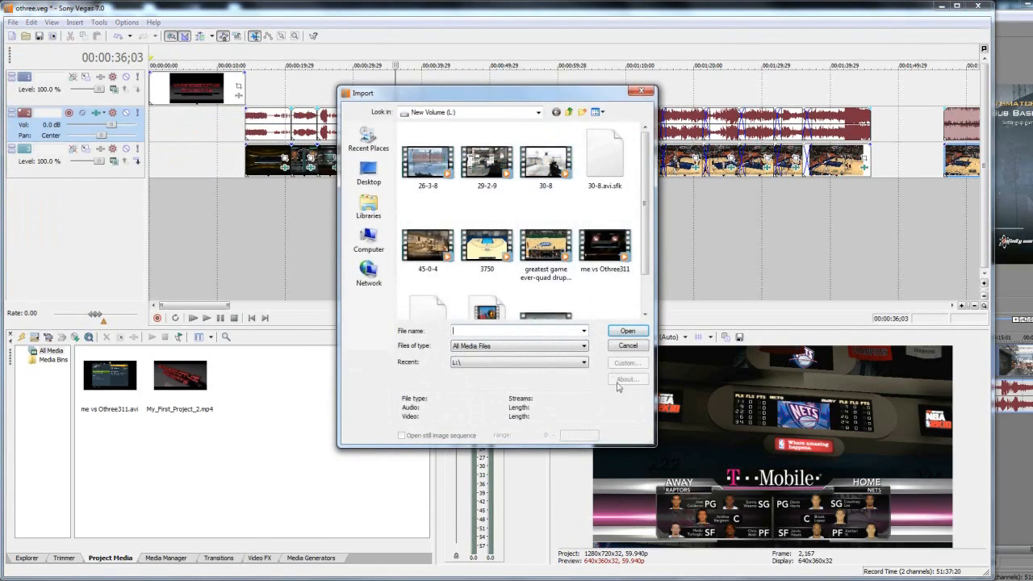
pyautogui.click(627, 345)
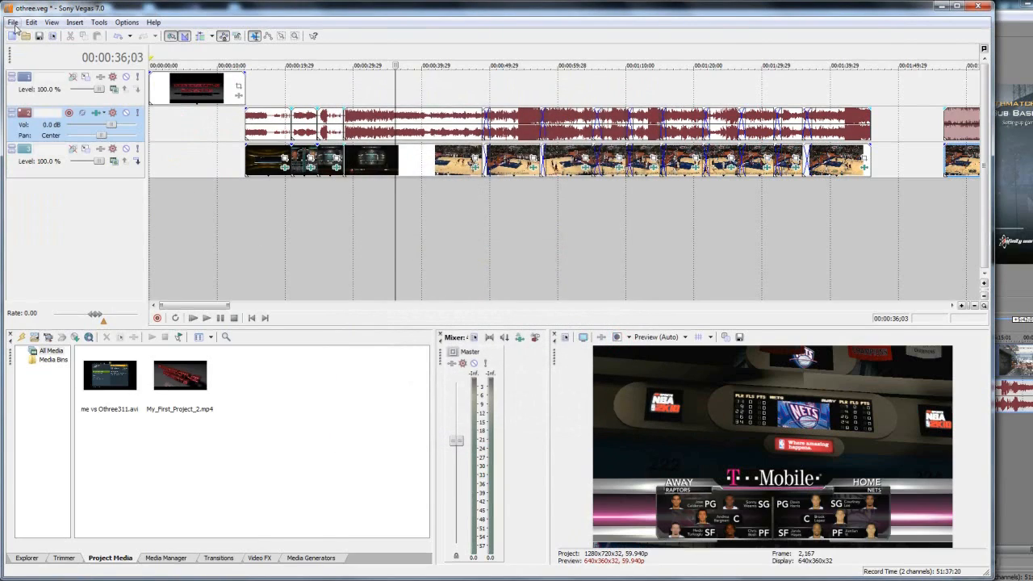
# Step: Cancel the file browser and bring up the Project Properties dialog
pyautogui.click(13, 22)
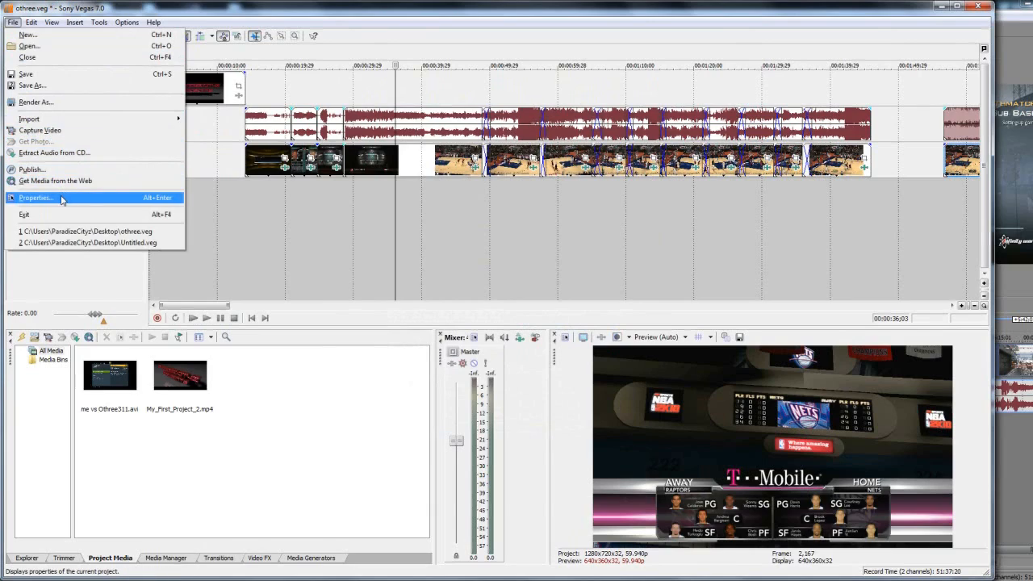
pyautogui.click(35, 198)
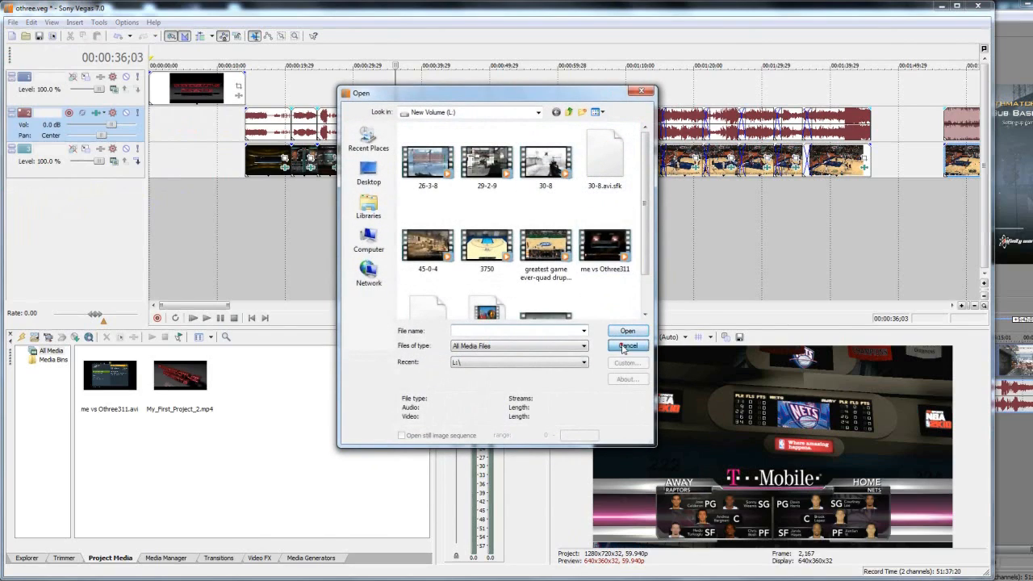
pyautogui.click(627, 346)
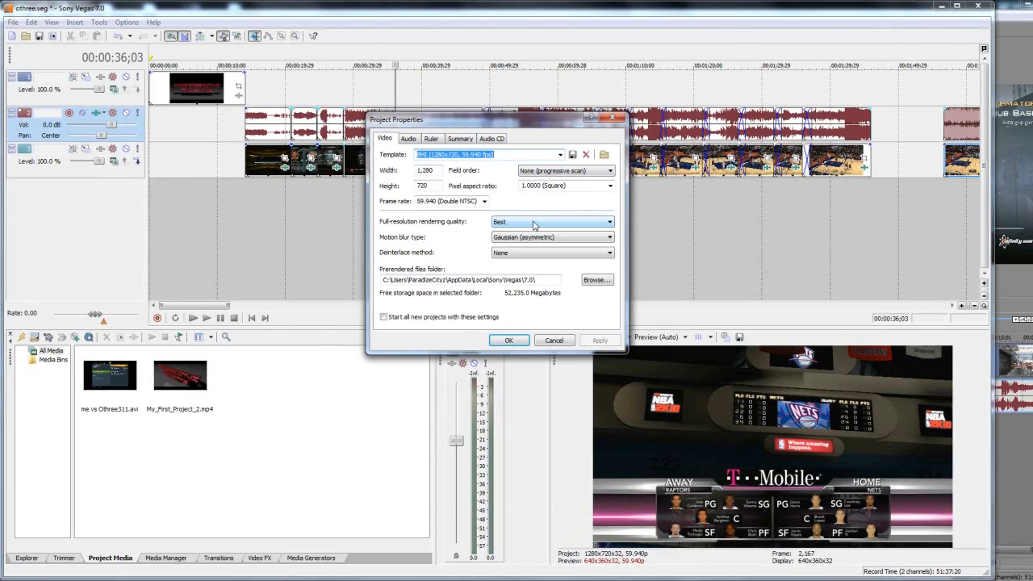
# Step: Review video quality, deinterlace and audio sample rate, then tick 'Start all new projects with these settings'
pyautogui.click(551, 221)
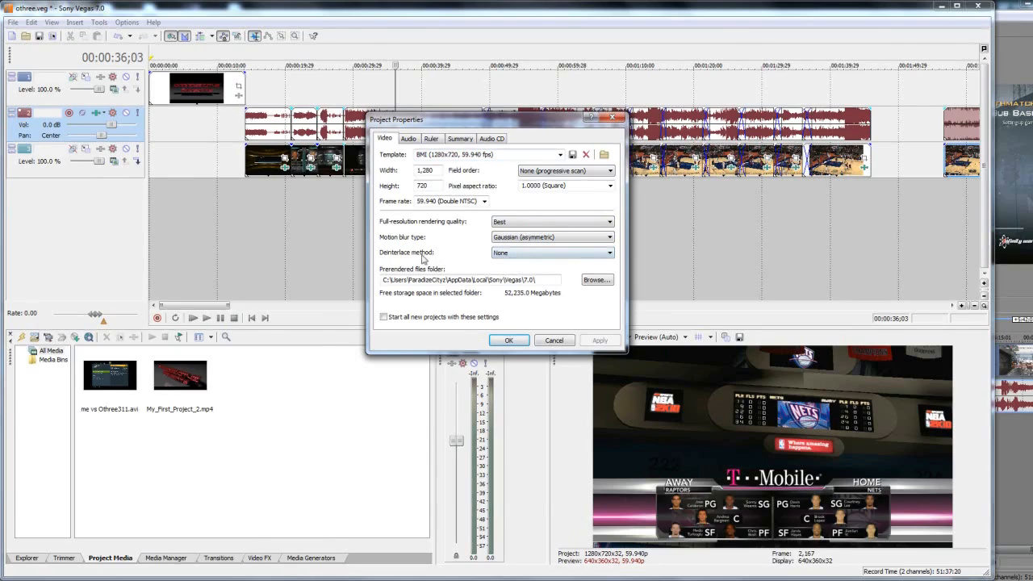
pyautogui.click(408, 138)
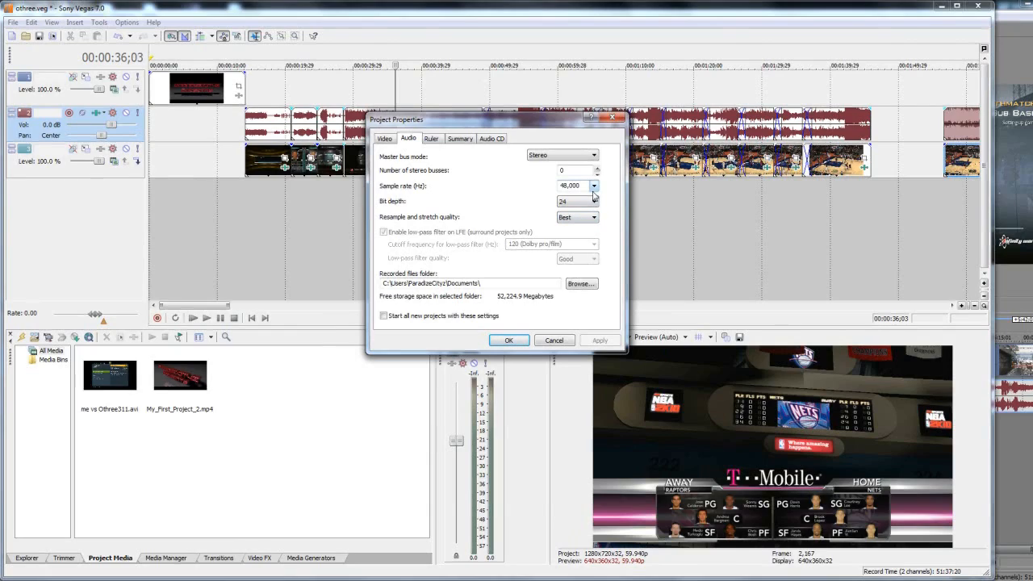
pyautogui.click(577, 201)
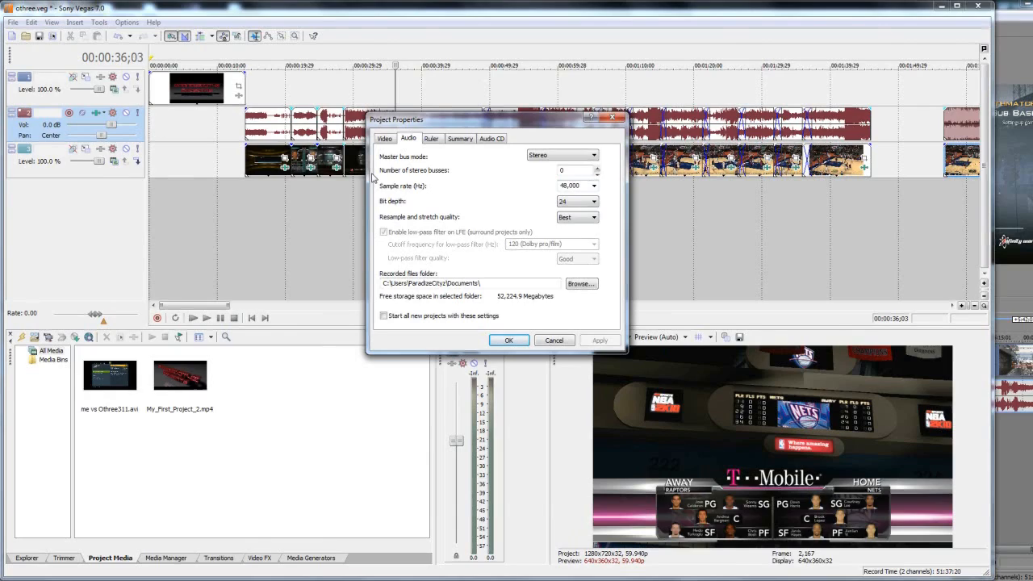
pyautogui.moveTo(395, 161)
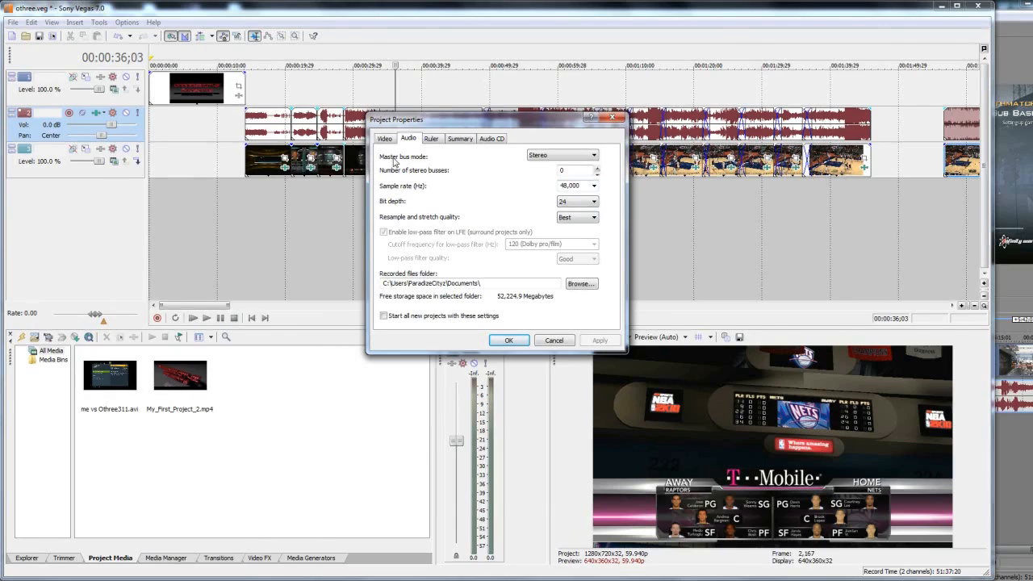
pyautogui.click(385, 138)
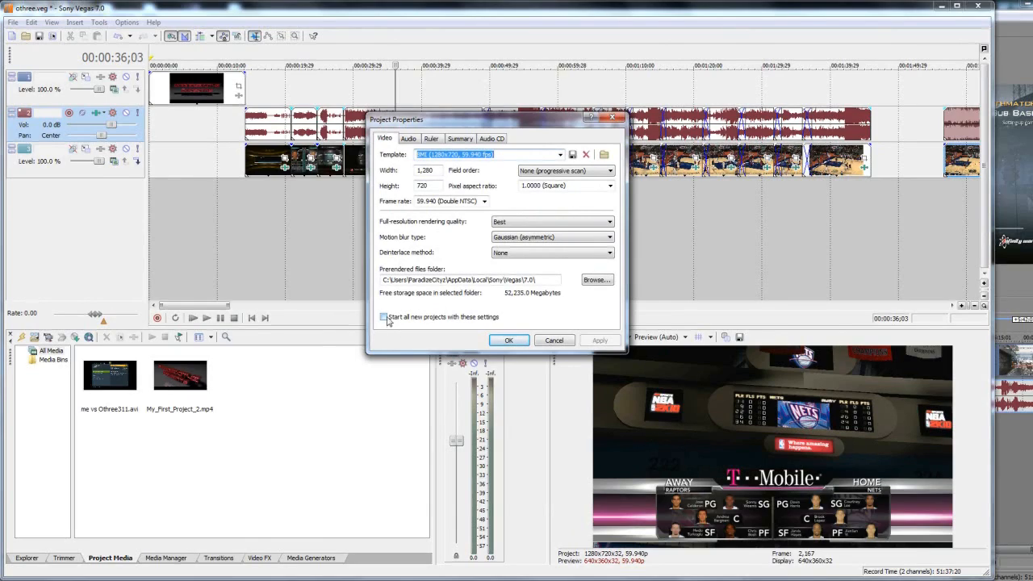
pyautogui.click(385, 317)
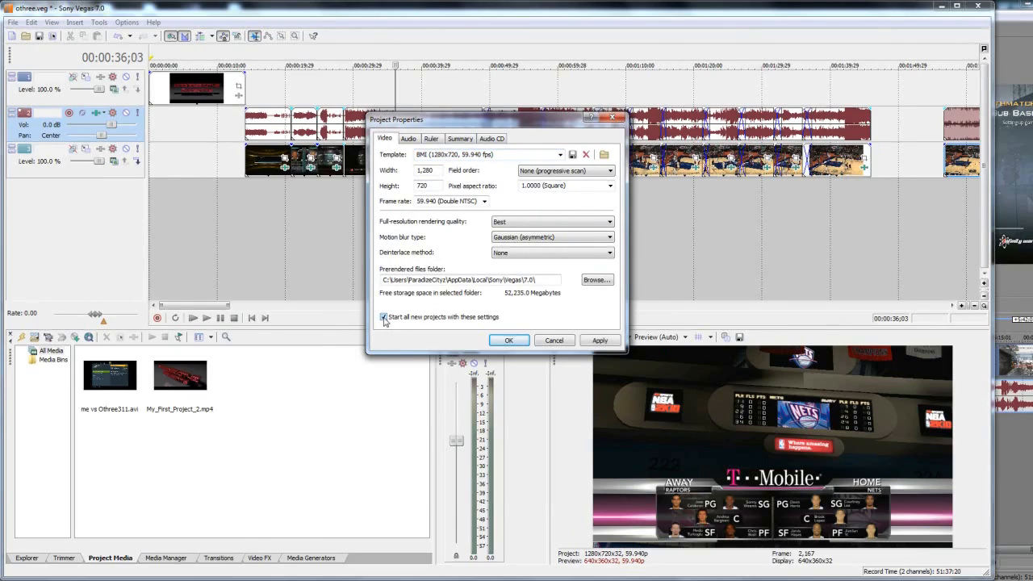
pyautogui.click(484, 154)
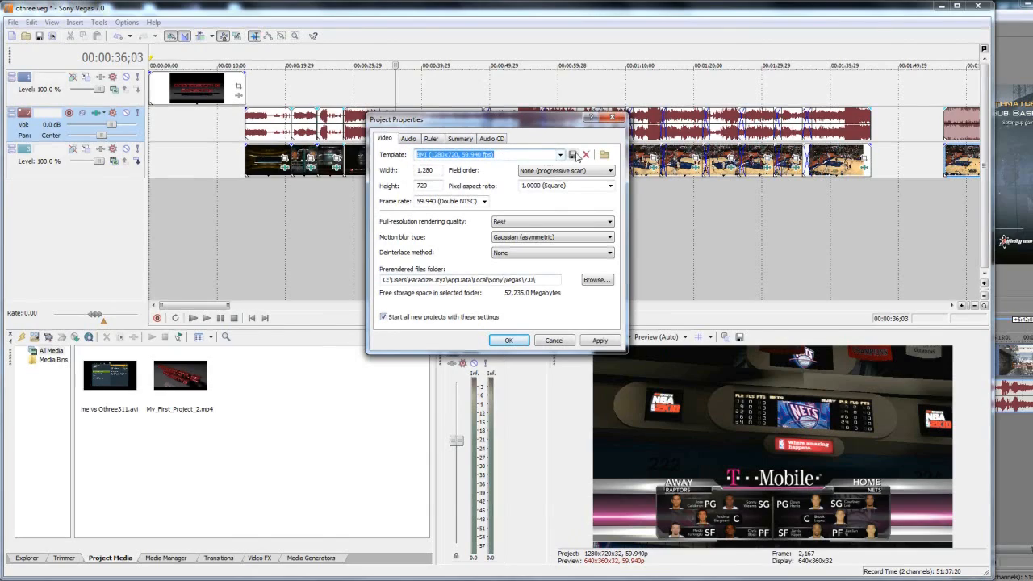
pyautogui.moveTo(606, 336)
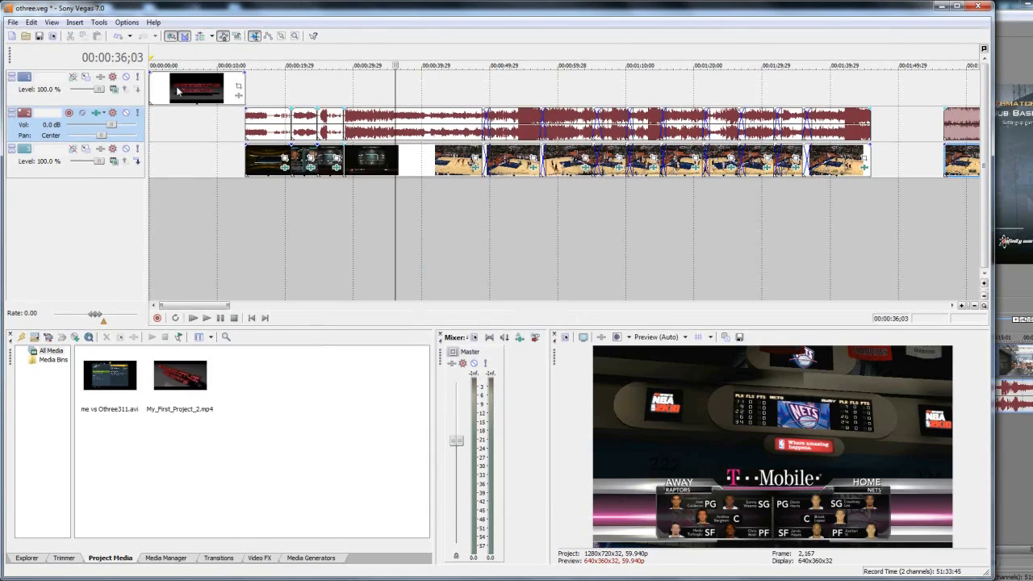
# Step: Open the title clip's event Properties, select Smart resample, and cancel without applying
pyautogui.rightClick(198, 87)
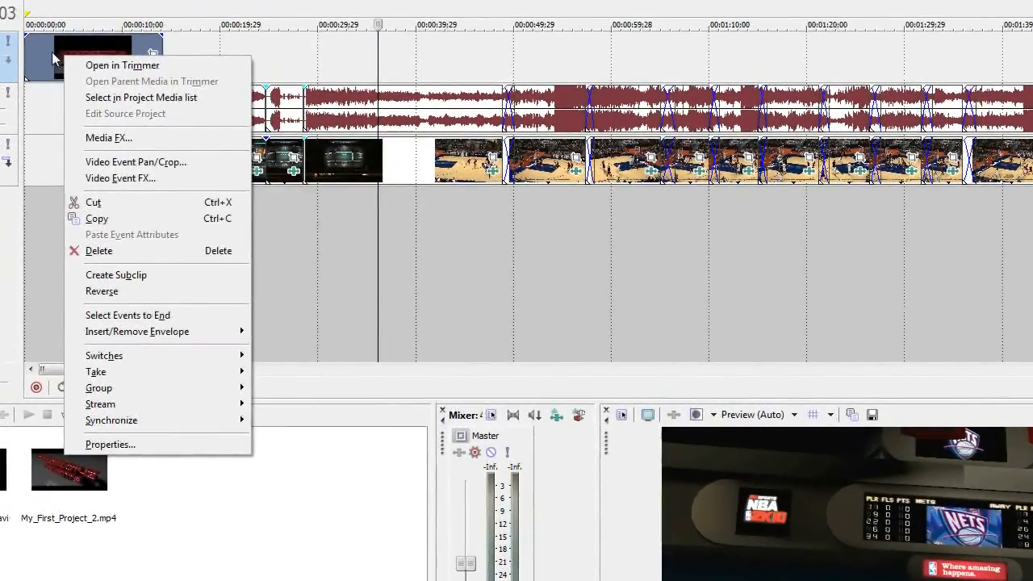
pyautogui.moveTo(96, 442)
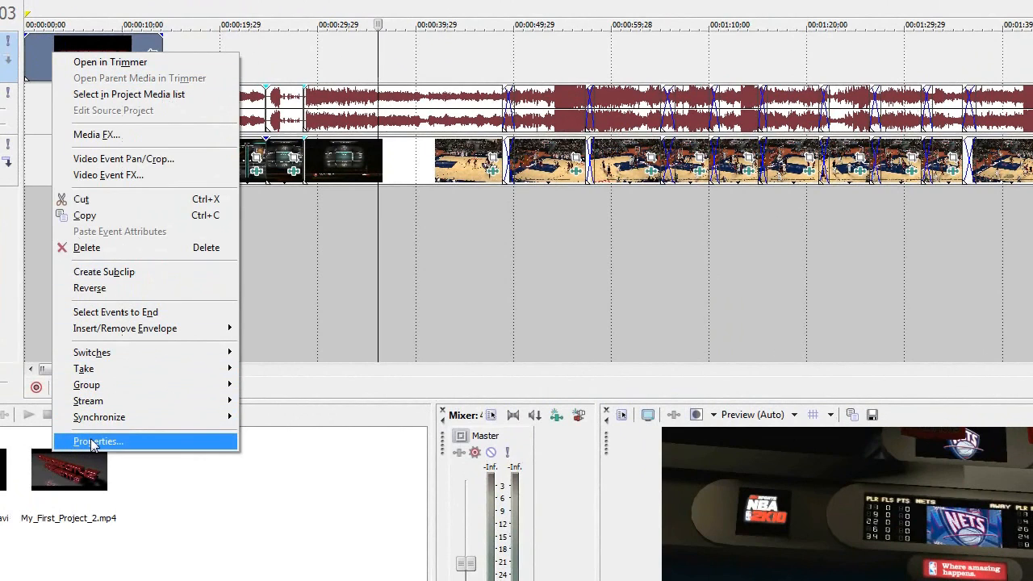
pyautogui.click(97, 441)
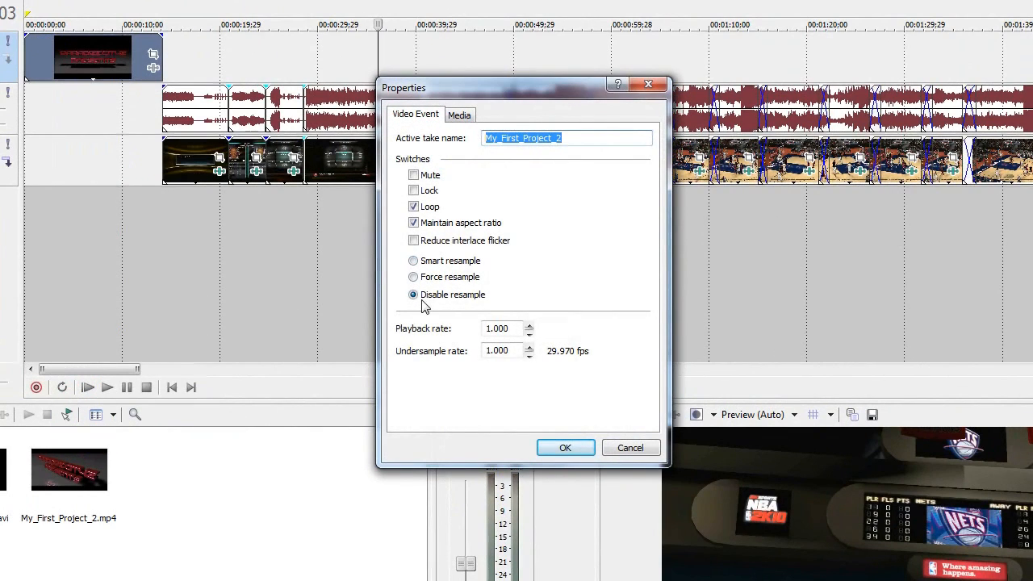
pyautogui.click(414, 261)
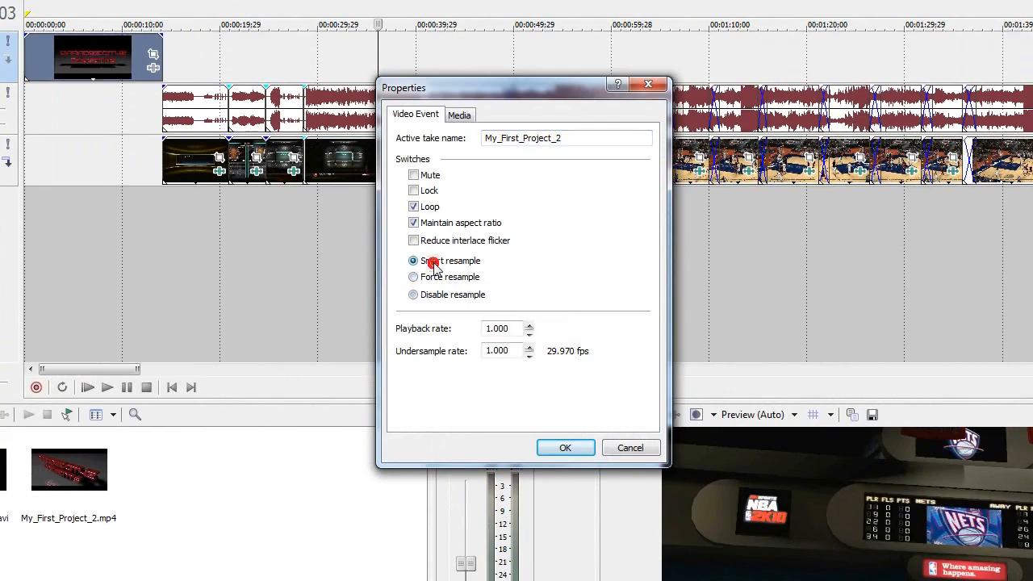
pyautogui.click(414, 293)
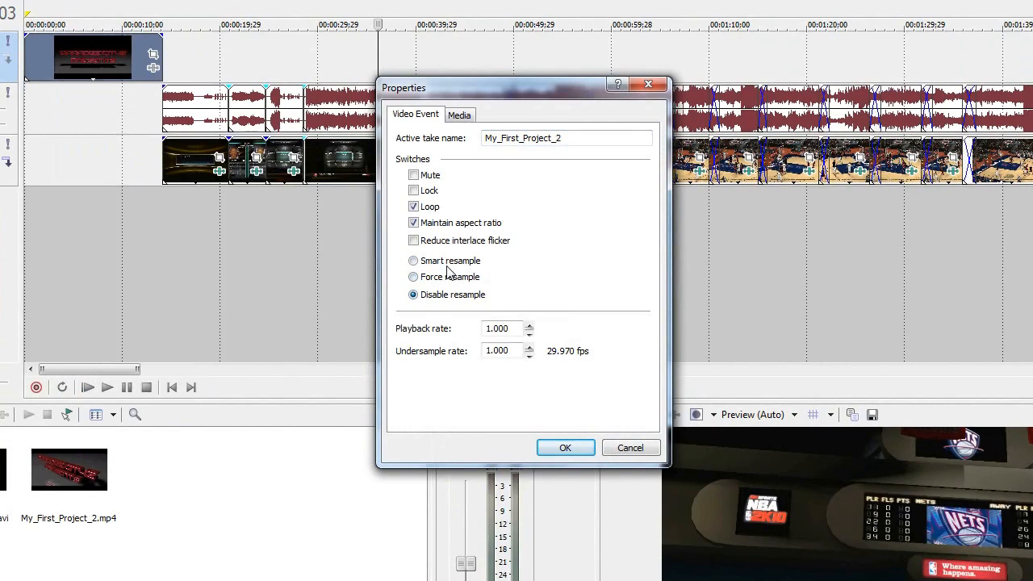
pyautogui.click(414, 260)
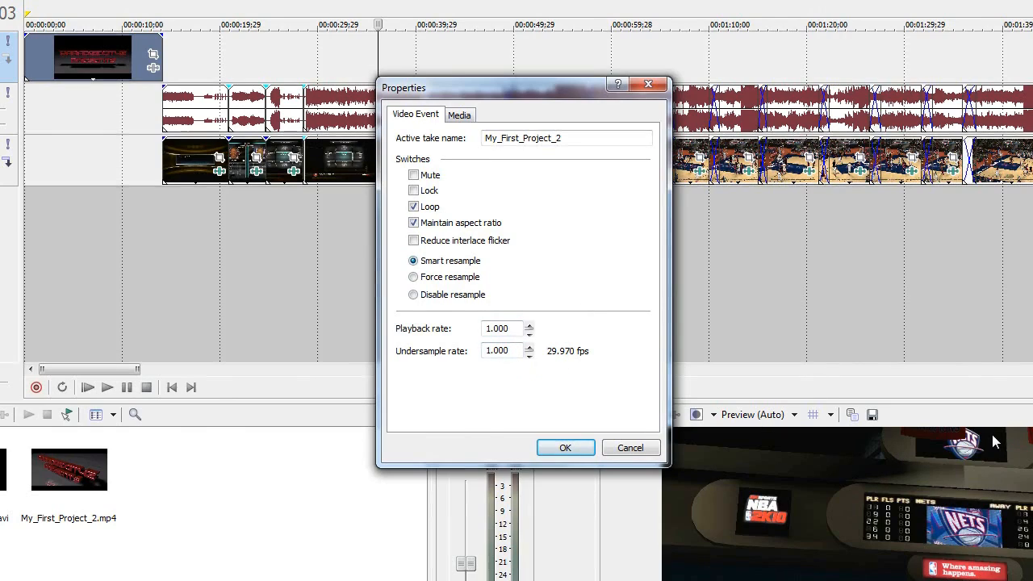
pyautogui.moveTo(969, 436)
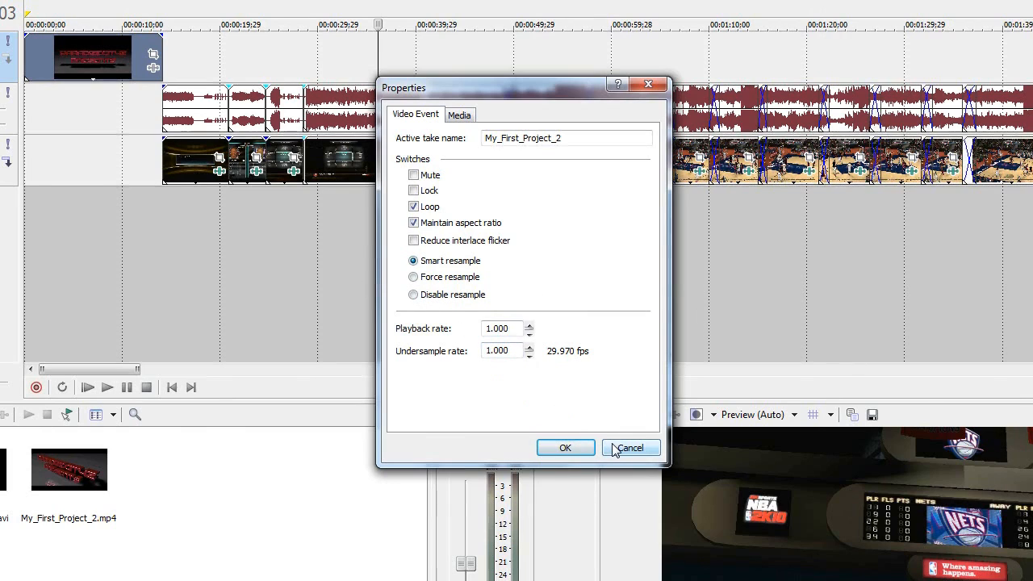
pyautogui.click(630, 448)
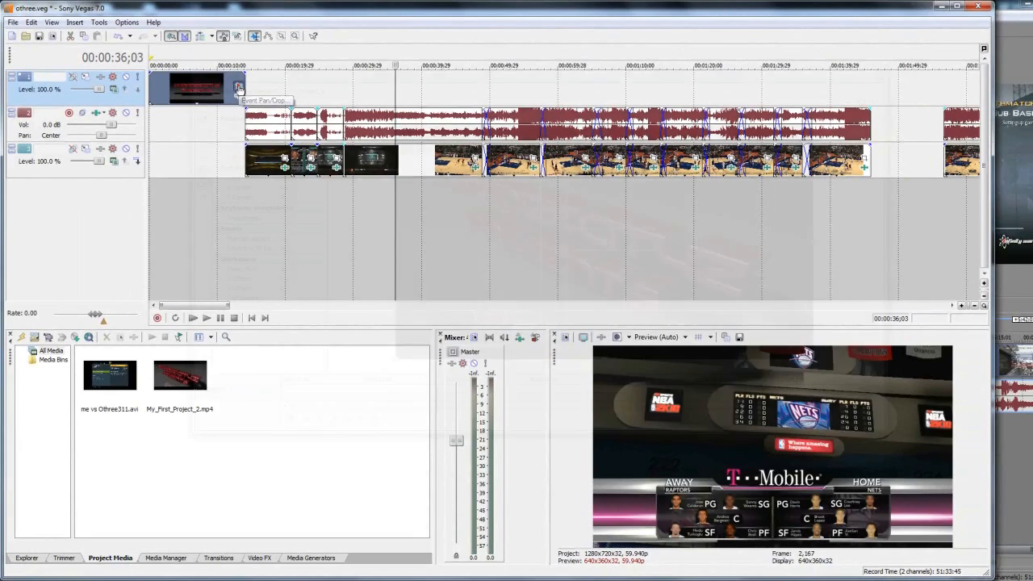
# Step: Open Video Event Pan/Crop for the title clip and select its Preset name
pyautogui.click(239, 87)
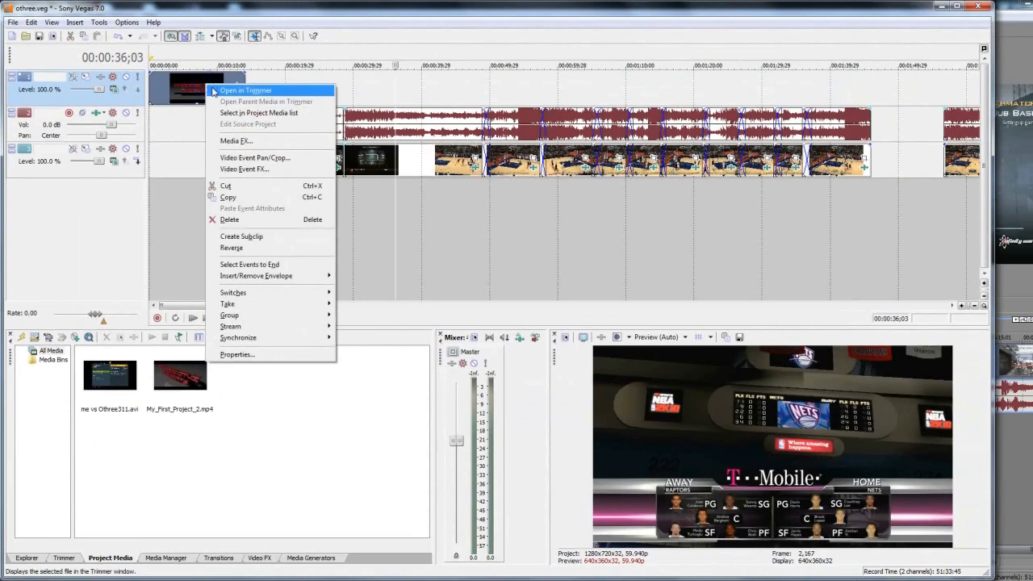
pyautogui.moveTo(254, 157)
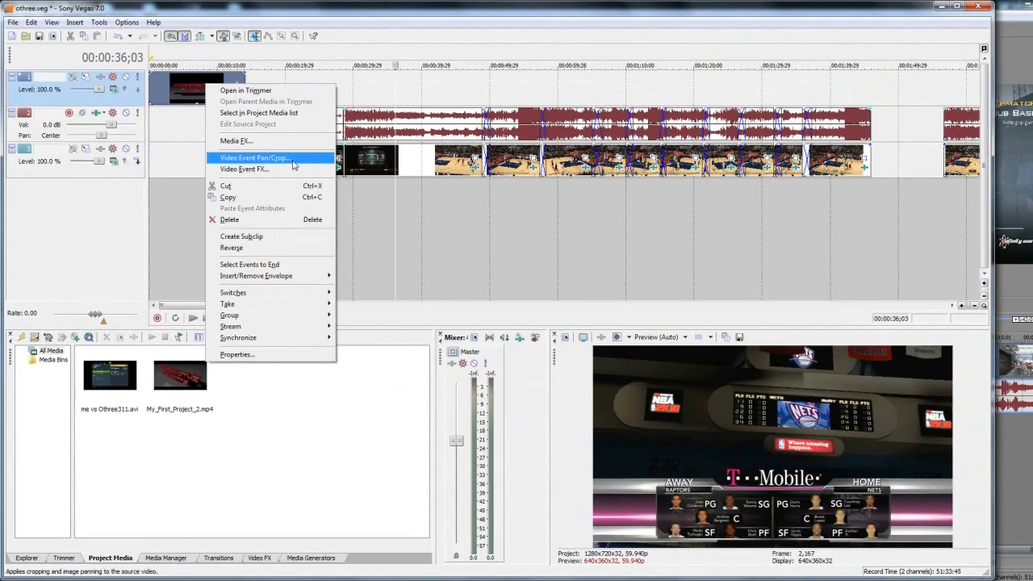
pyautogui.click(254, 157)
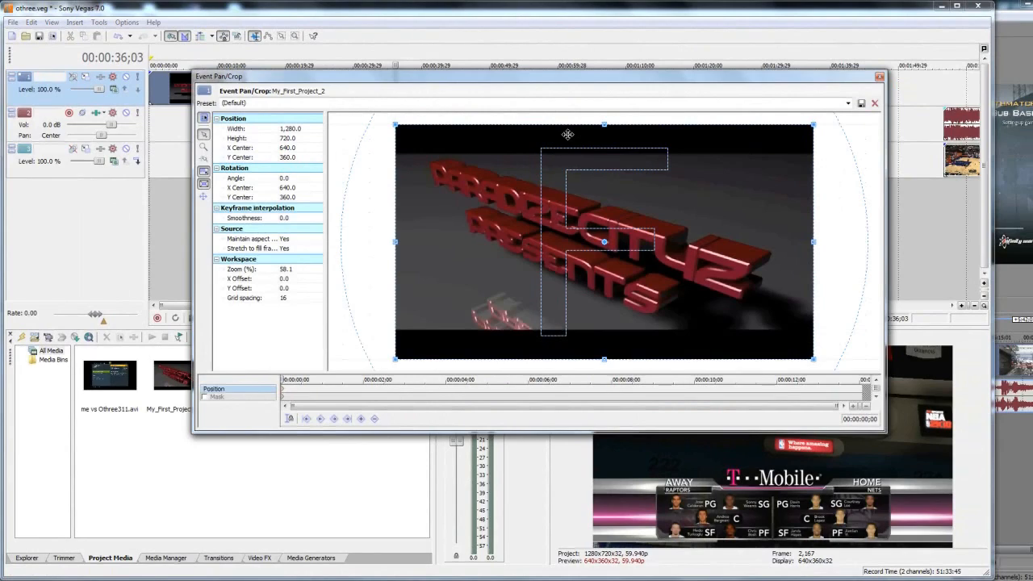
pyautogui.moveTo(567, 92)
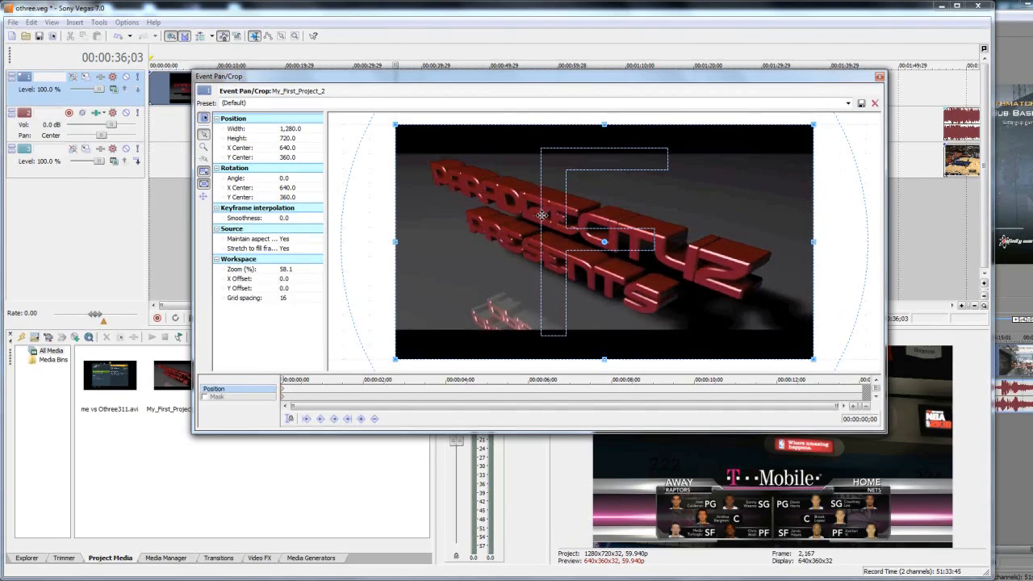
pyautogui.moveTo(879, 360)
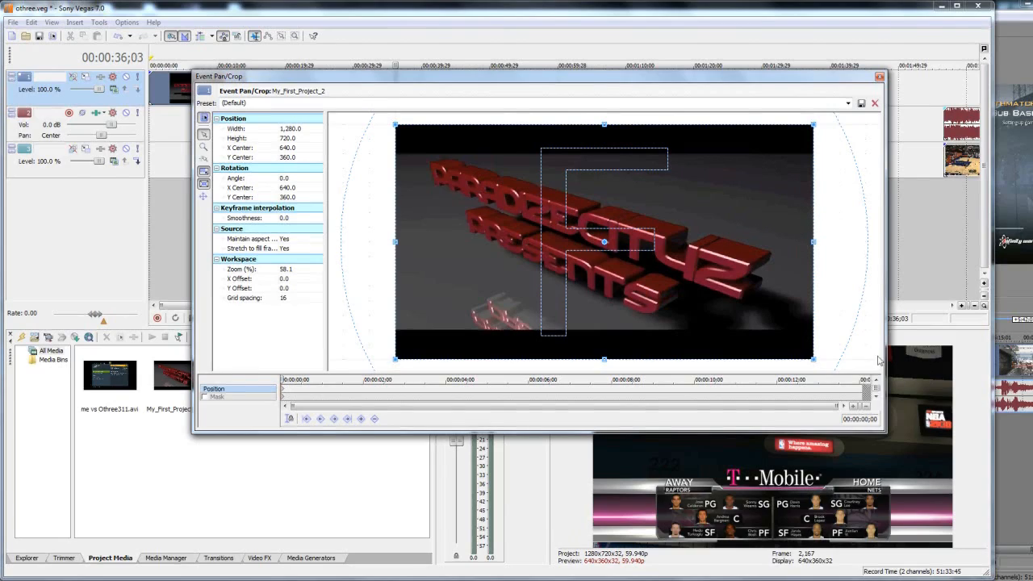
pyautogui.moveTo(923, 382)
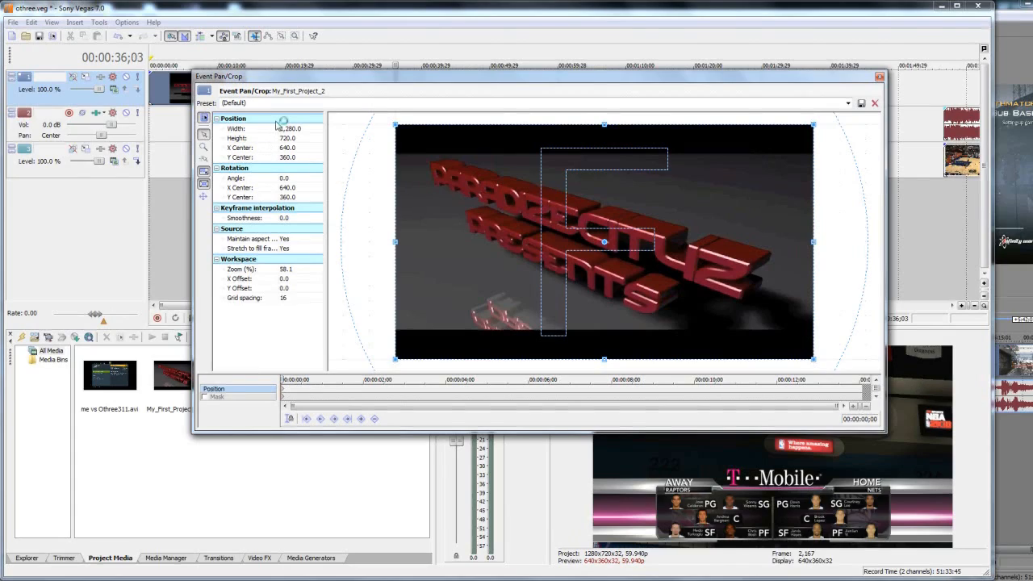
pyautogui.moveTo(279, 123)
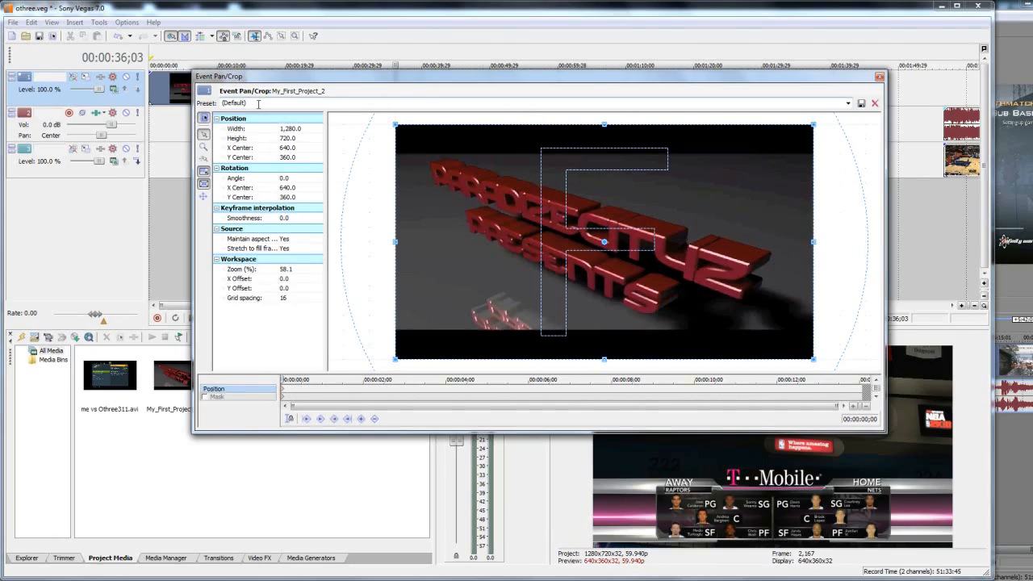
pyautogui.tripleClick(235, 102)
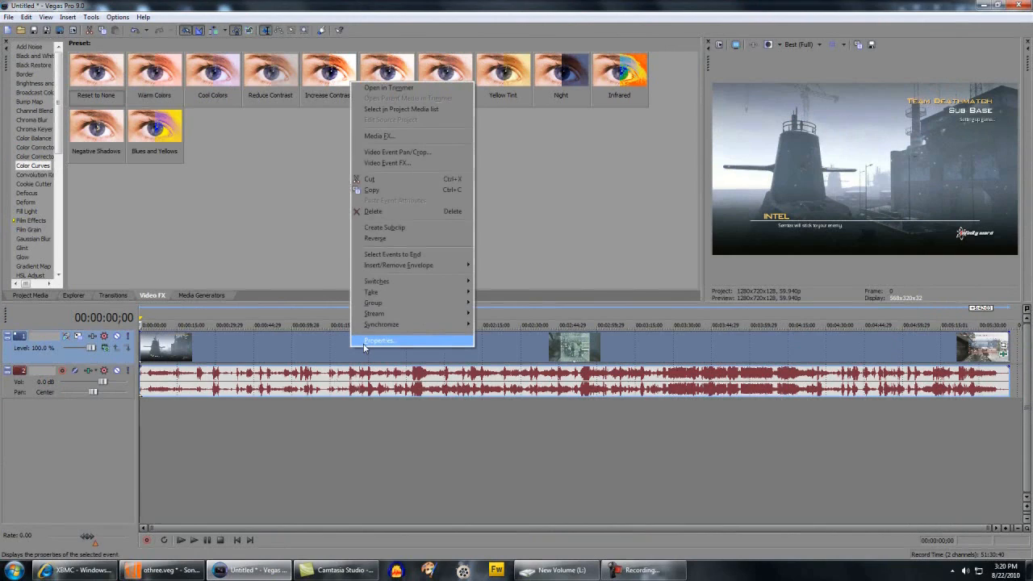
pyautogui.click(379, 340)
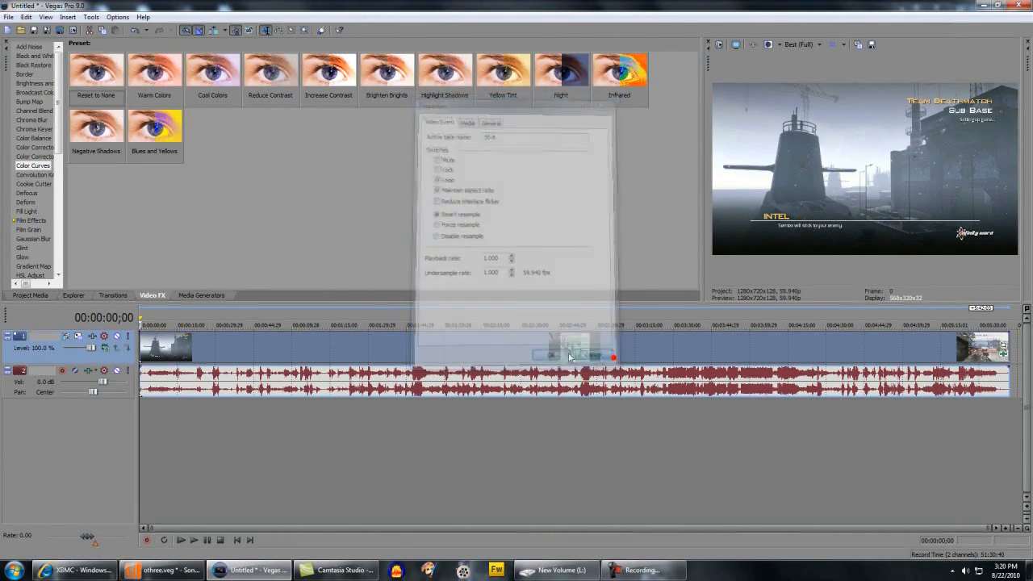
pyautogui.rightClick(573, 348)
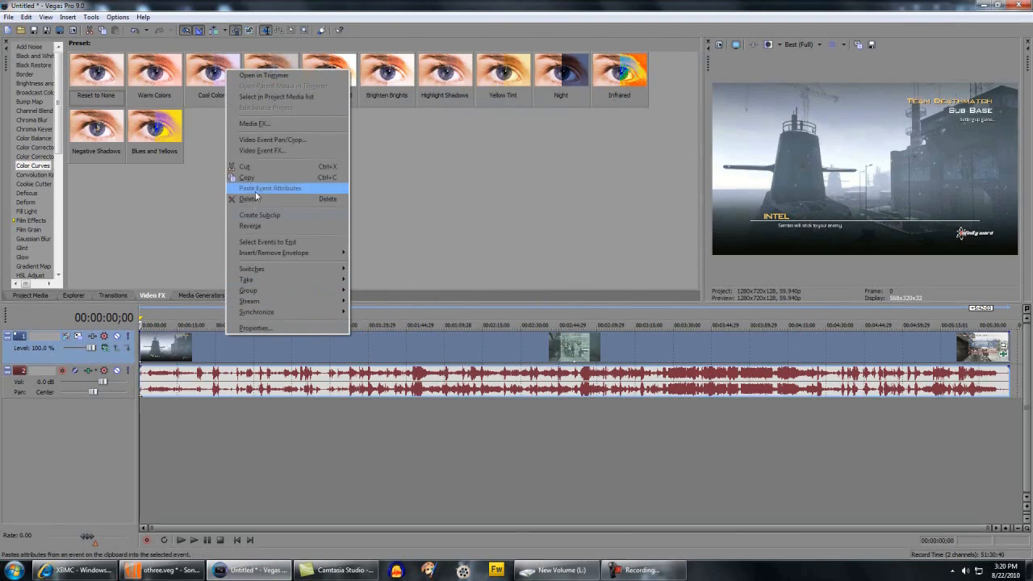
pyautogui.click(272, 138)
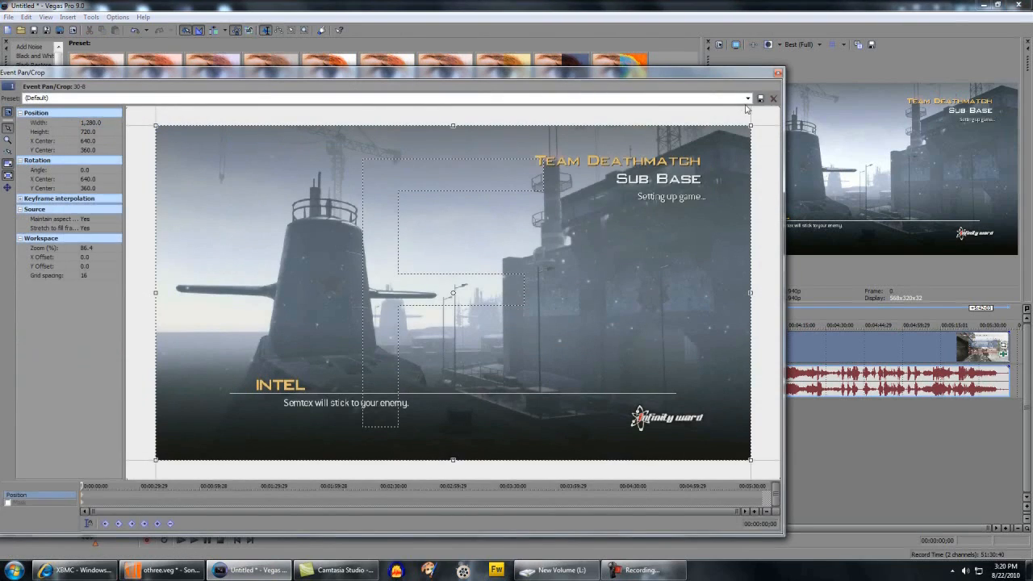
pyautogui.click(773, 98)
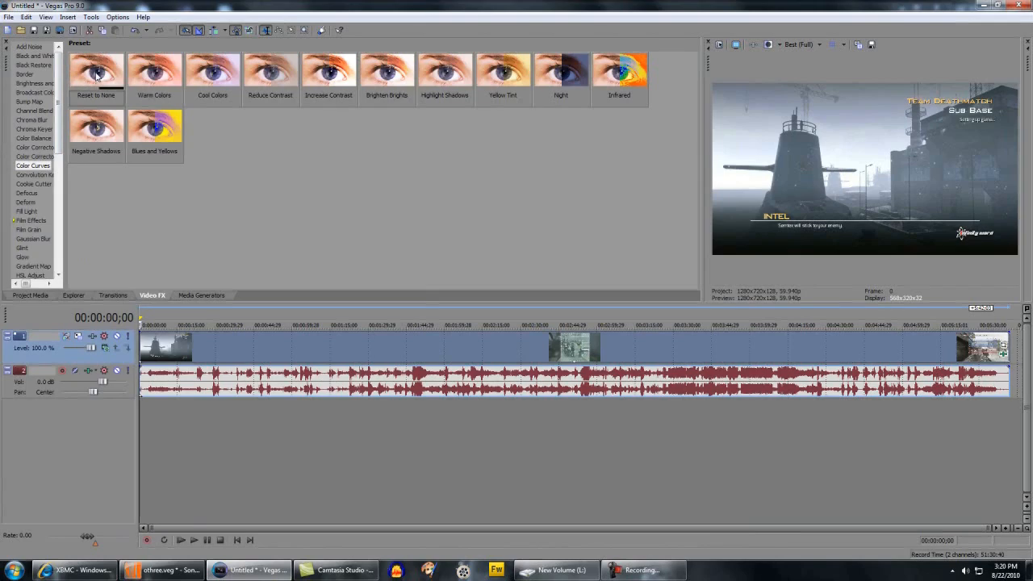
pyautogui.moveTo(77, 121)
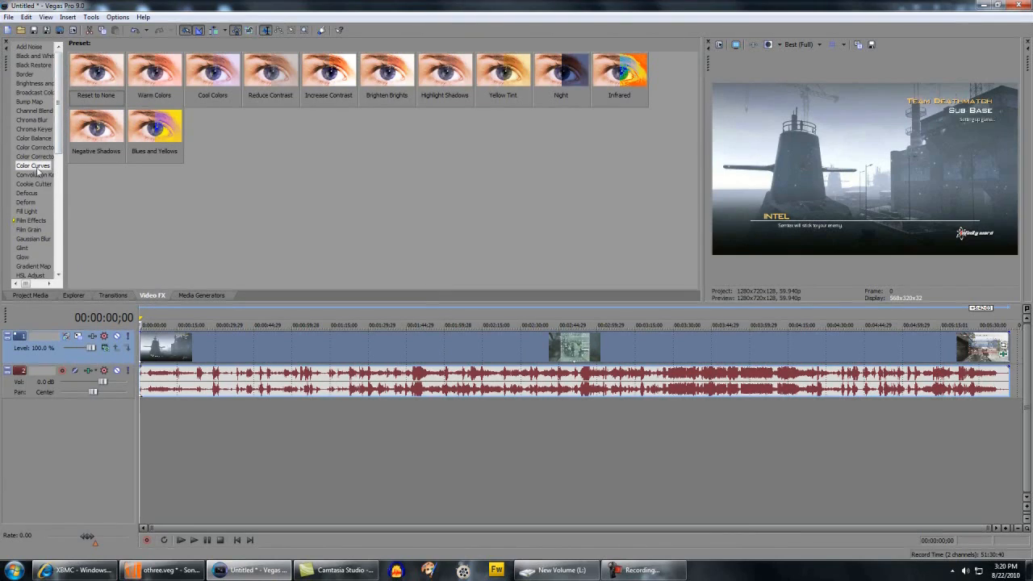
# Step: Browse Video FX through Color Corrector to view the Color Corrector (Secondary) presets
pyautogui.click(95, 71)
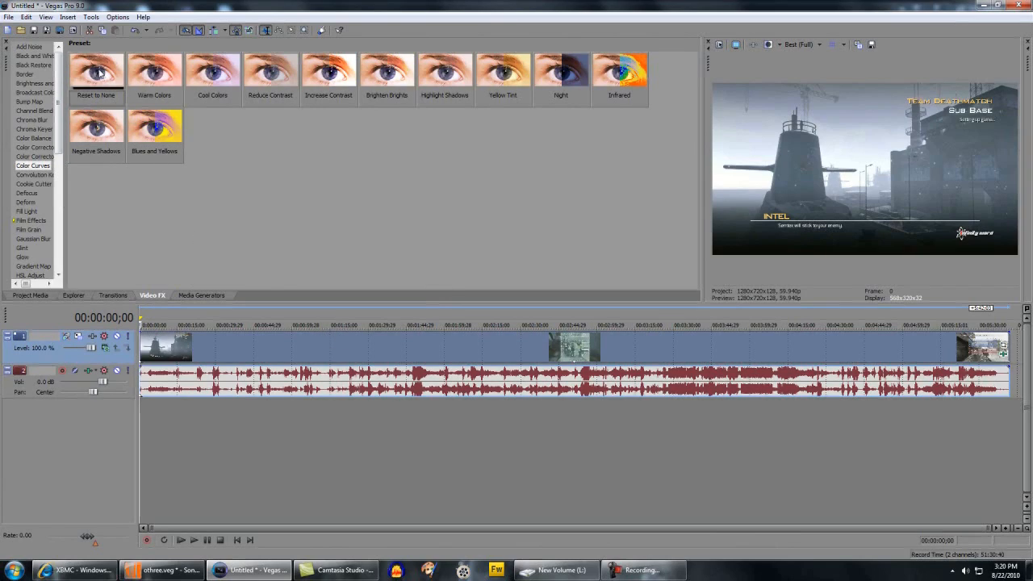
pyautogui.moveTo(299, 311)
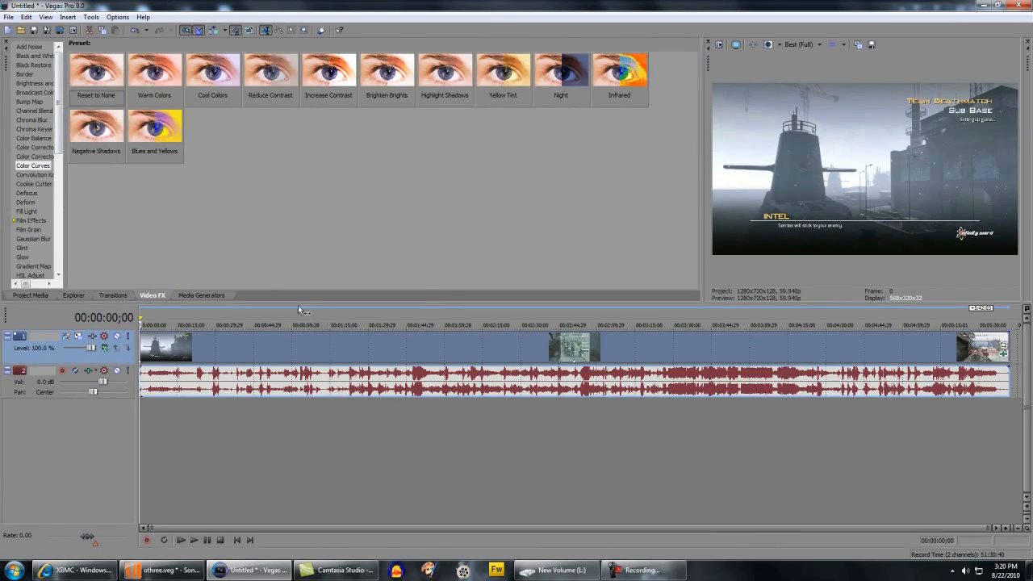
pyautogui.moveTo(139, 212)
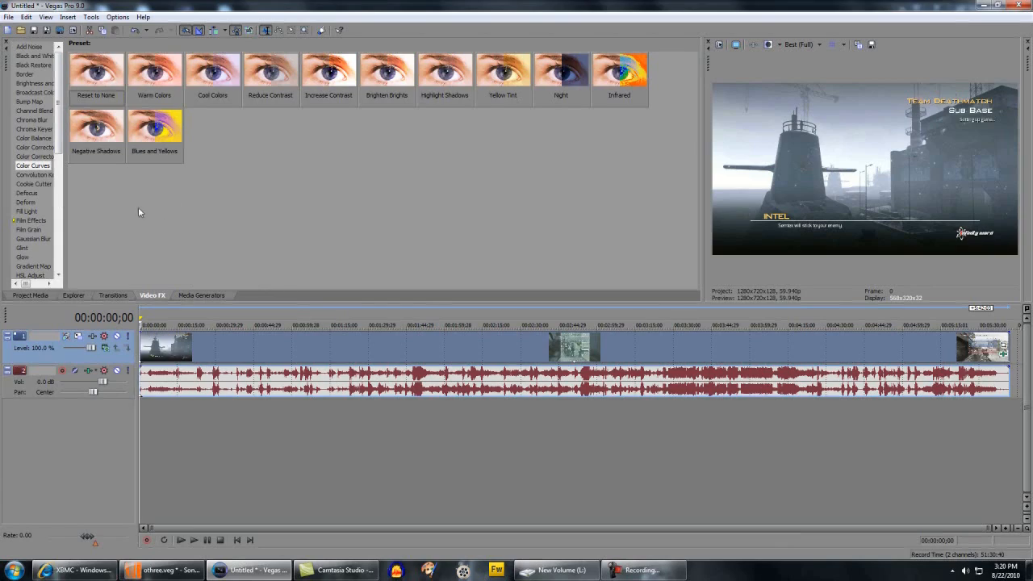
pyautogui.click(34, 147)
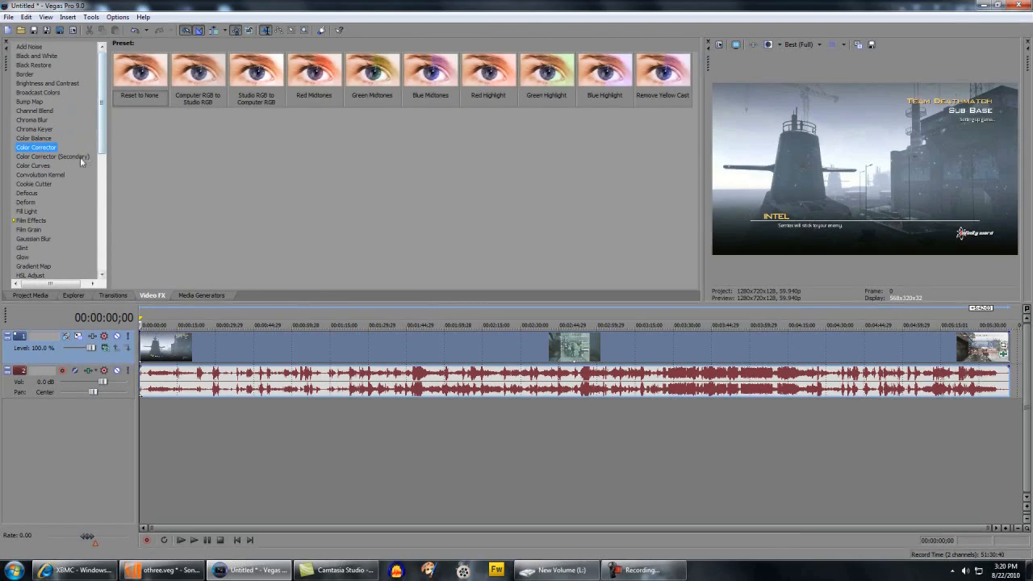
pyautogui.click(51, 156)
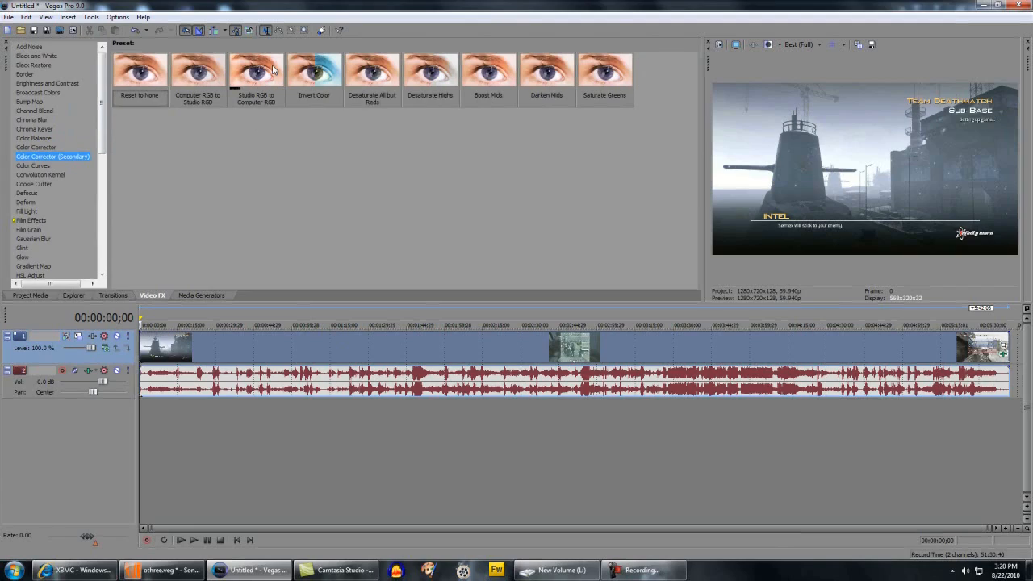
pyautogui.click(256, 69)
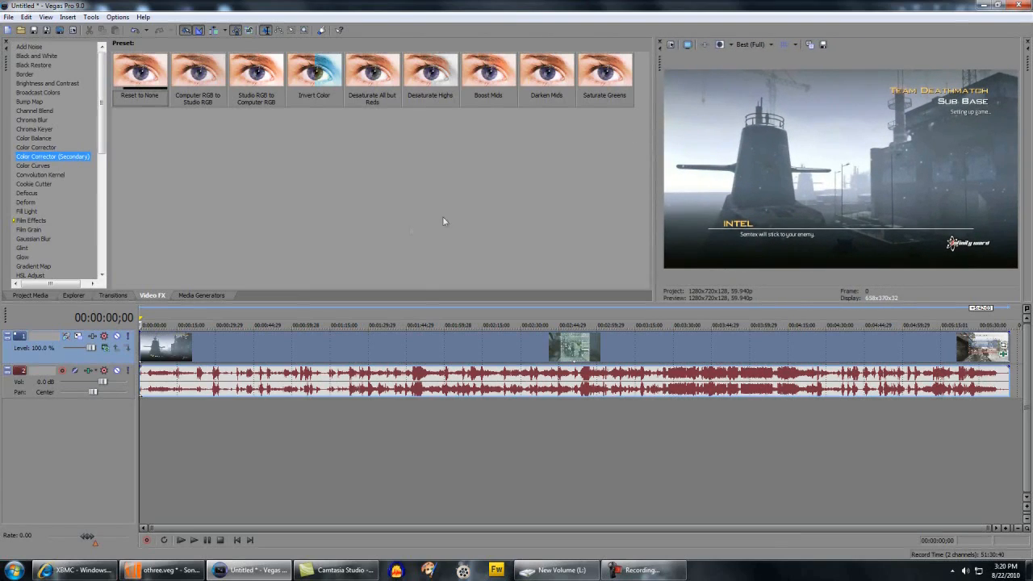
pyautogui.moveTo(259, 244)
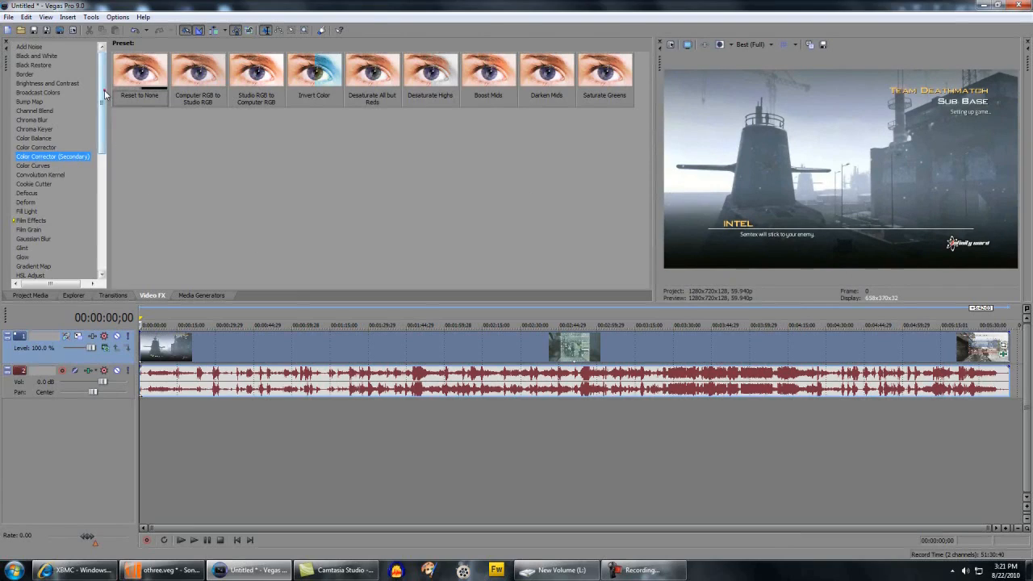
# Step: Scroll down the Video FX list and select an effect
pyautogui.scroll(-3)
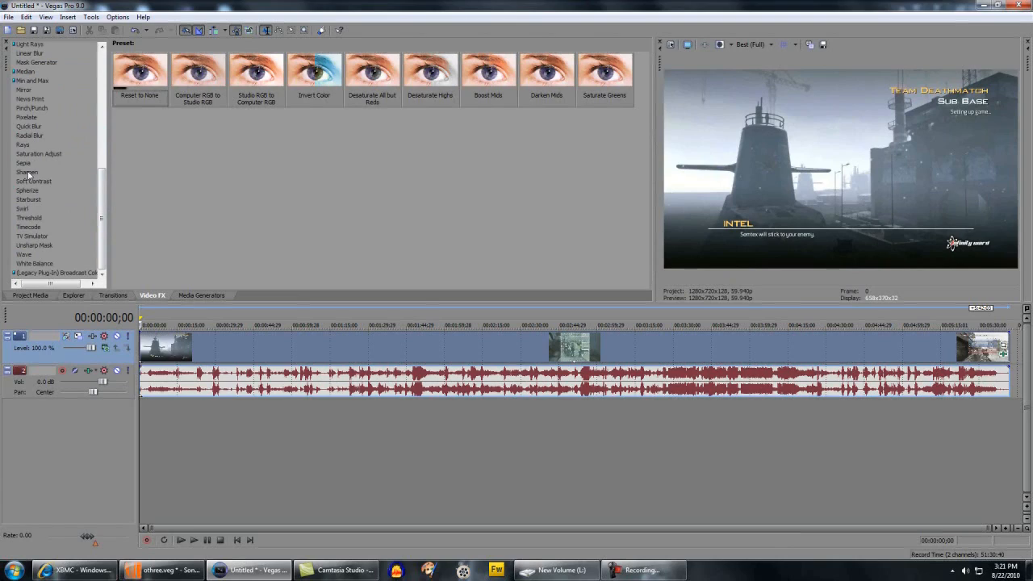
pyautogui.click(27, 172)
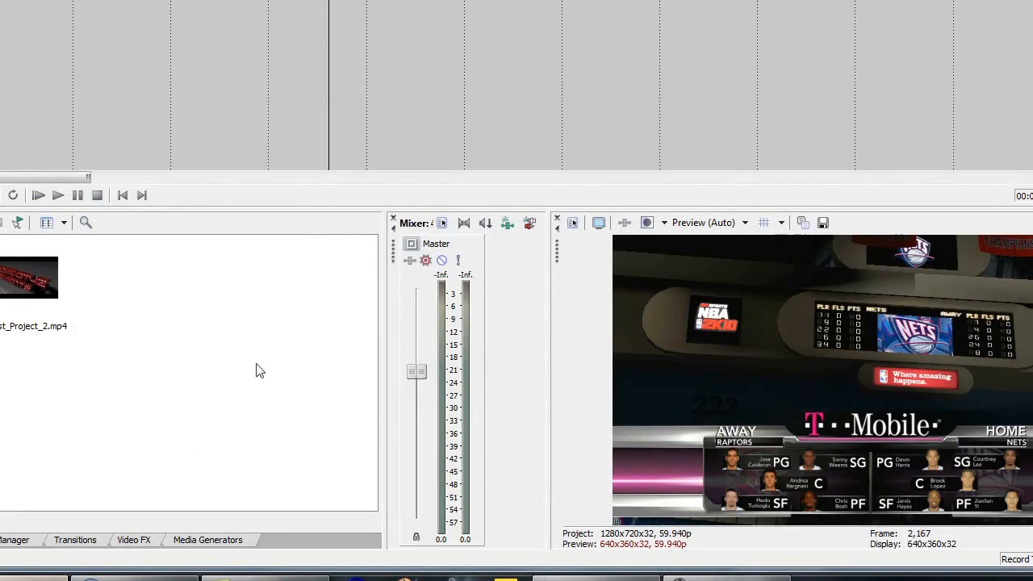
pyautogui.moveTo(306, 300)
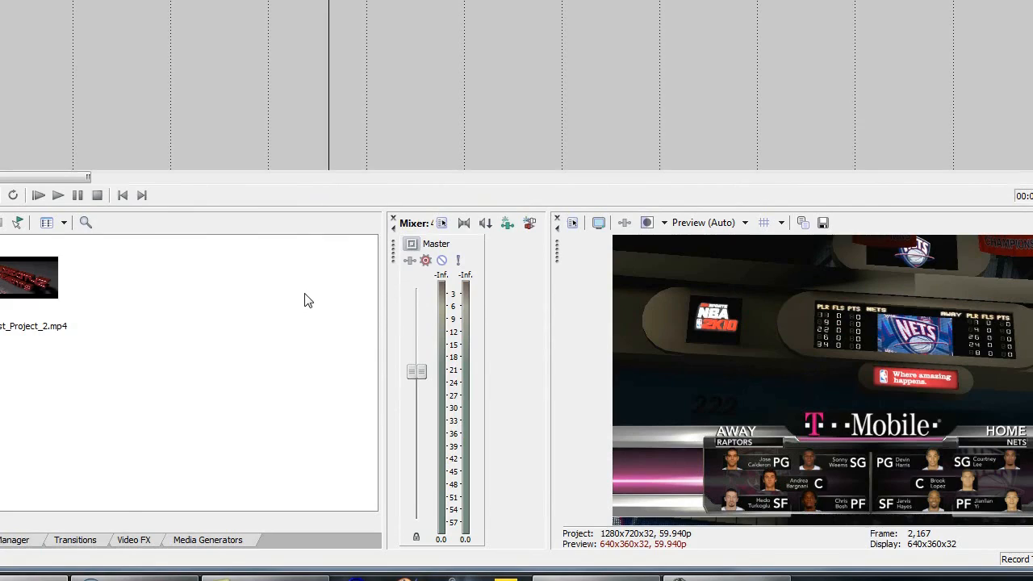
pyautogui.moveTo(316, 123)
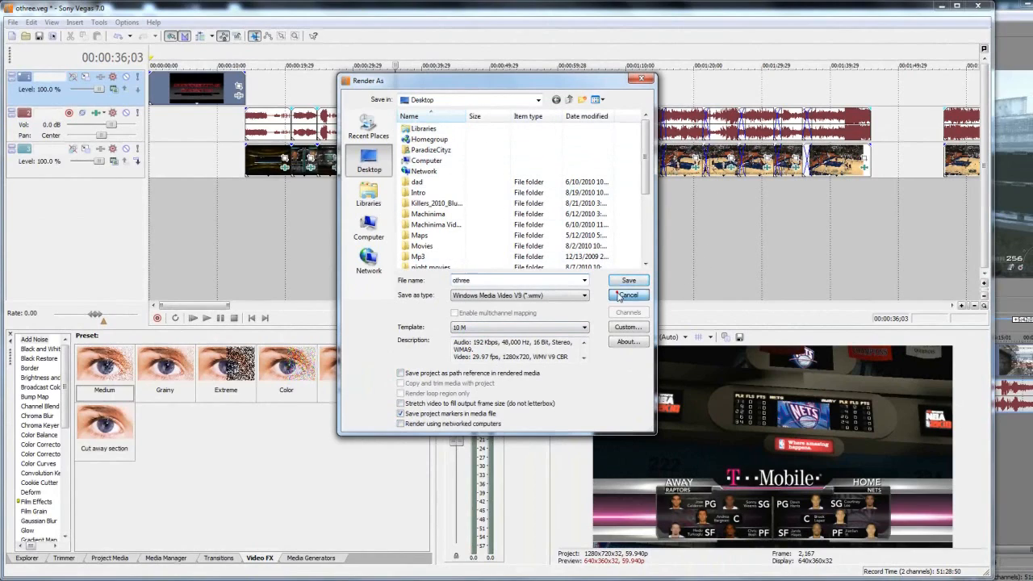
# Step: Reopen Render As showing Windows Media Video V9 with the 10 M template, then dismiss it
pyautogui.click(629, 295)
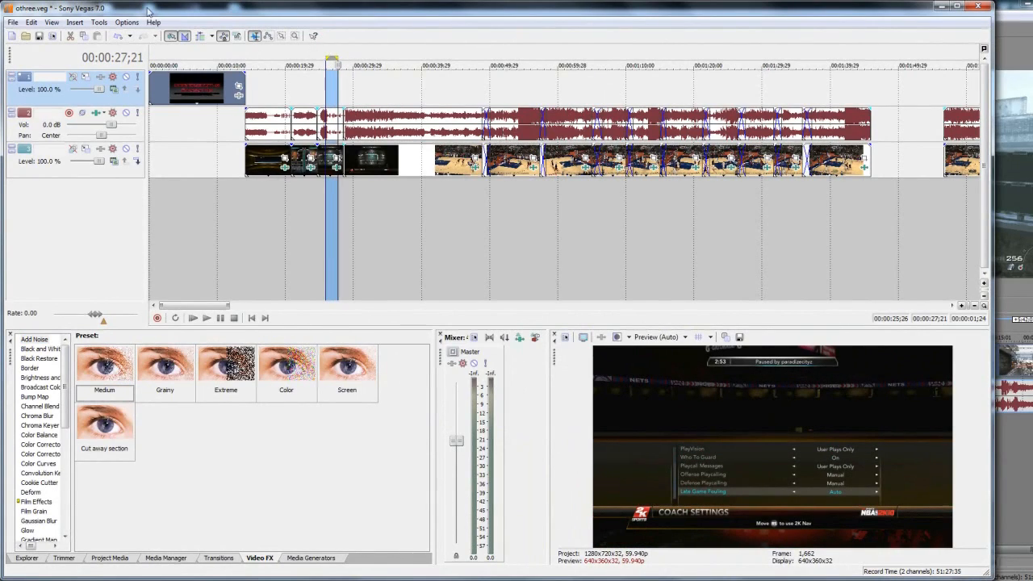
pyautogui.click(12, 22)
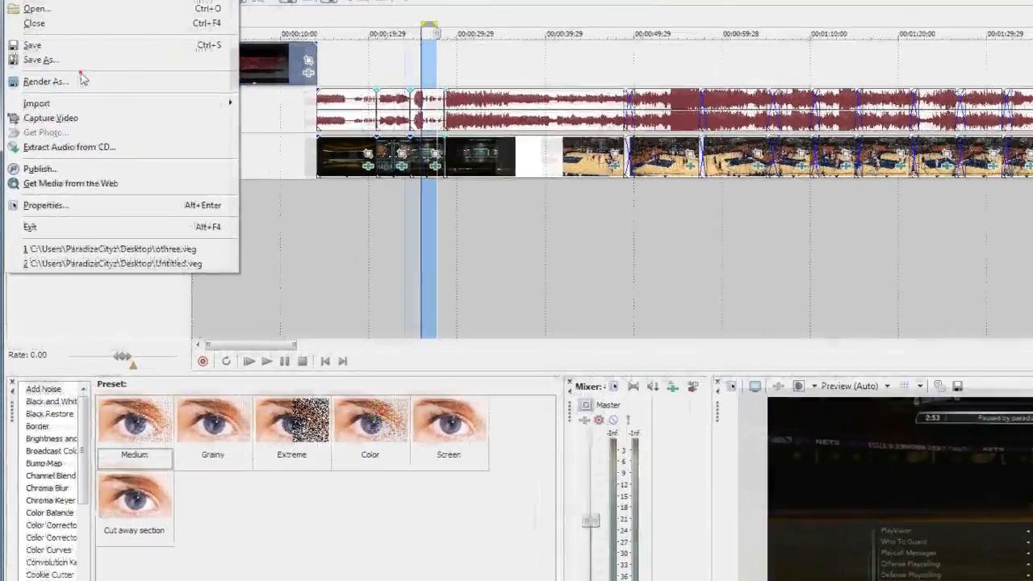
pyautogui.click(46, 80)
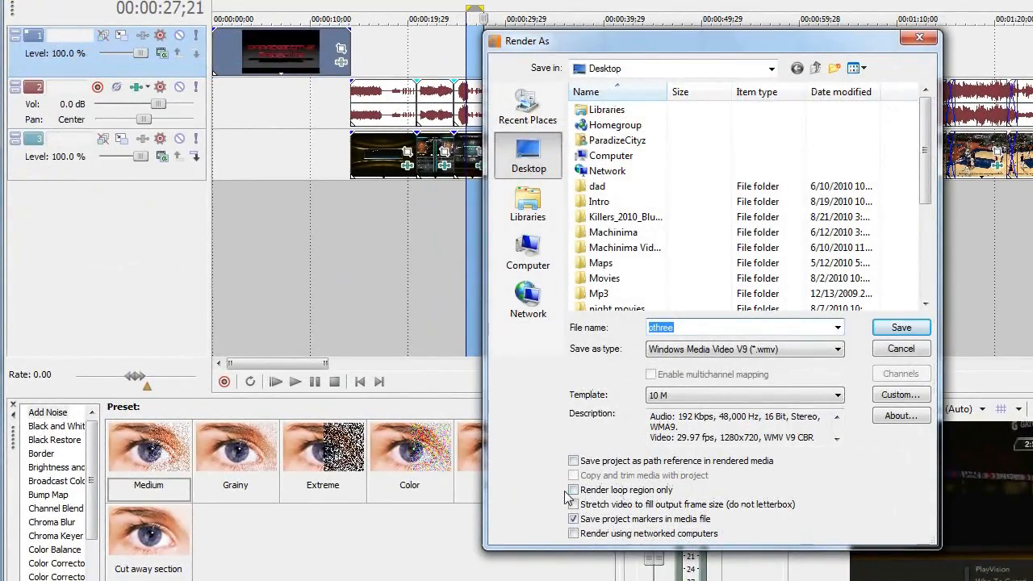
pyautogui.click(574, 490)
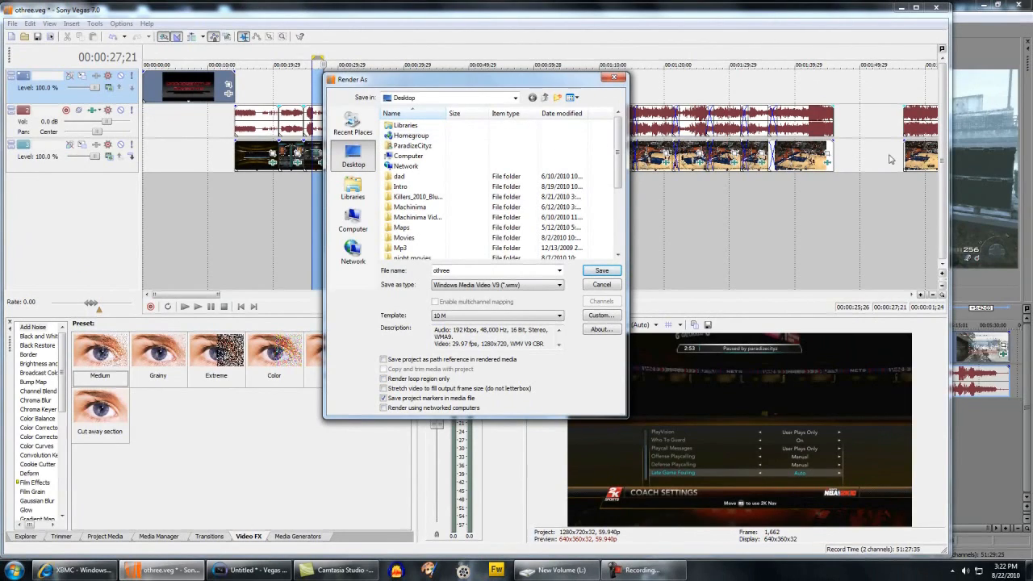
pyautogui.moveTo(413, 257)
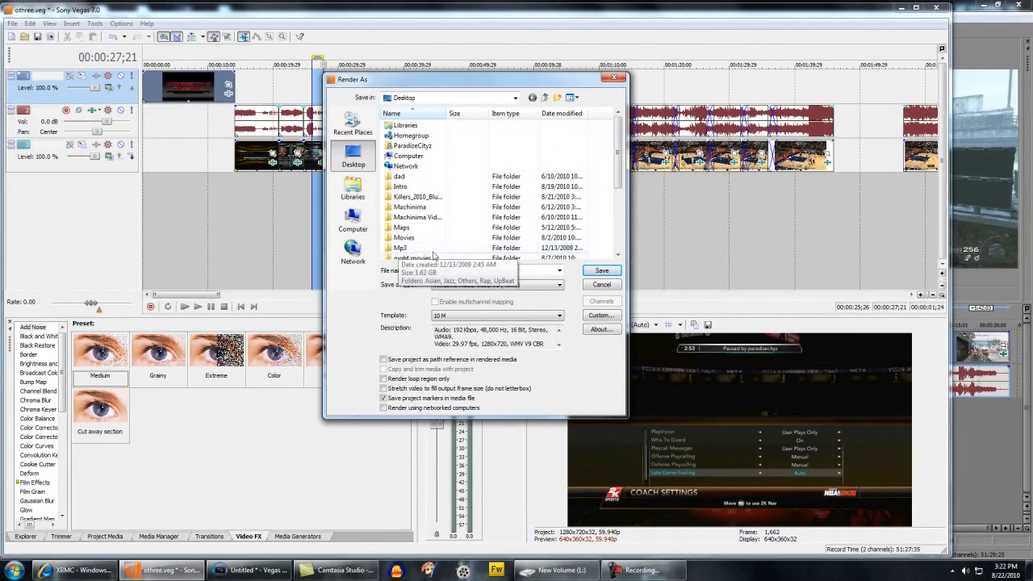
pyautogui.click(602, 284)
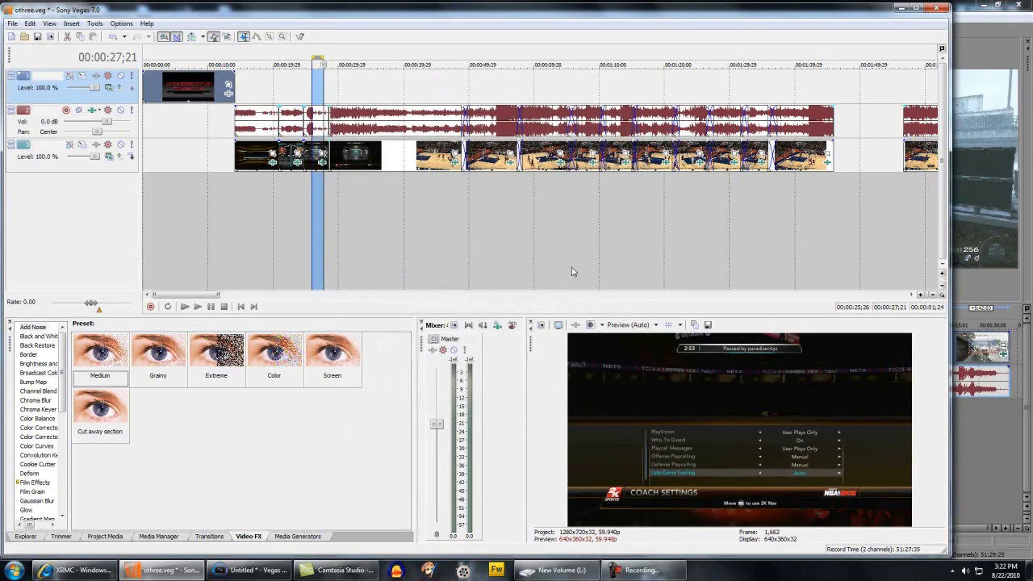
pyautogui.moveTo(570, 271)
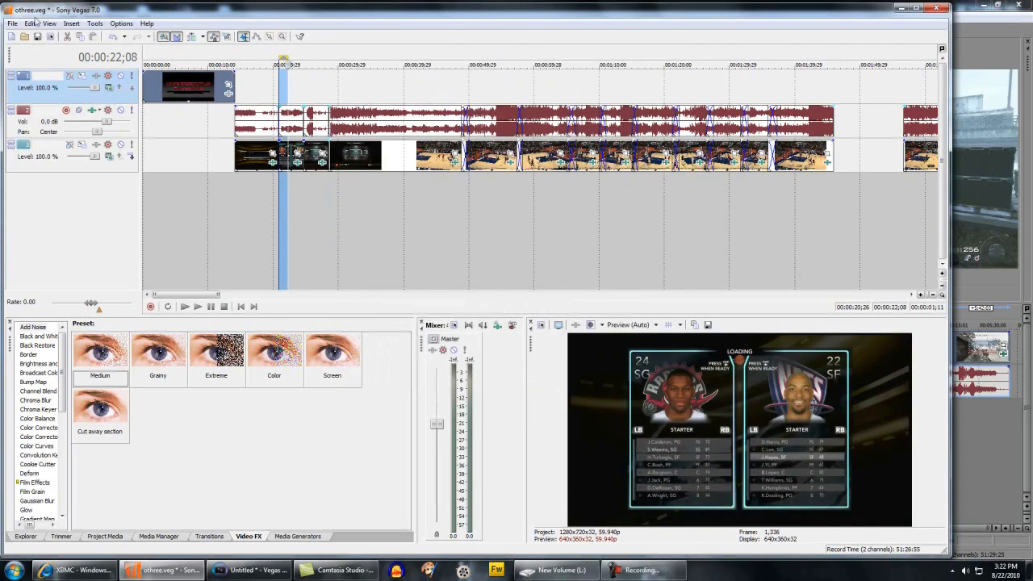
pyautogui.moveTo(67, 37)
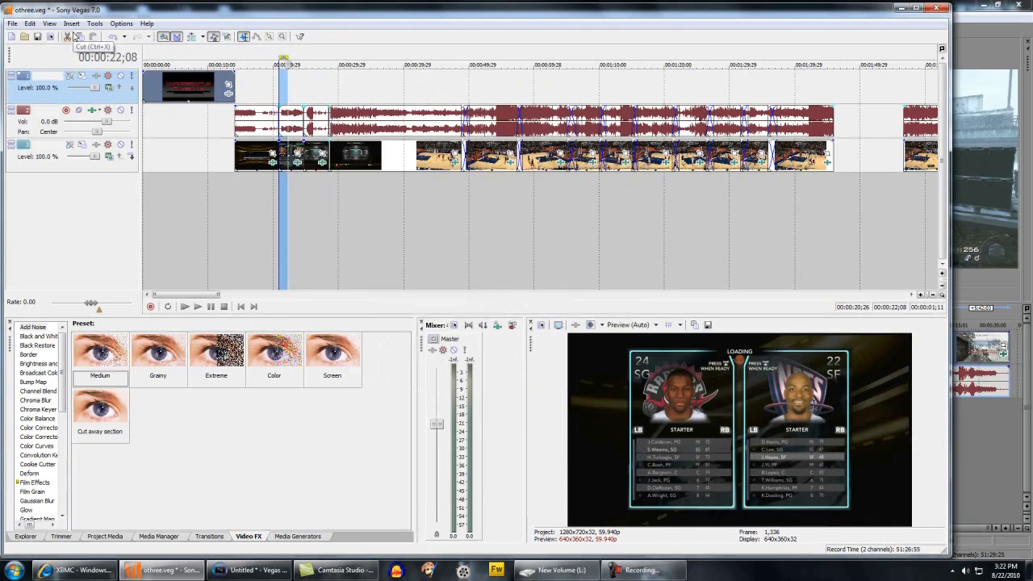
pyautogui.moveTo(12, 24)
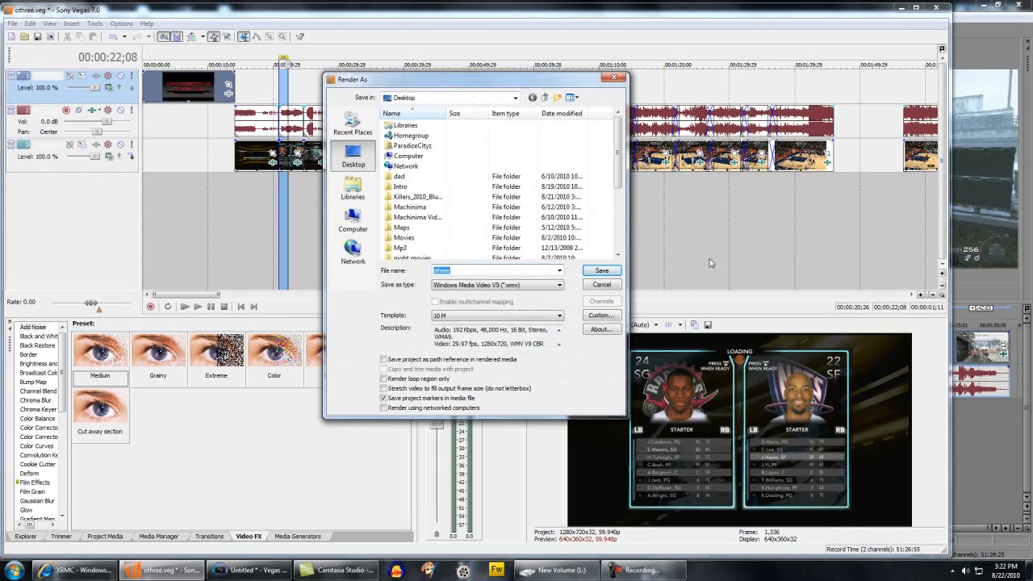
pyautogui.click(602, 285)
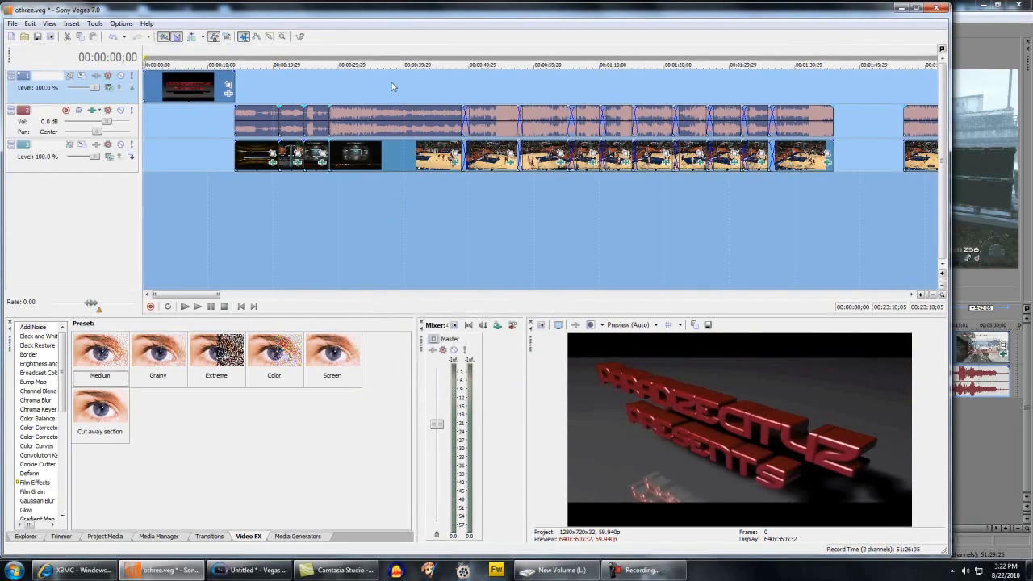
# Step: Reopen Render As and set Save as type to MainConcept AVC/AAC (*.mp4)
pyautogui.click(12, 22)
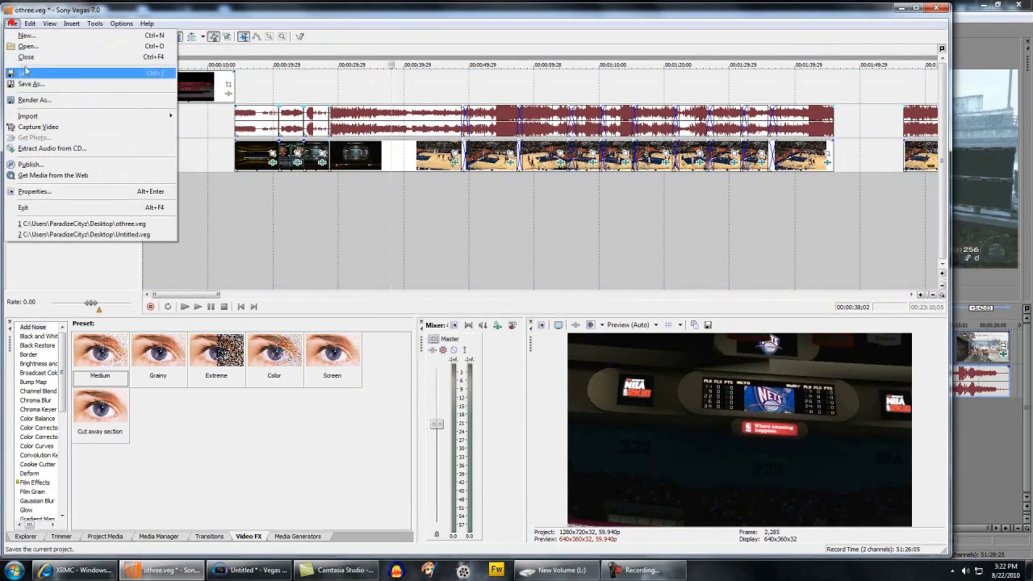
pyautogui.click(34, 100)
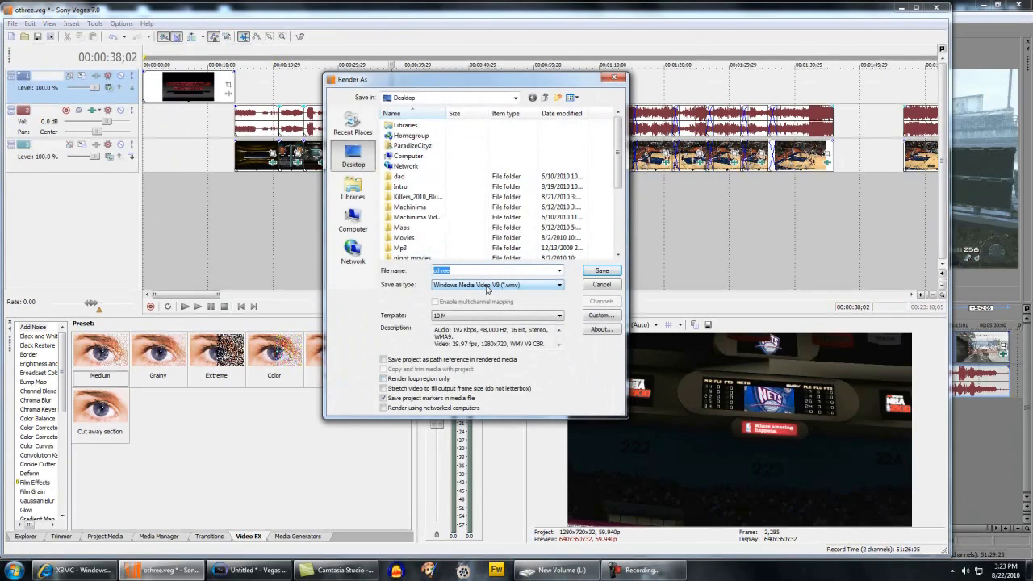
pyautogui.click(558, 285)
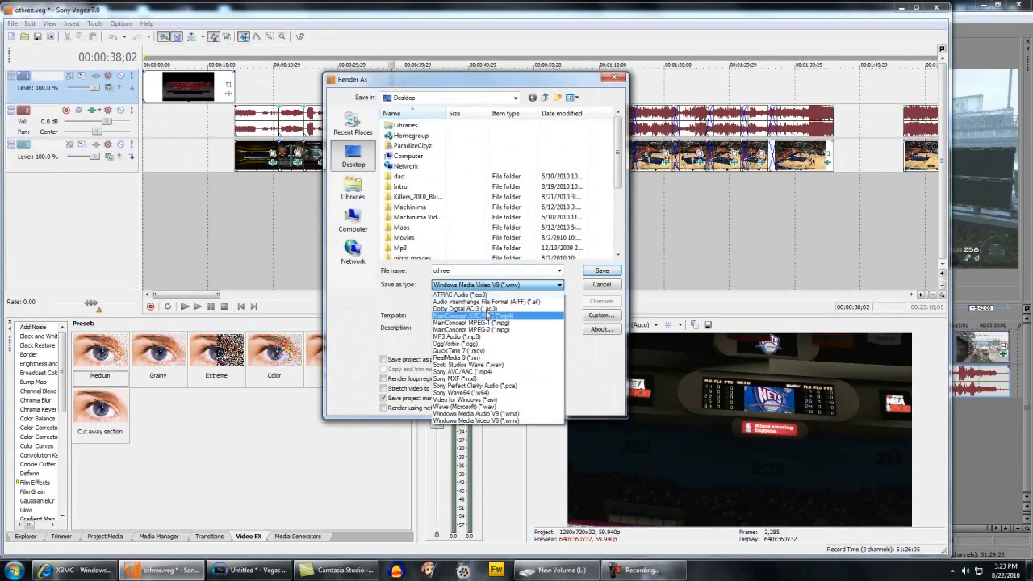
pyautogui.click(475, 312)
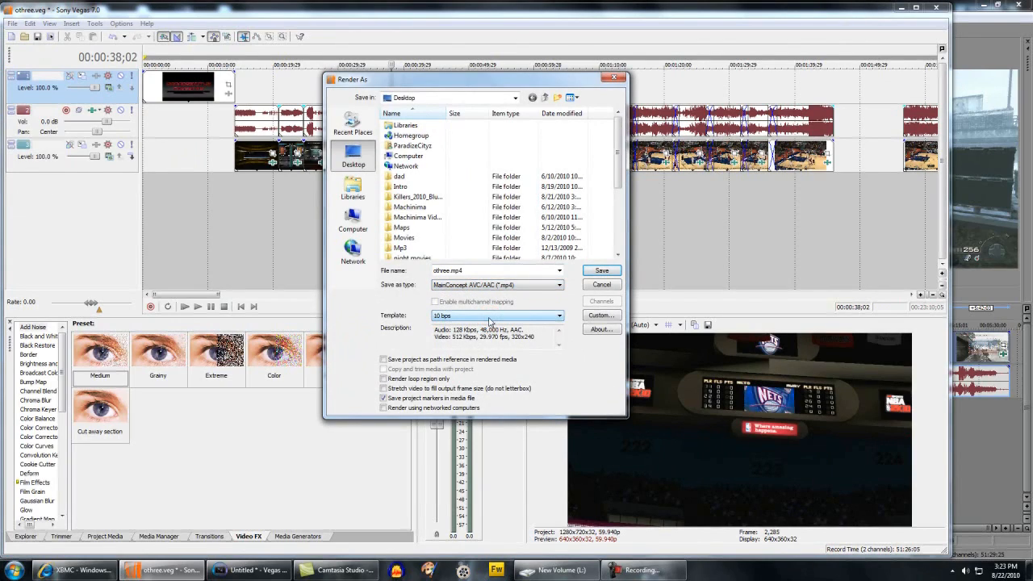
# Step: Choose the Default Template, keeping MainConcept AVC/AAC as the output type
pyautogui.click(558, 316)
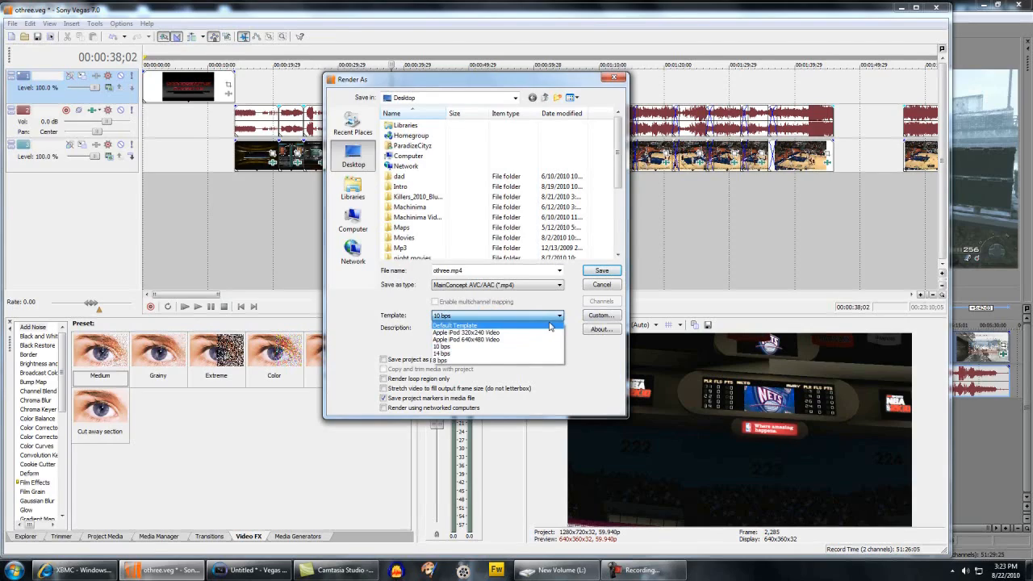
pyautogui.click(455, 325)
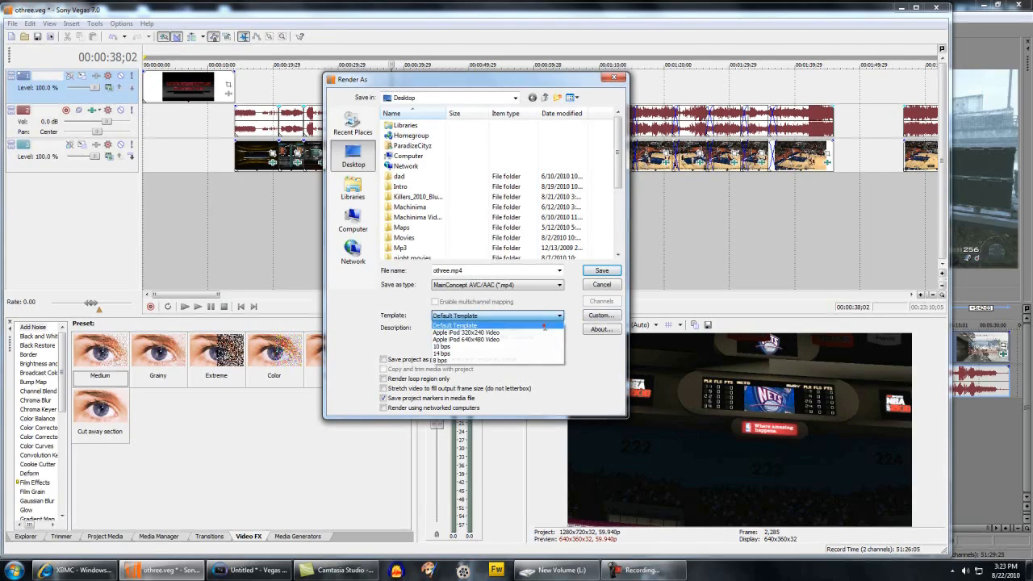
pyautogui.click(455, 315)
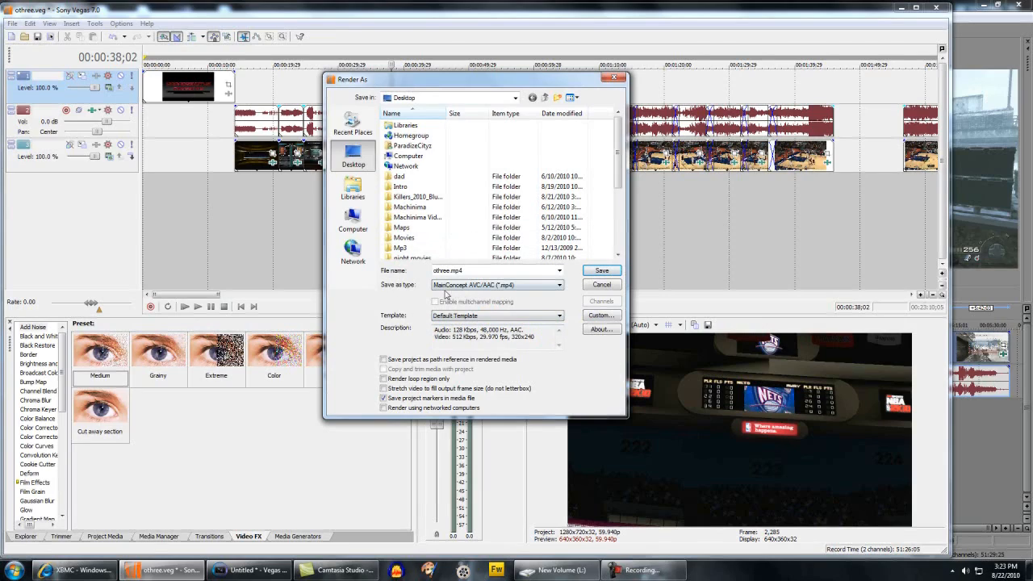
pyautogui.click(559, 284)
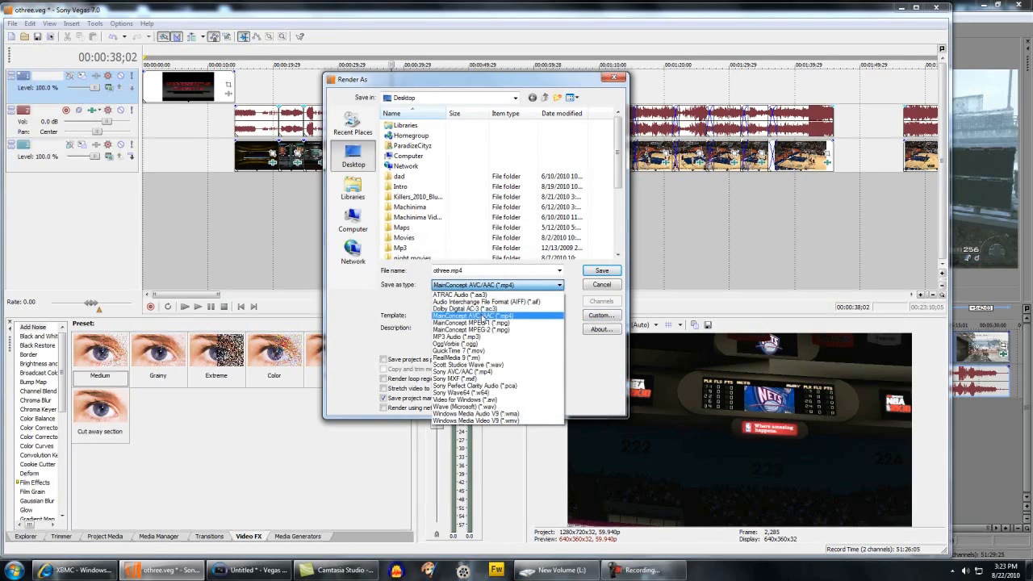
pyautogui.moveTo(537, 321)
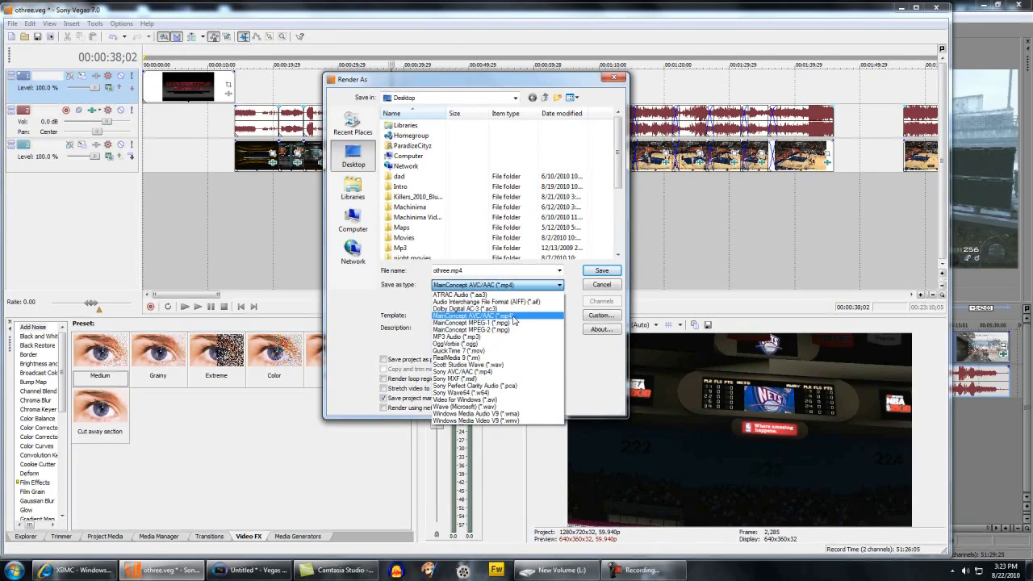
pyautogui.click(473, 315)
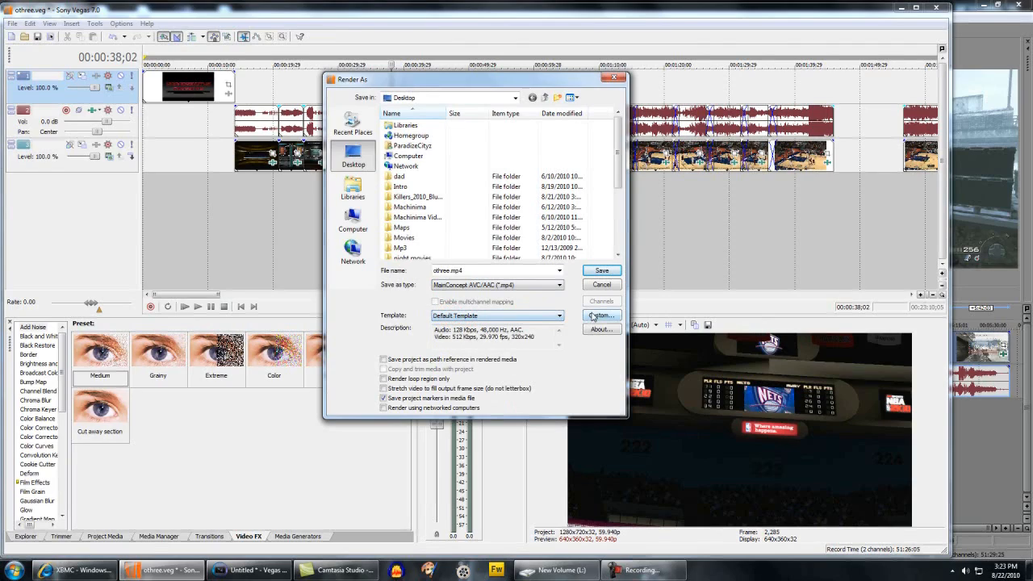
# Step: Open the mp4 template's custom settings and keep the audio bit rate at 192,000
pyautogui.click(560, 316)
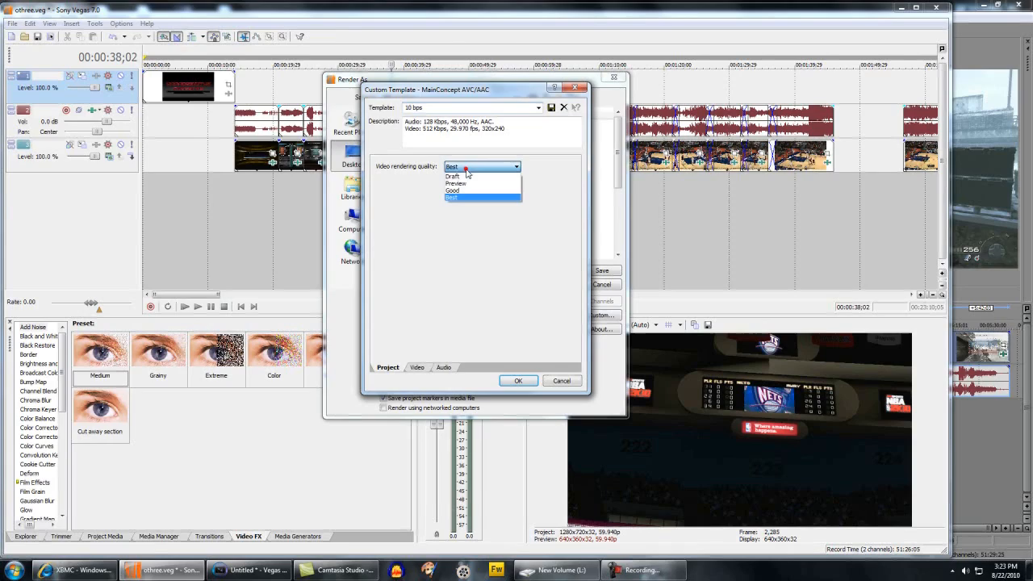
pyautogui.moveTo(454, 176)
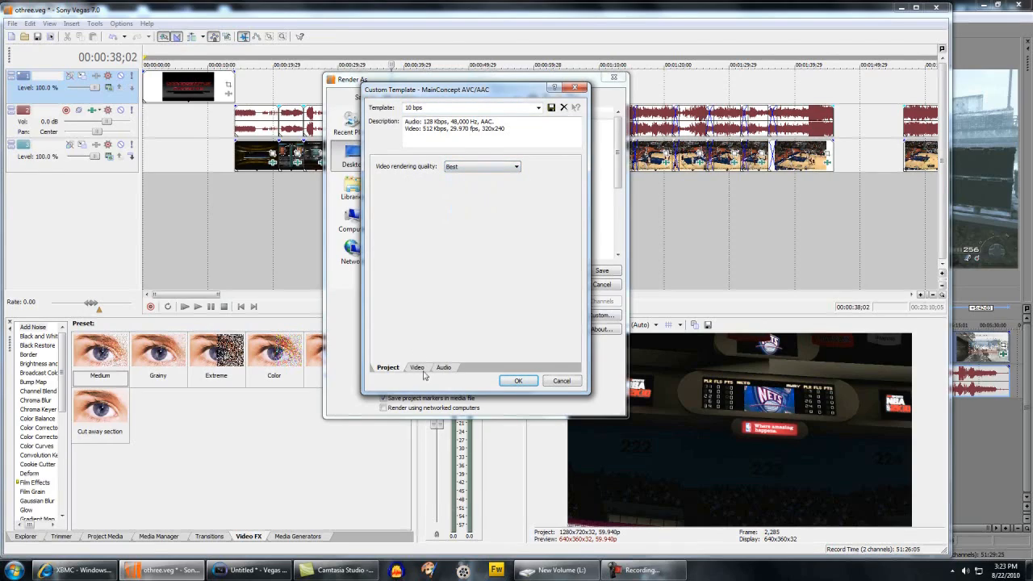
pyautogui.click(444, 368)
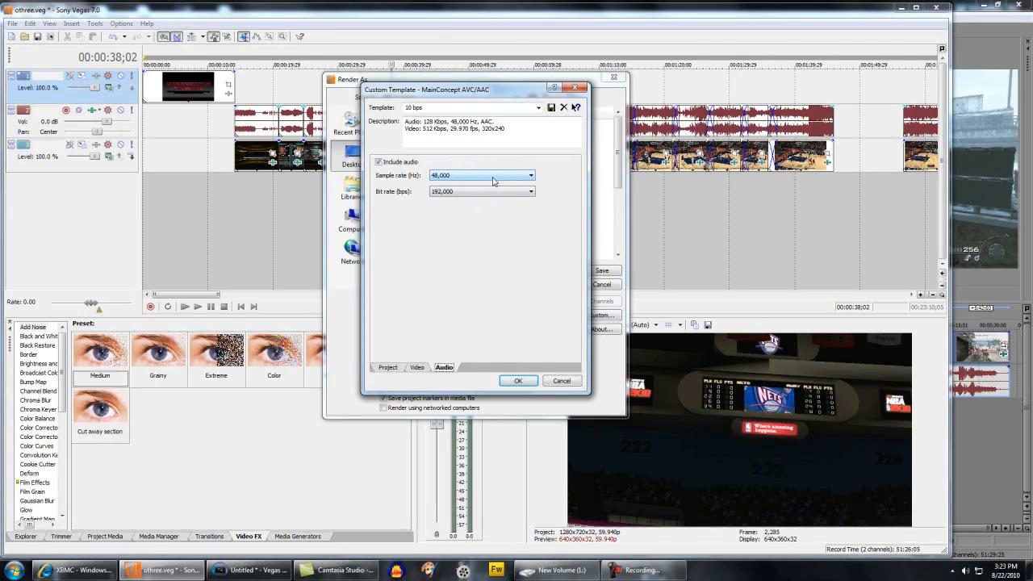
pyautogui.click(531, 192)
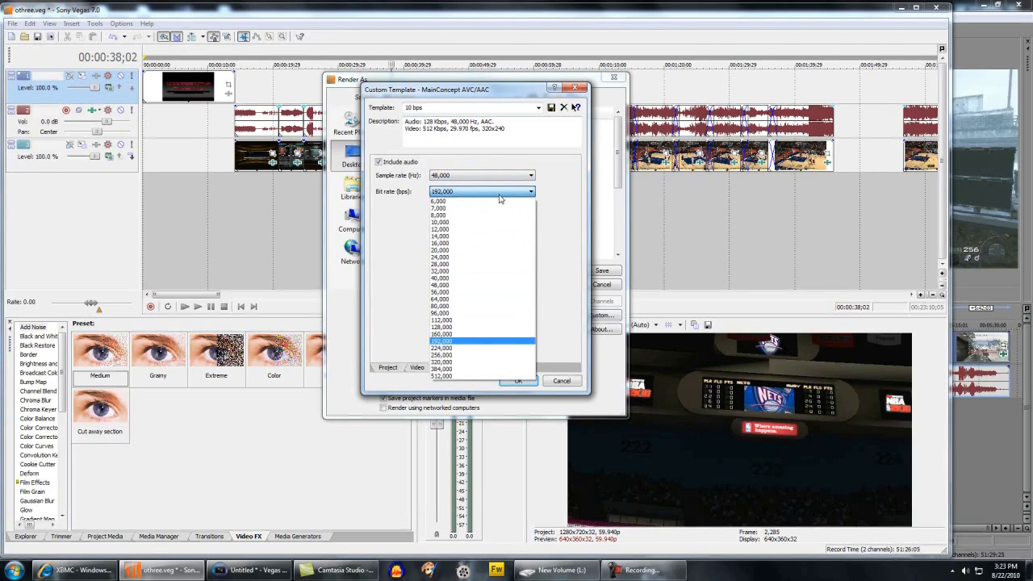
pyautogui.click(482, 191)
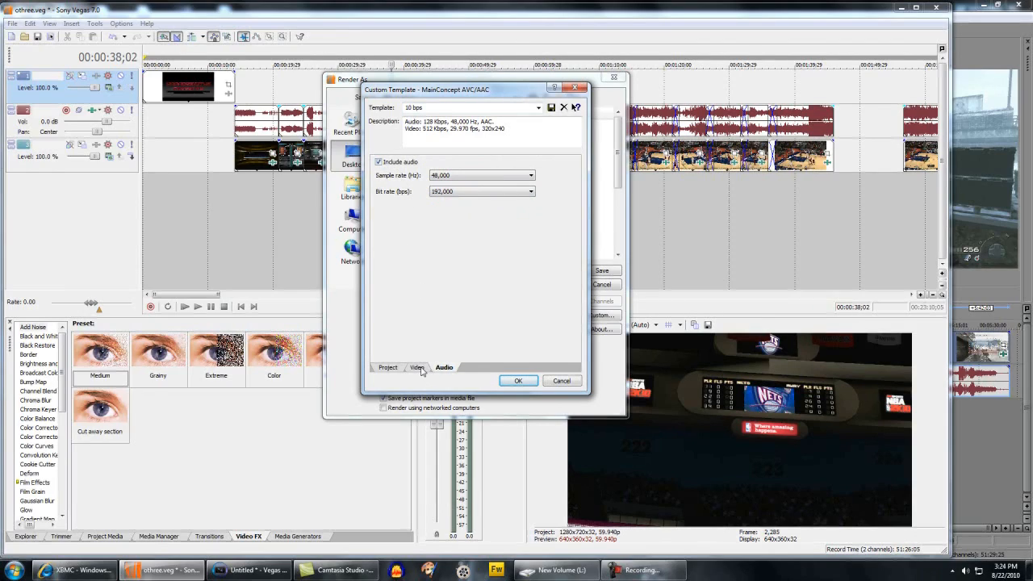
# Step: Keep 59.94 fps video and set a constant 10,000,000 bps bit rate
pyautogui.click(416, 367)
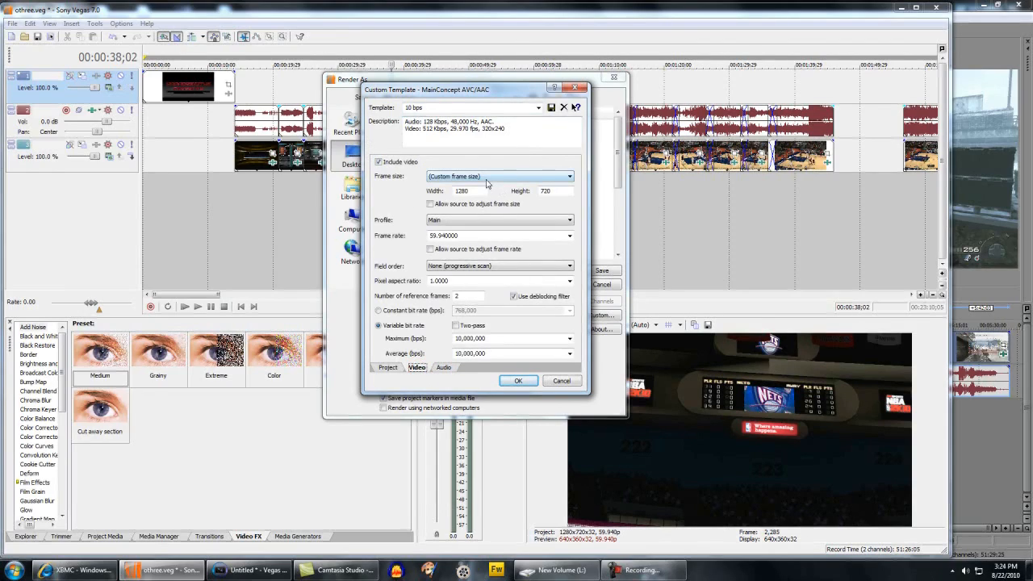
pyautogui.click(464, 191)
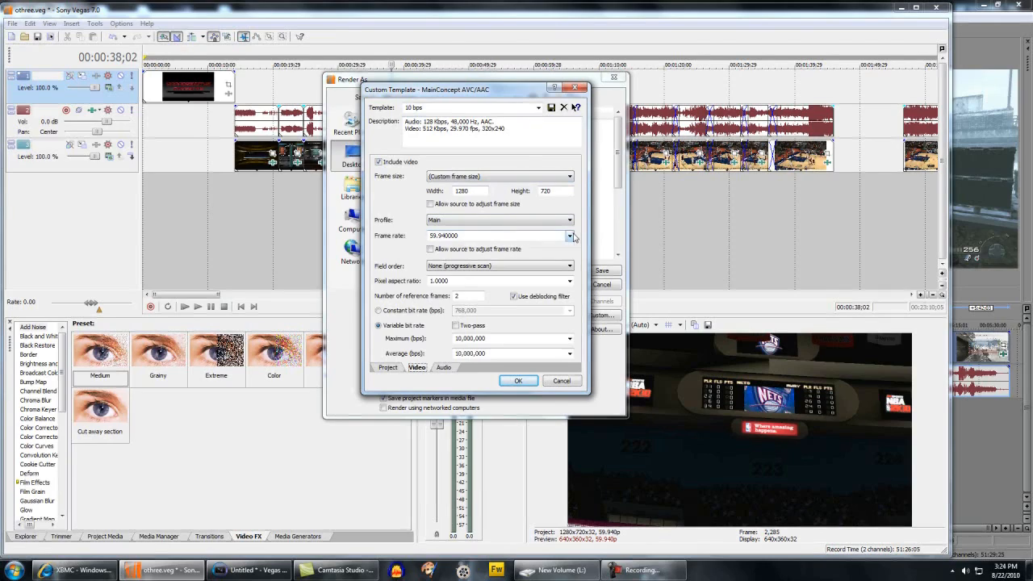
pyautogui.click(570, 235)
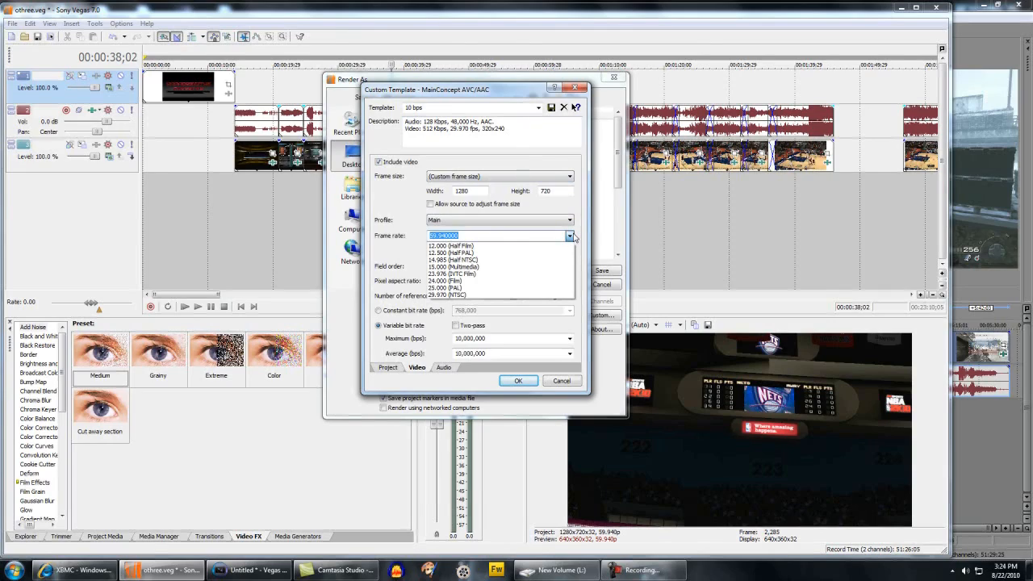
pyautogui.click(570, 235)
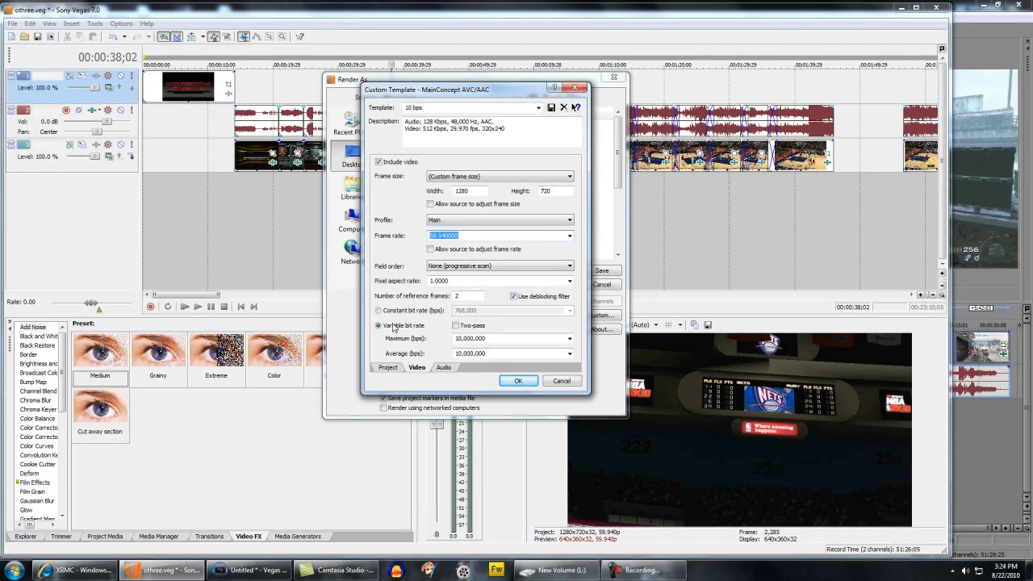
pyautogui.click(378, 311)
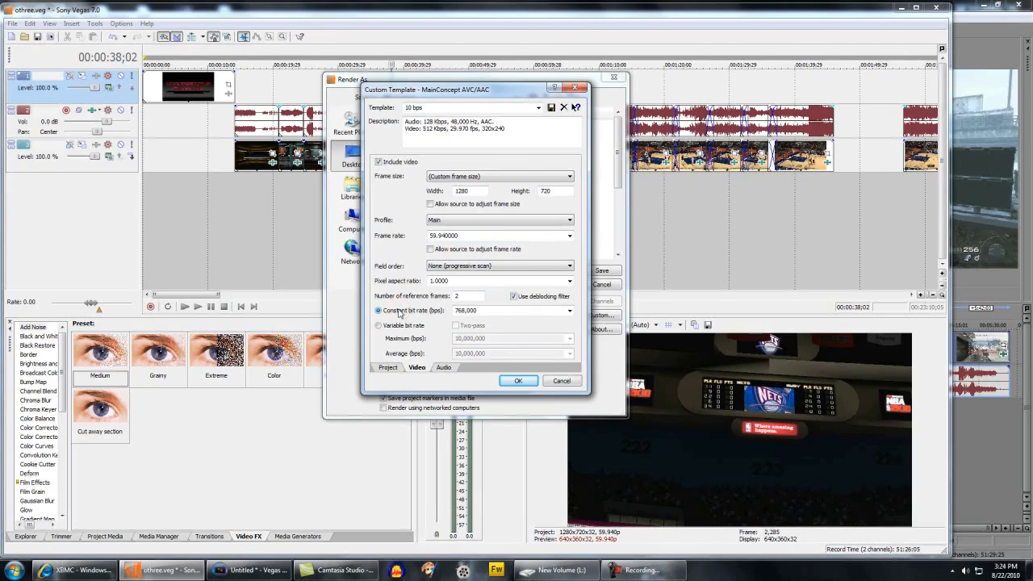
pyautogui.click(569, 311)
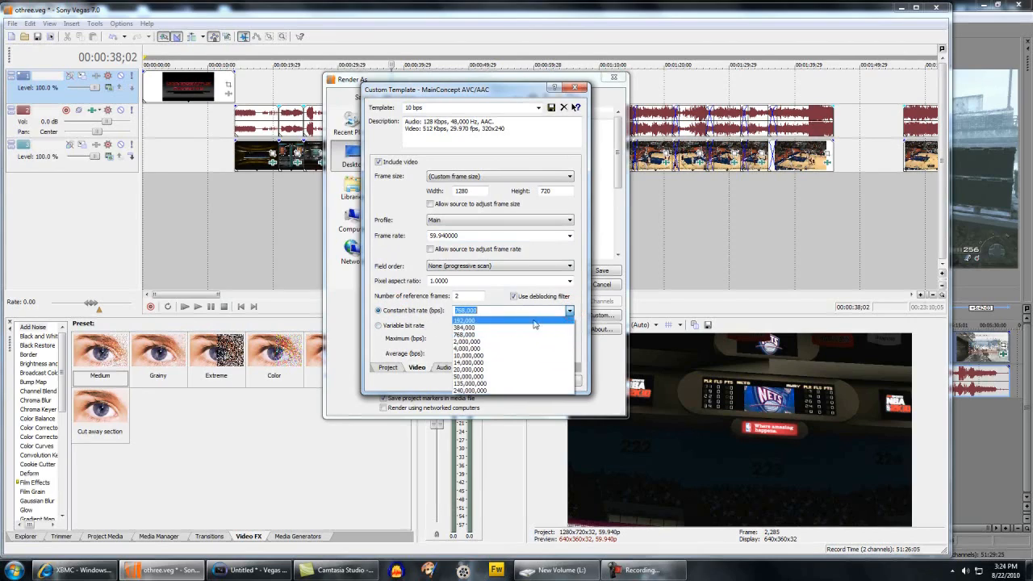
pyautogui.click(469, 370)
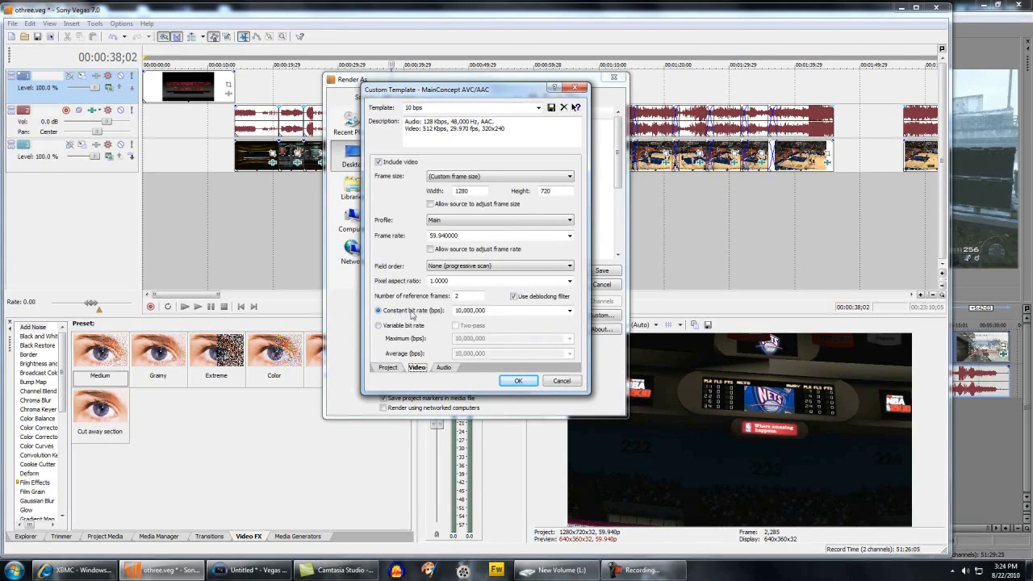
pyautogui.moveTo(292, 517)
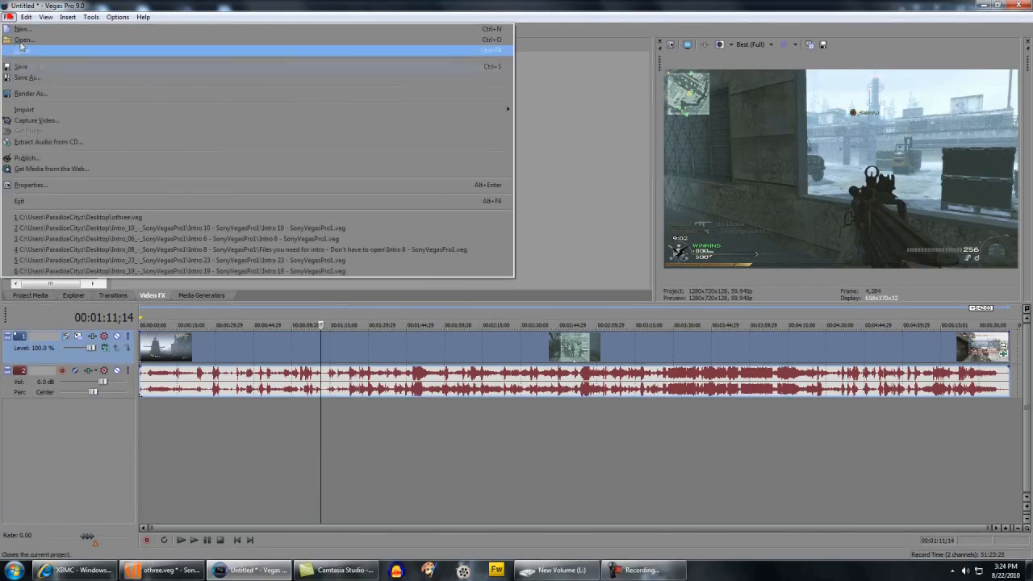
# Step: Open the 10 bps! template's custom settings and adjust its constant video bit rate
pyautogui.click(31, 93)
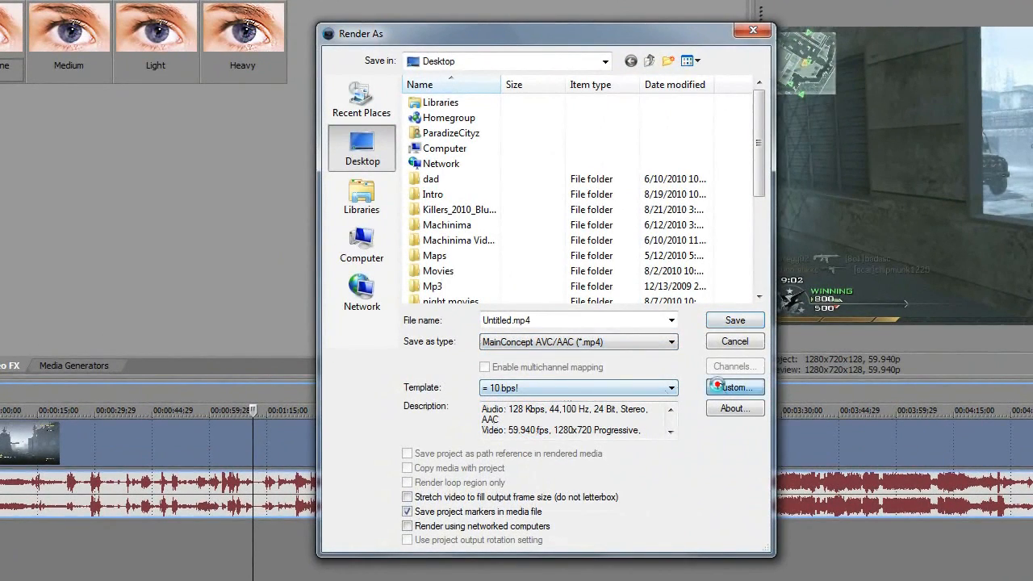
pyautogui.click(734, 388)
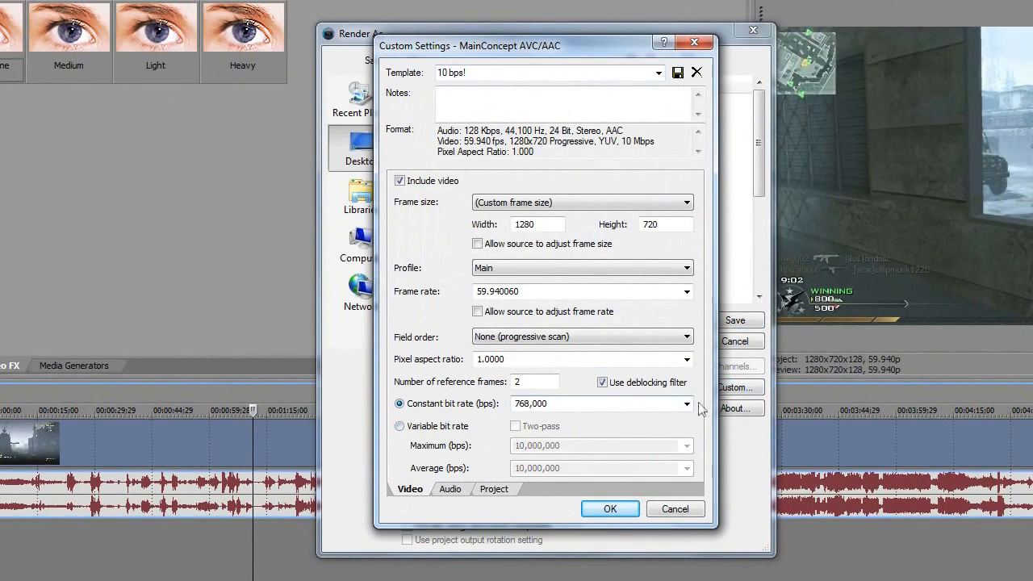
pyautogui.click(686, 404)
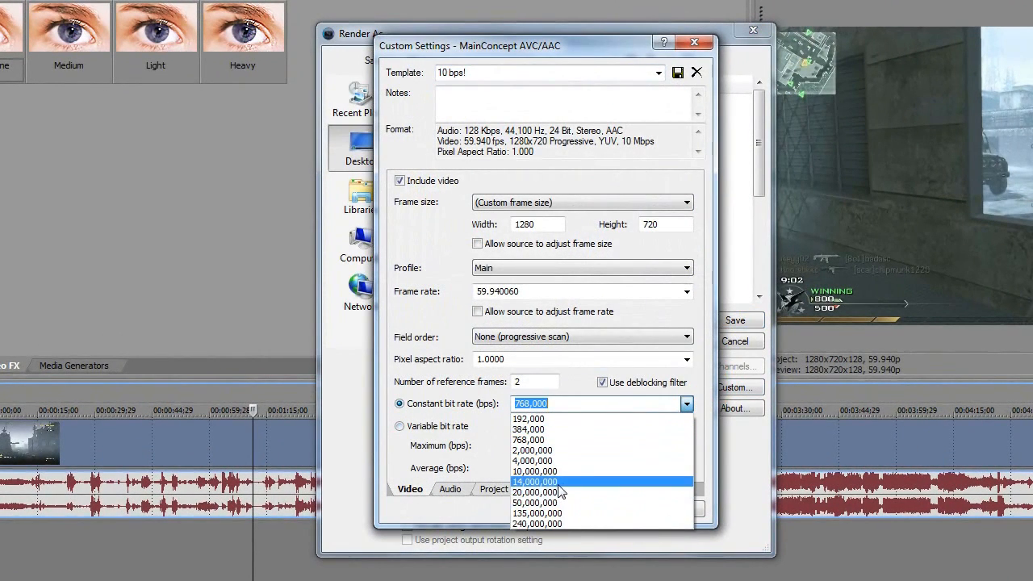
pyautogui.click(450, 489)
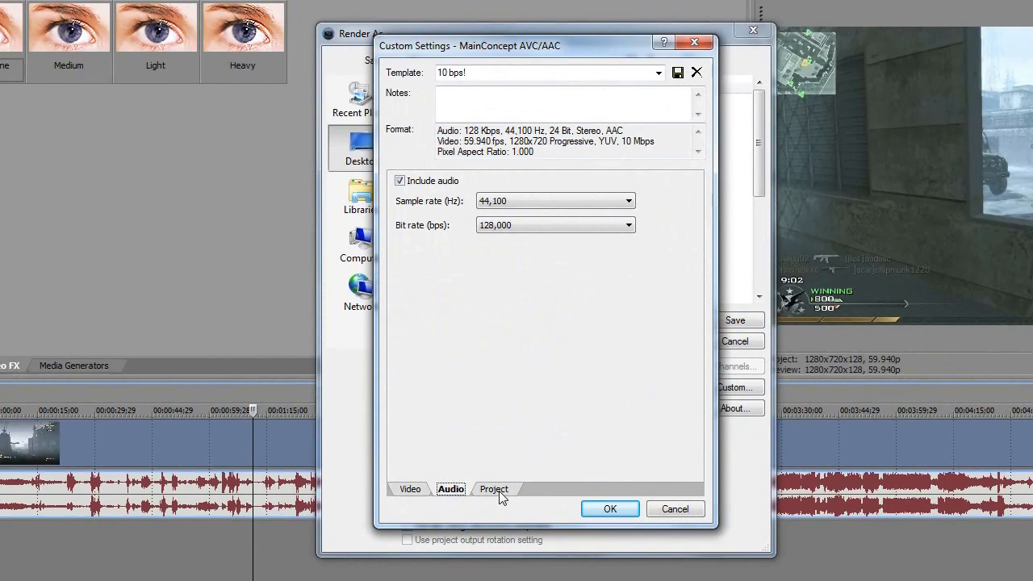
pyautogui.click(409, 489)
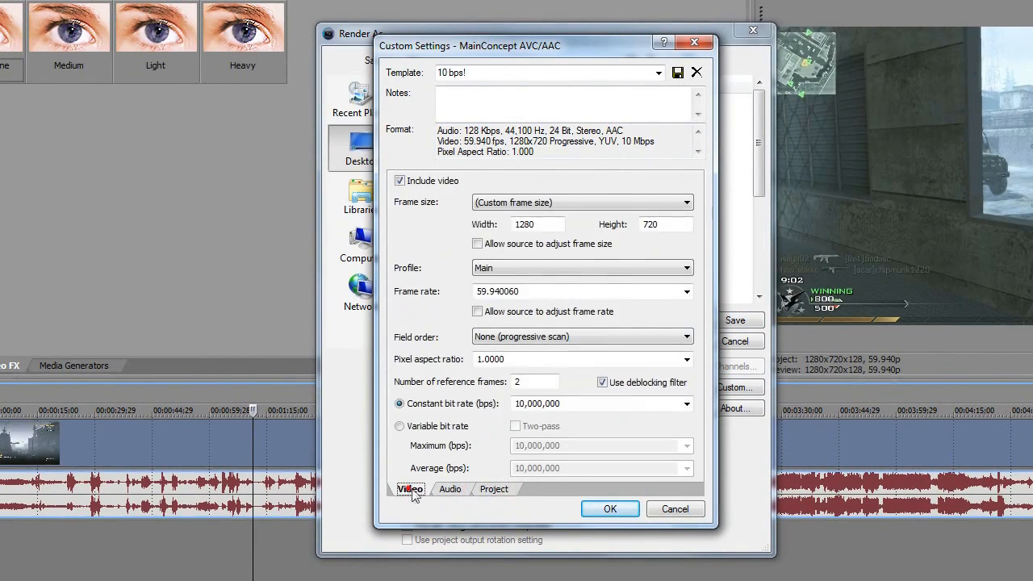
# Step: Review the template's video settings and switch to variable bit rate encoding
pyautogui.click(687, 403)
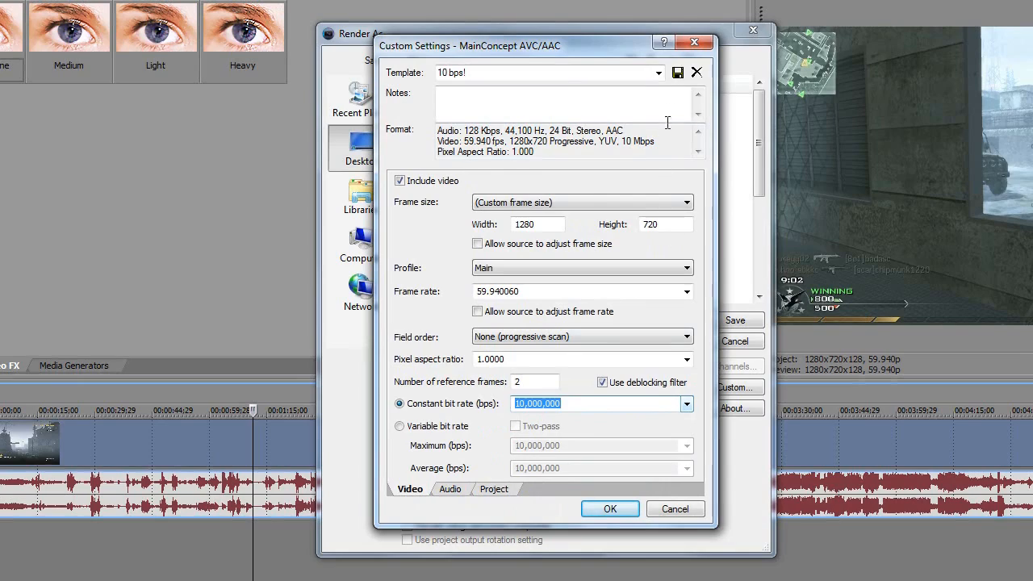
pyautogui.moveTo(730, 421)
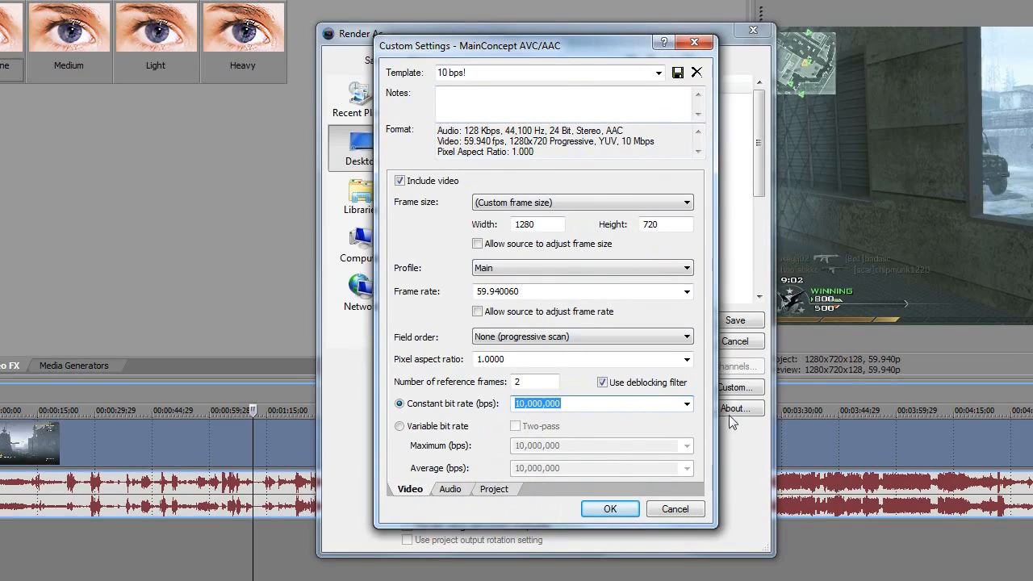
pyautogui.click(686, 404)
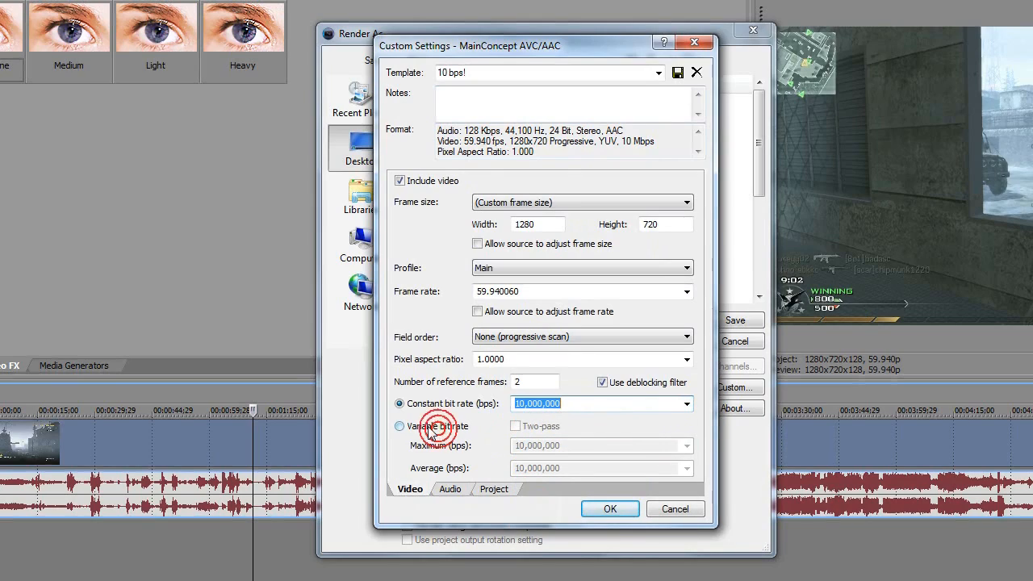
pyautogui.click(400, 426)
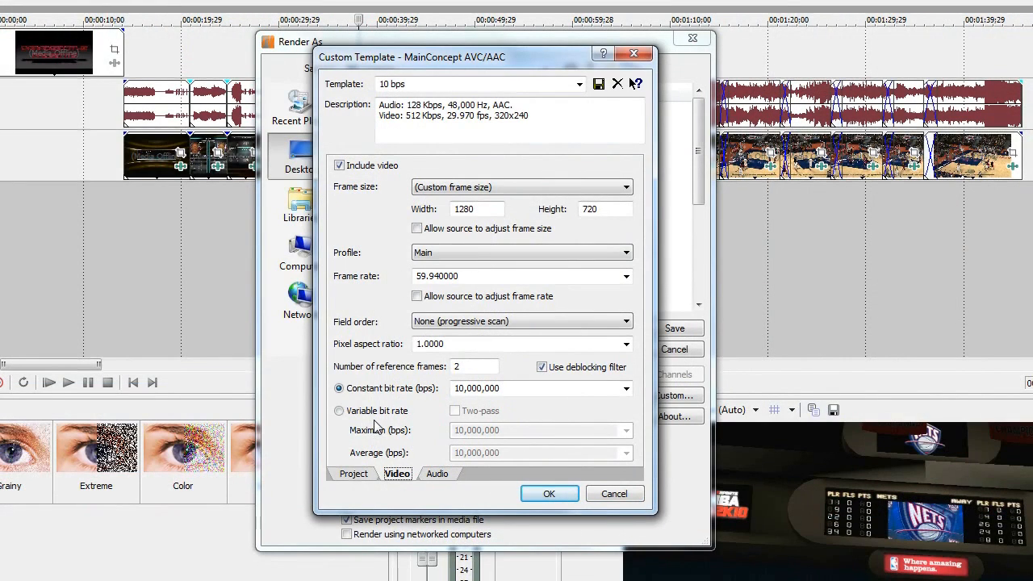
# Step: Use variable bit rate with 10,000,000 maximum and average, then close the template dialog
pyautogui.click(338, 411)
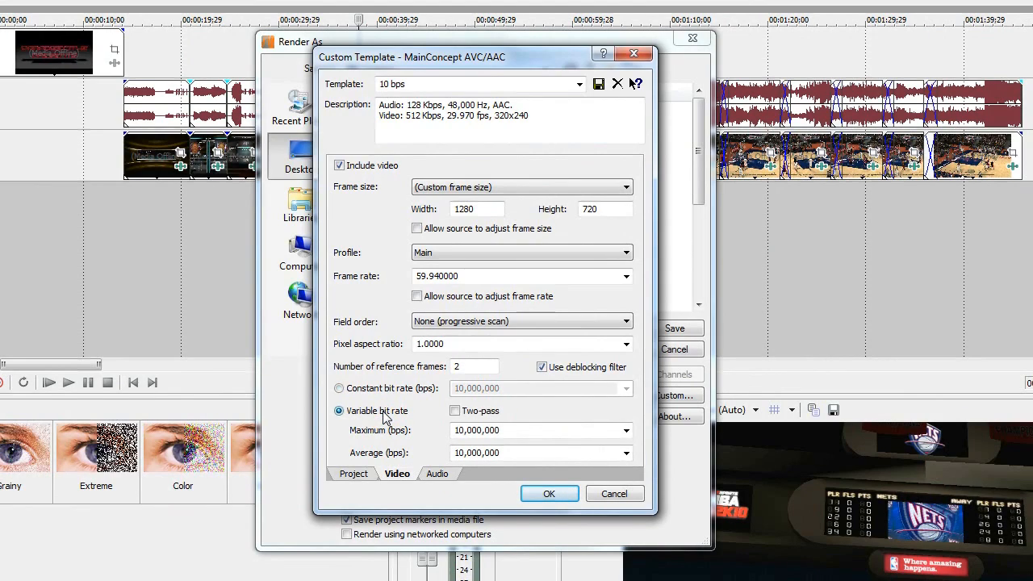
pyautogui.click(338, 388)
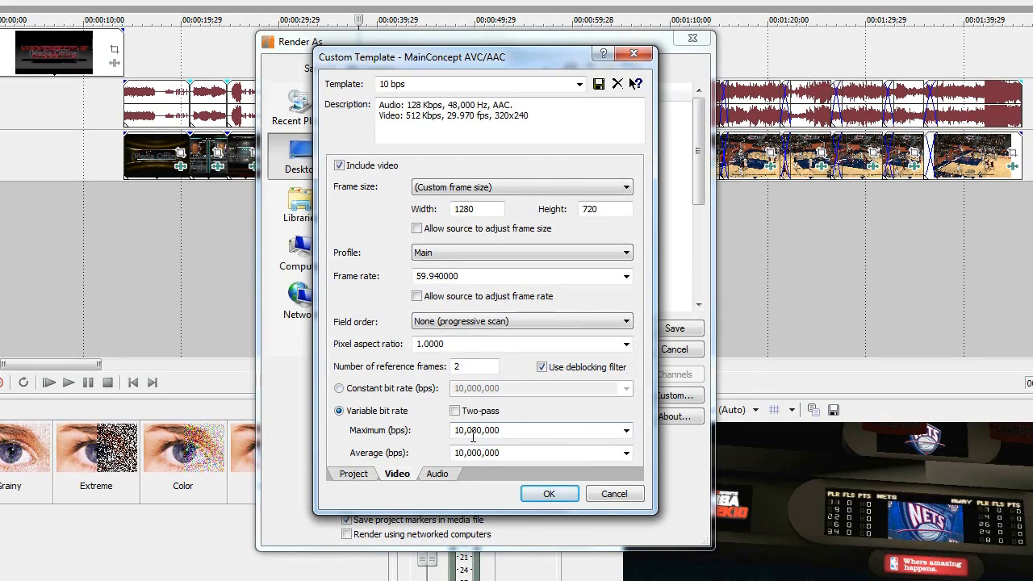
pyautogui.click(454, 411)
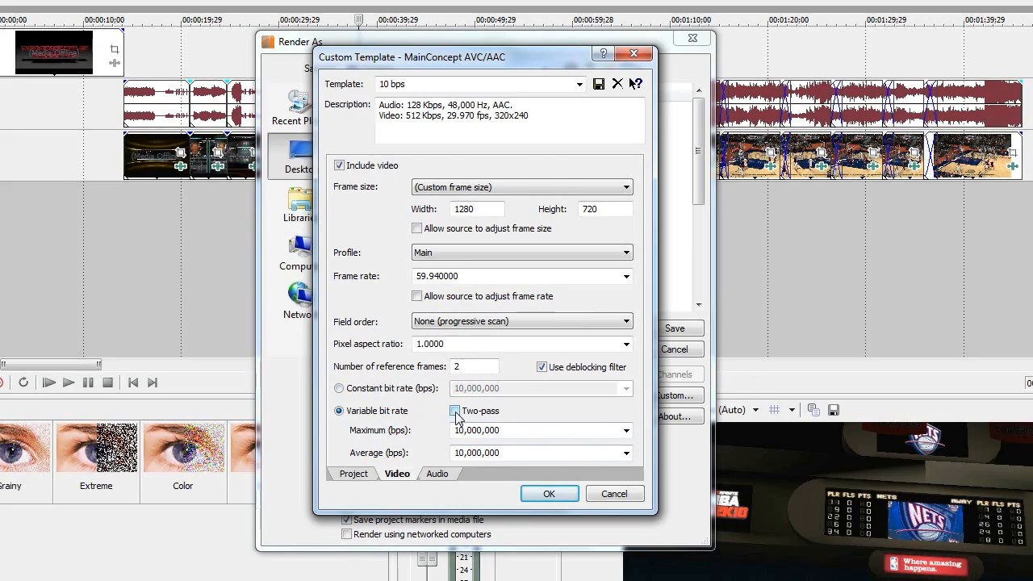
pyautogui.click(455, 411)
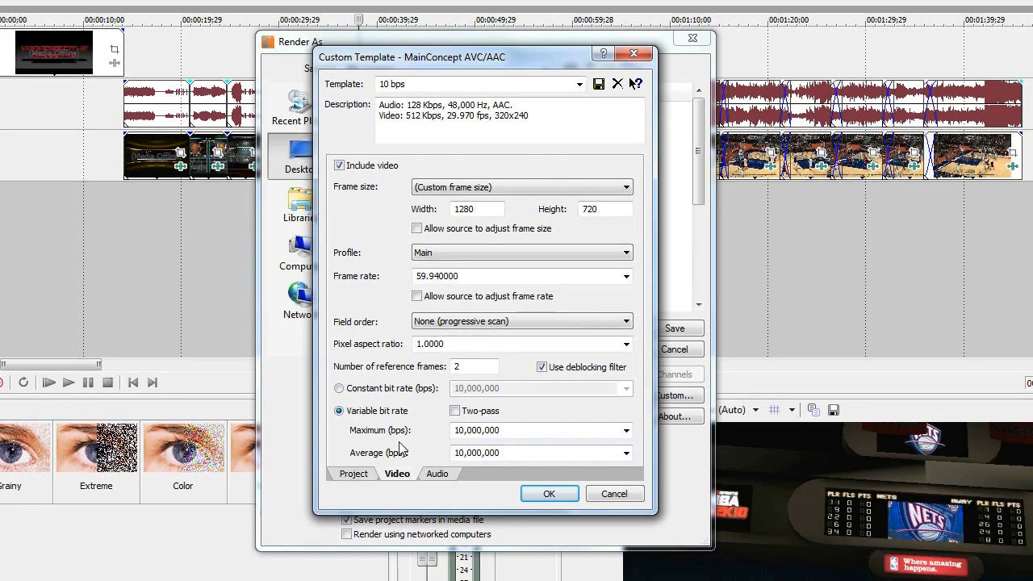
pyautogui.click(517, 429)
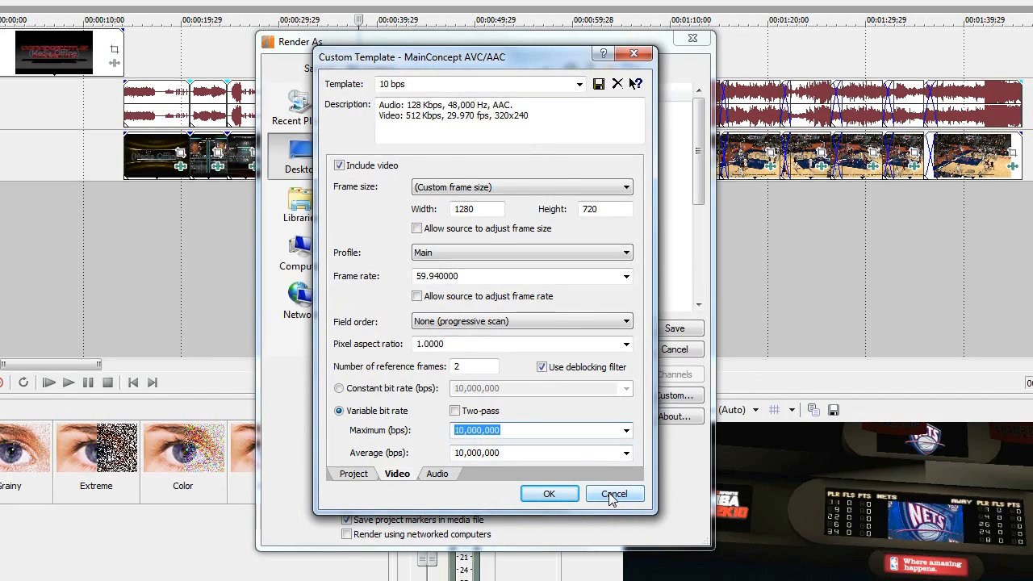
pyautogui.moveTo(517, 206)
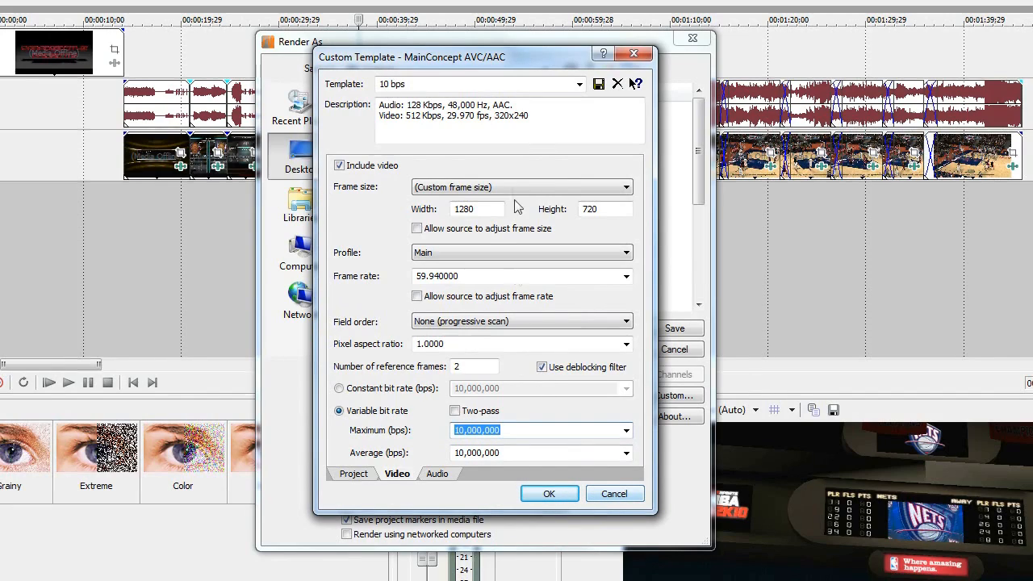
pyautogui.click(549, 494)
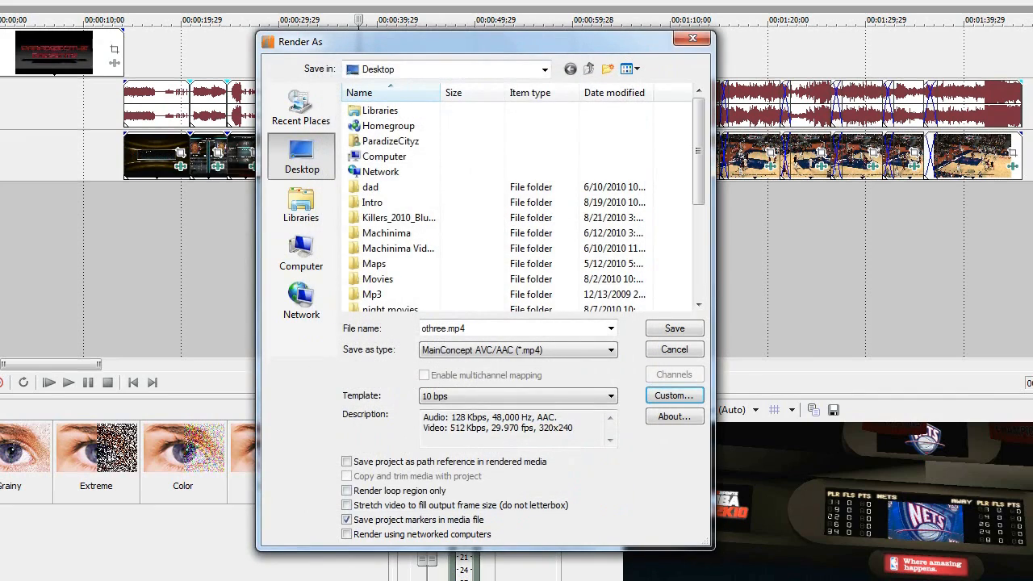
# Step: Save as Windows Media Video V9 and open the 10 M template's custom settings
pyautogui.click(516, 350)
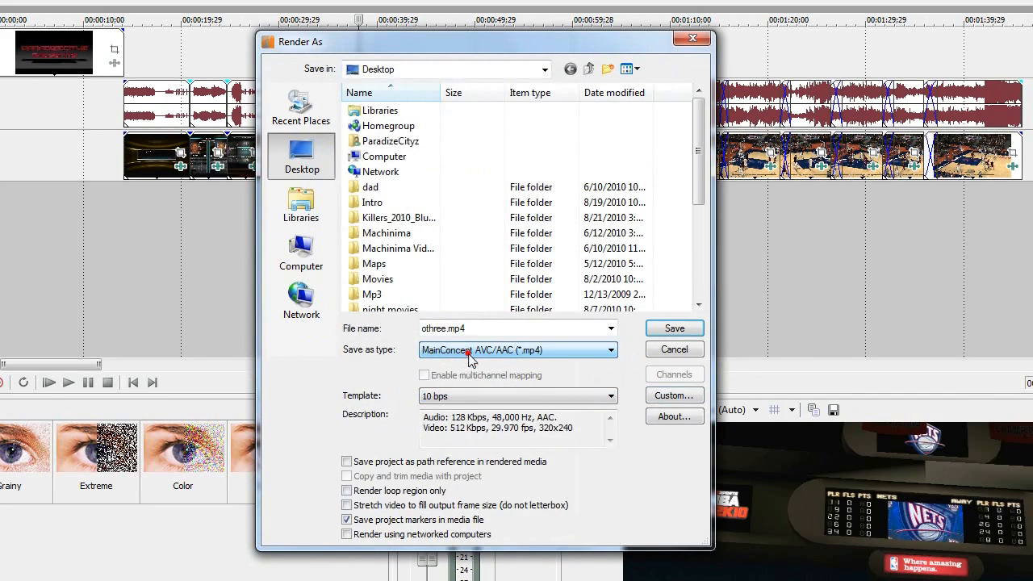
pyautogui.click(674, 395)
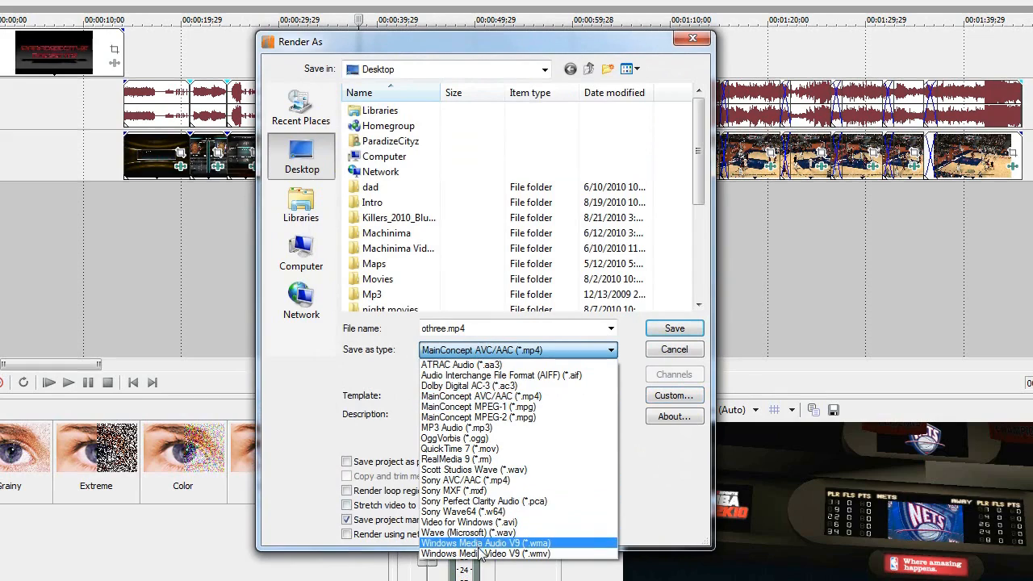
pyautogui.click(485, 554)
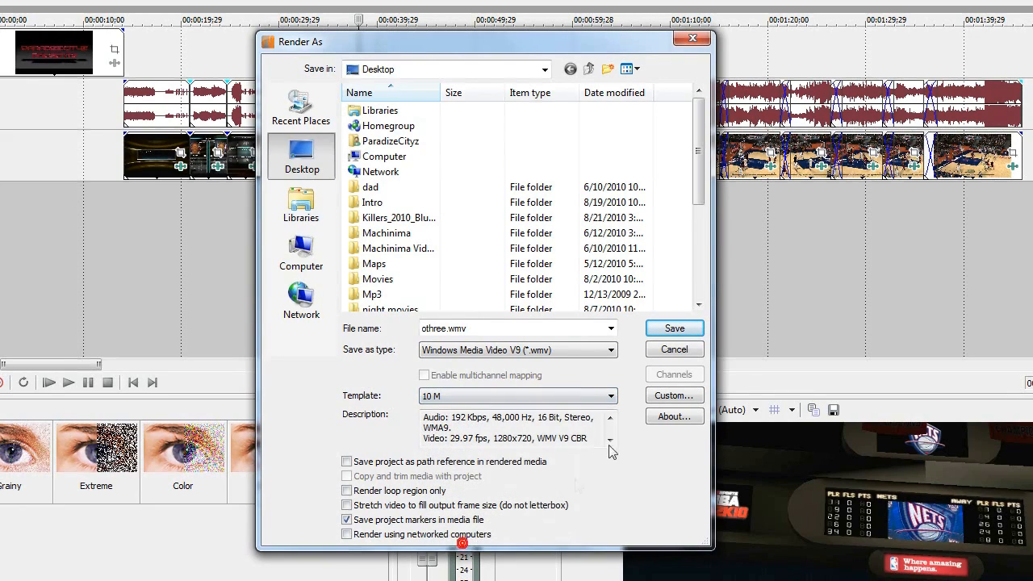
pyautogui.click(674, 395)
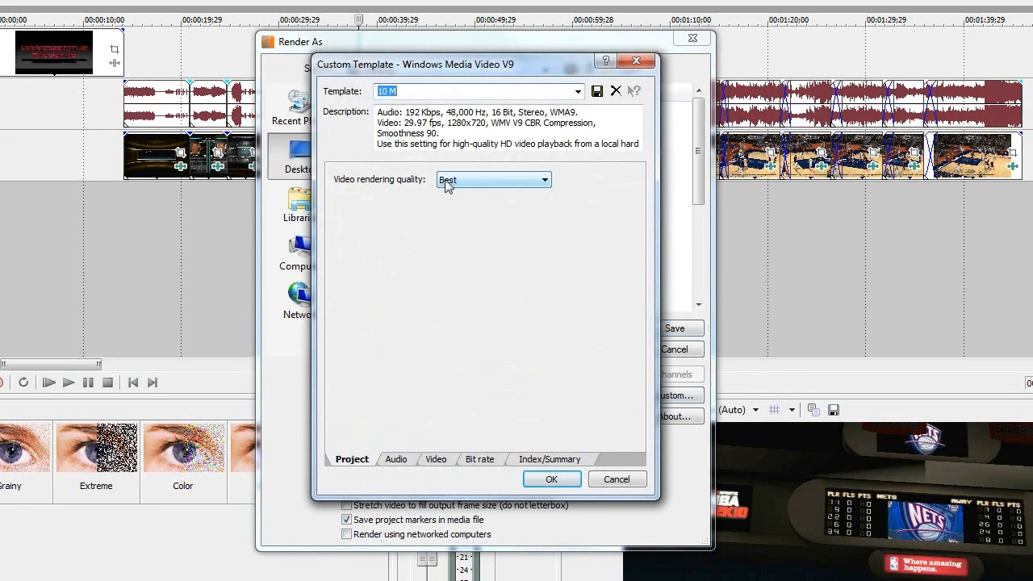
# Step: Review audio, set smoothness 100 with 10 M bit rate, check index/summary, and confirm
pyautogui.click(397, 458)
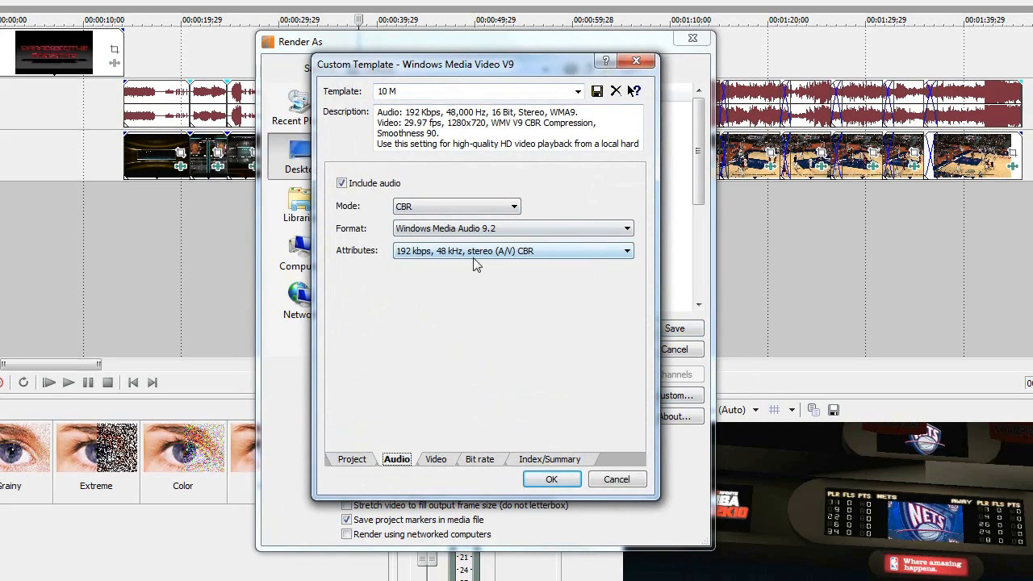
pyautogui.click(436, 460)
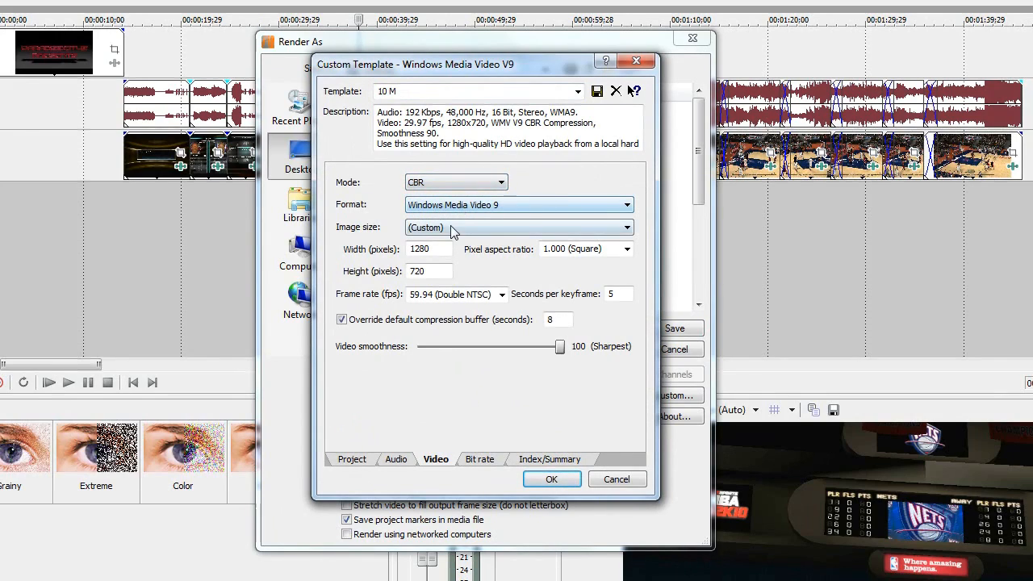
pyautogui.moveTo(430, 291)
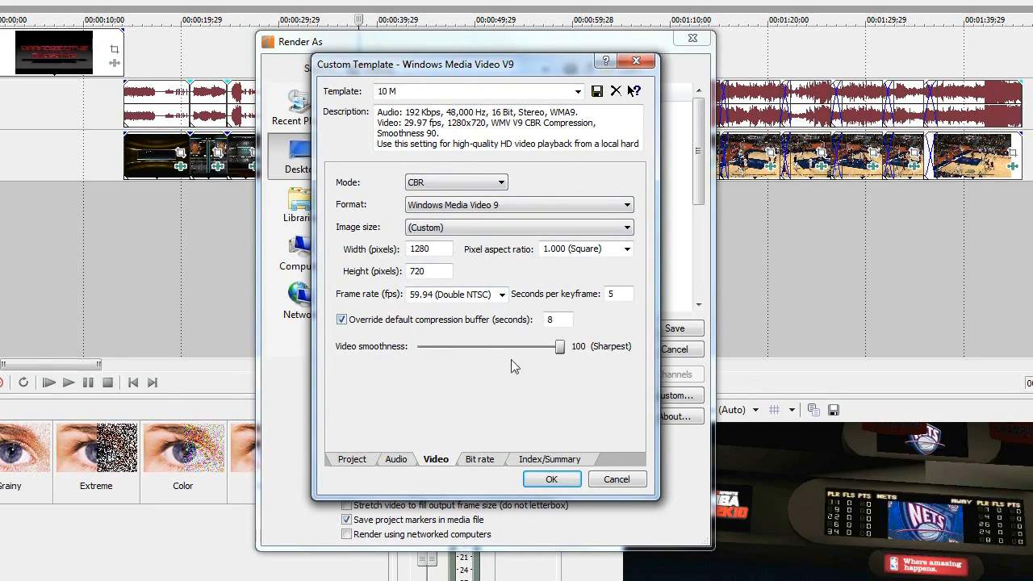
pyautogui.moveTo(561, 349)
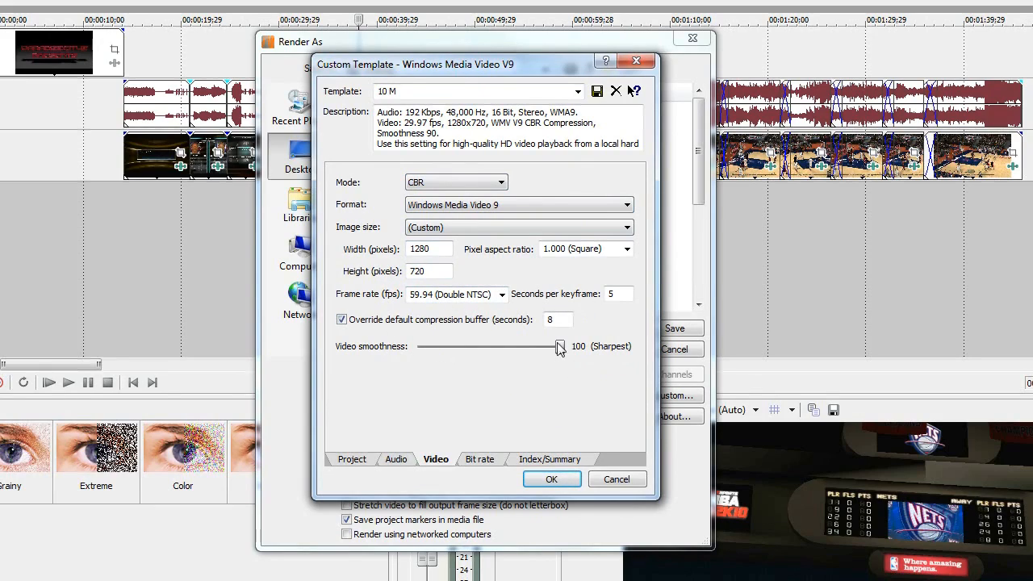
pyautogui.click(480, 459)
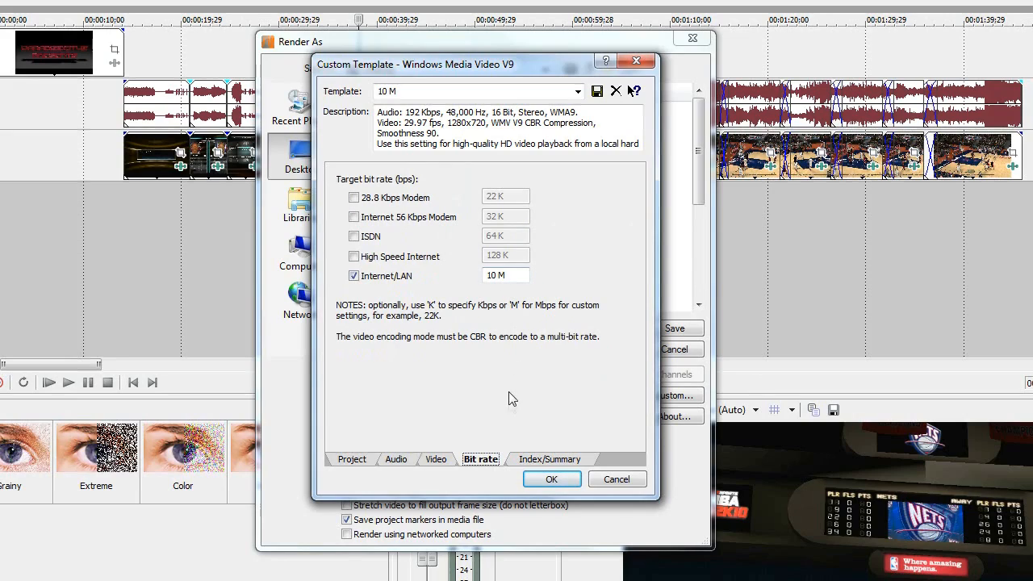
pyautogui.click(549, 459)
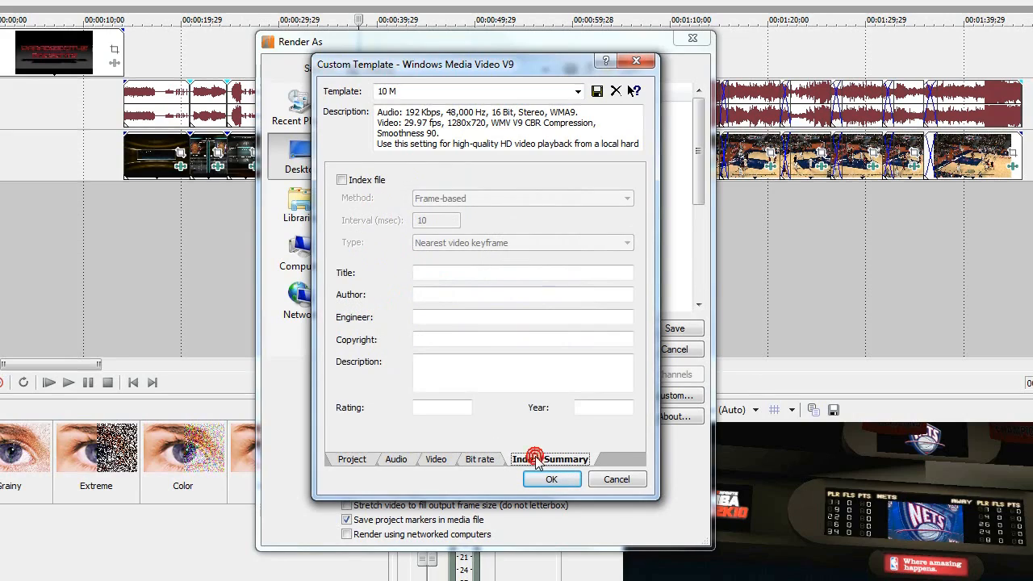
pyautogui.click(481, 459)
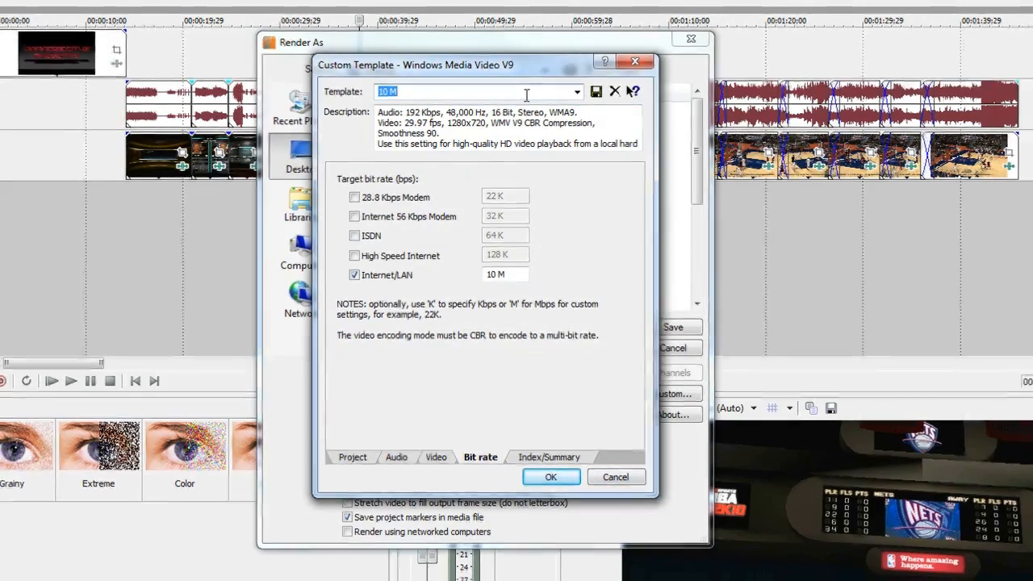
pyautogui.click(551, 476)
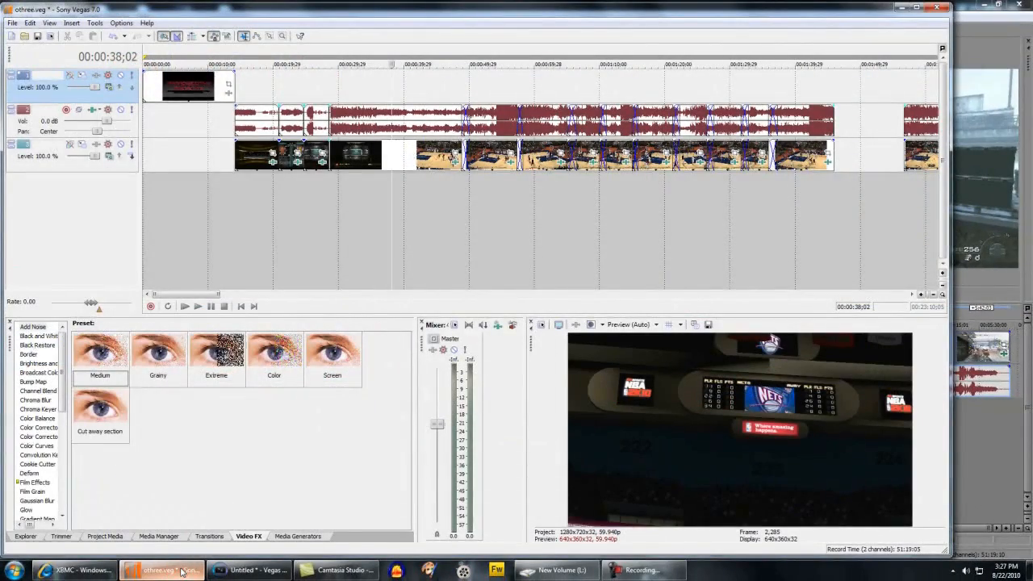
pyautogui.click(12, 23)
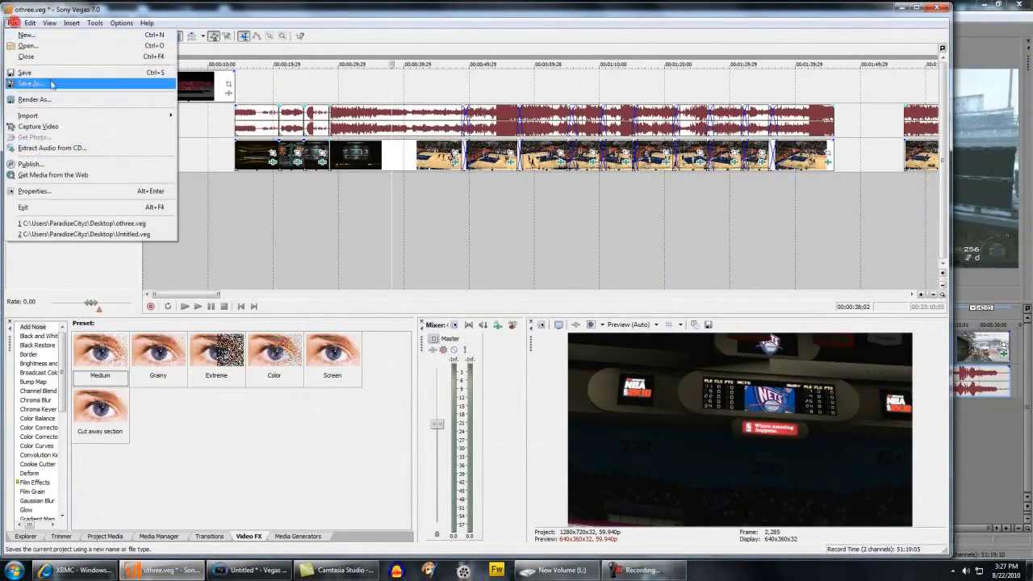
pyautogui.click(34, 99)
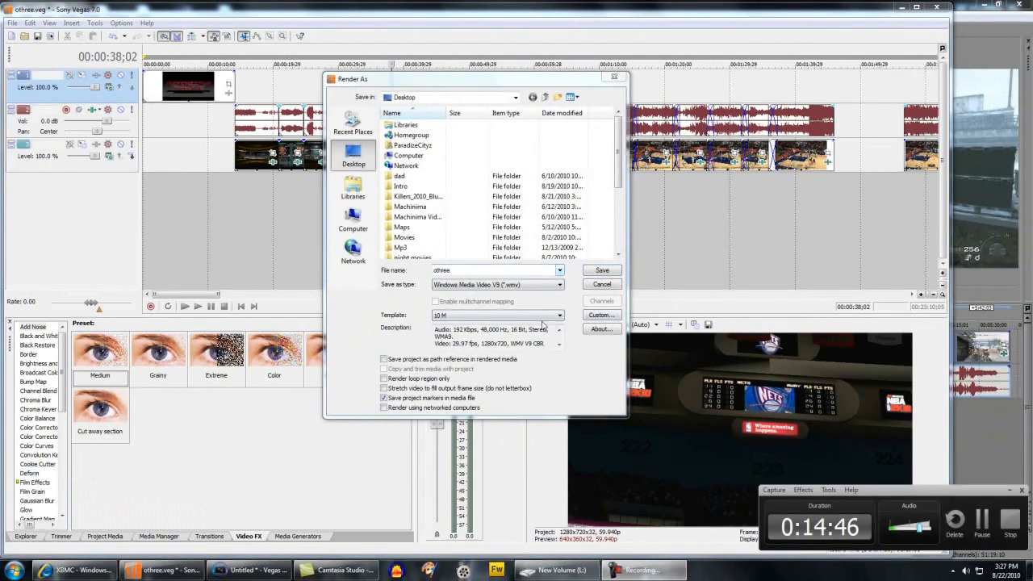
pyautogui.click(560, 285)
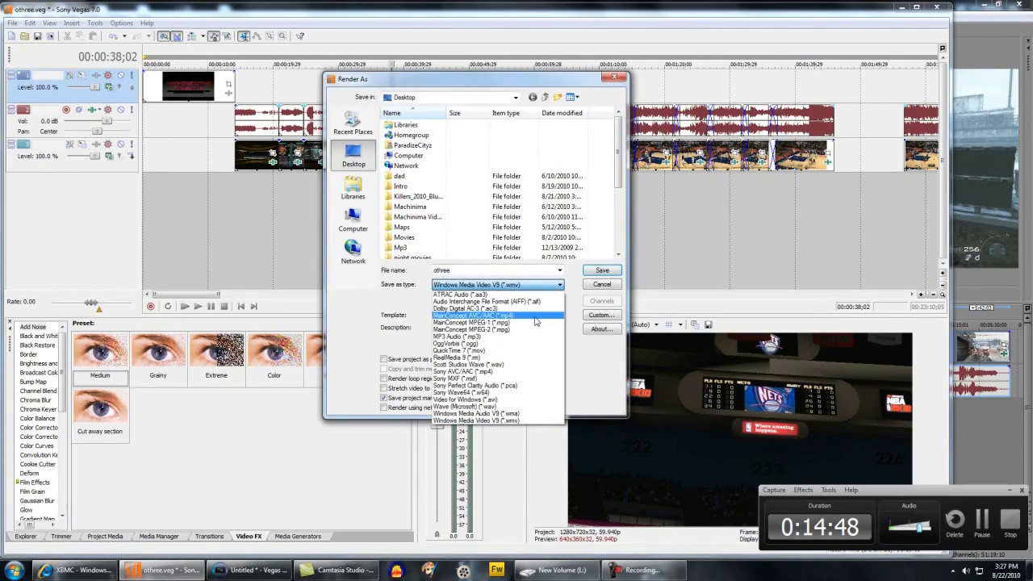
pyautogui.click(600, 315)
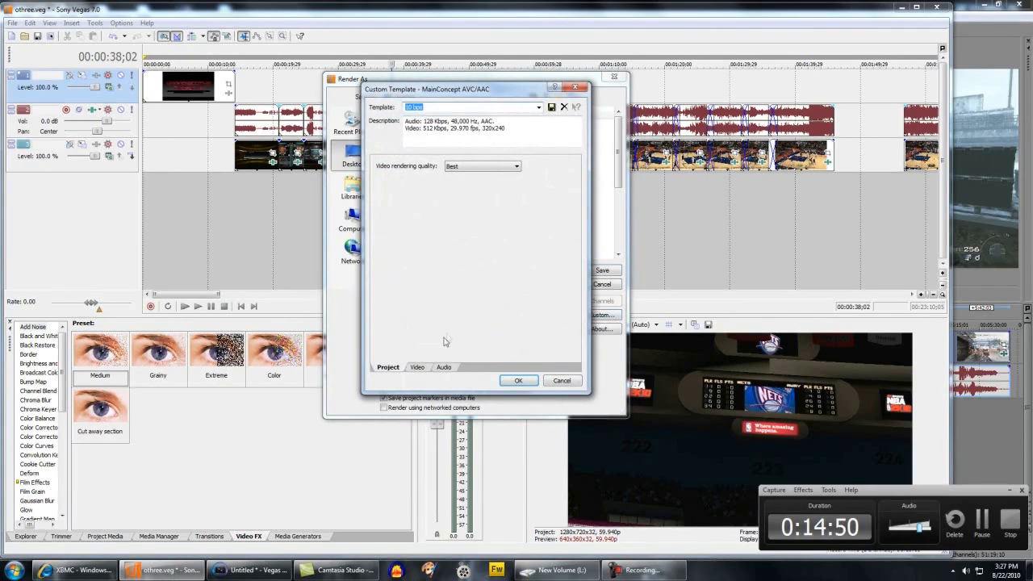
pyautogui.click(418, 367)
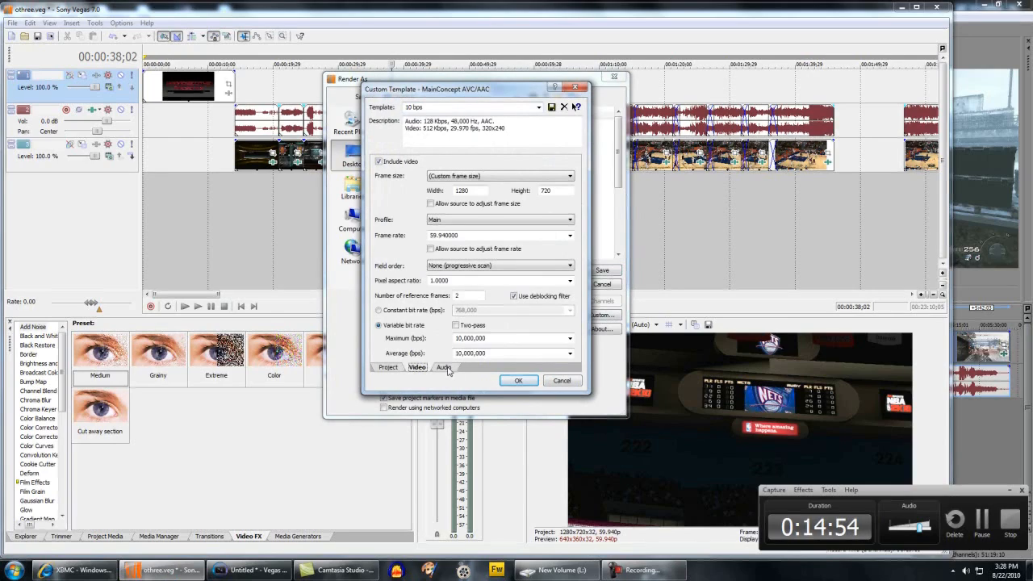
pyautogui.click(443, 367)
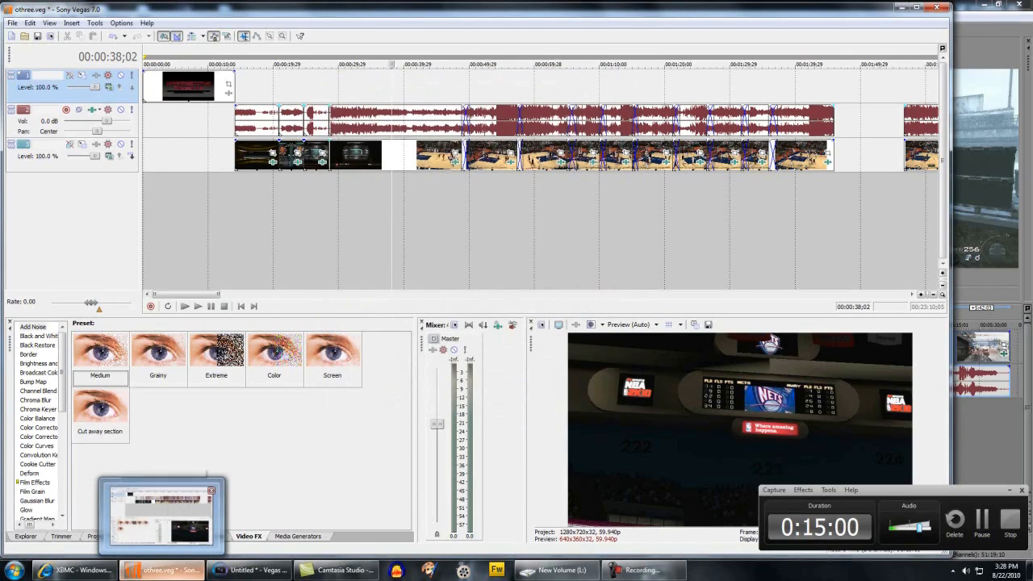
pyautogui.moveTo(161, 481)
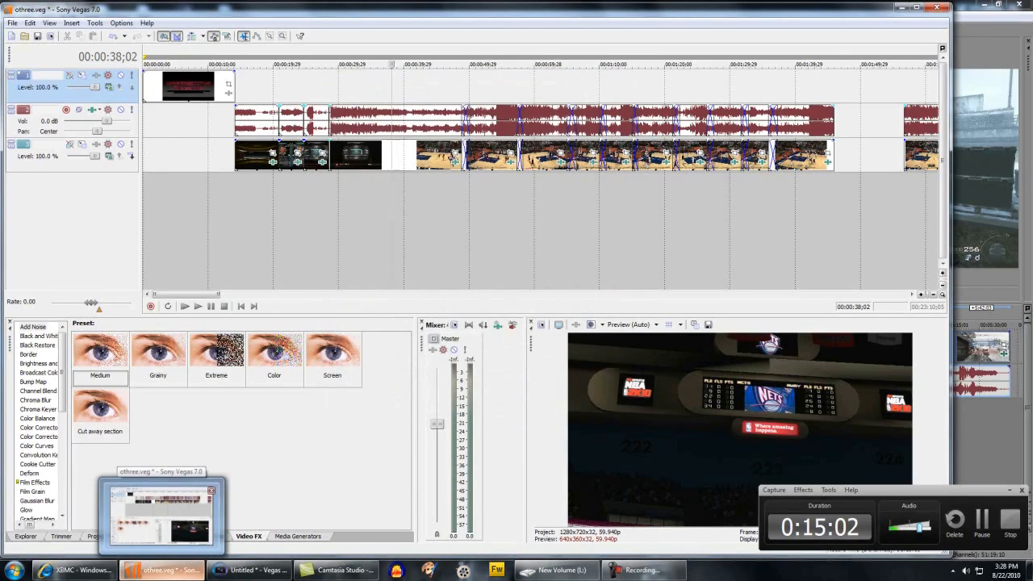